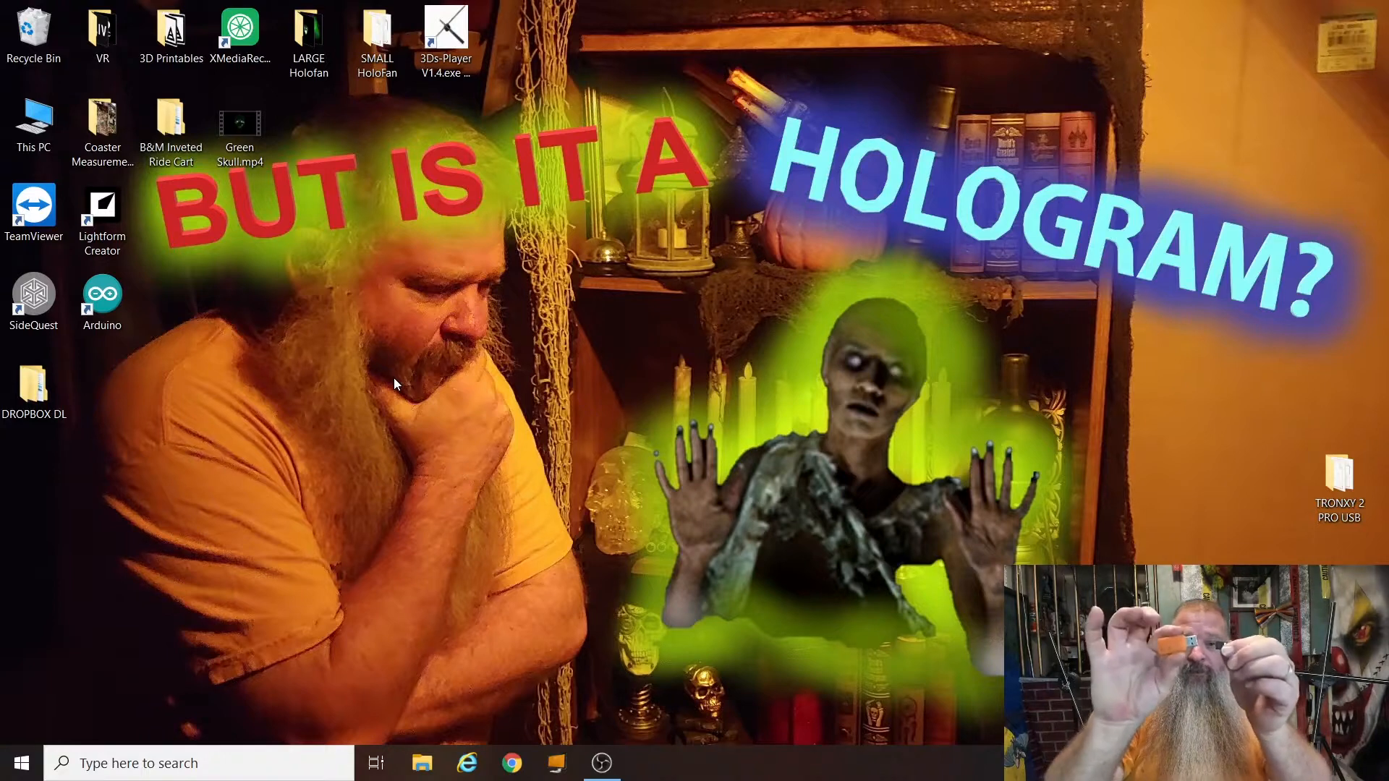
Step: Launch 3Ds-Player V1.4.exe from the soft folder inside SMALL HoloFan
double_click(377, 35)
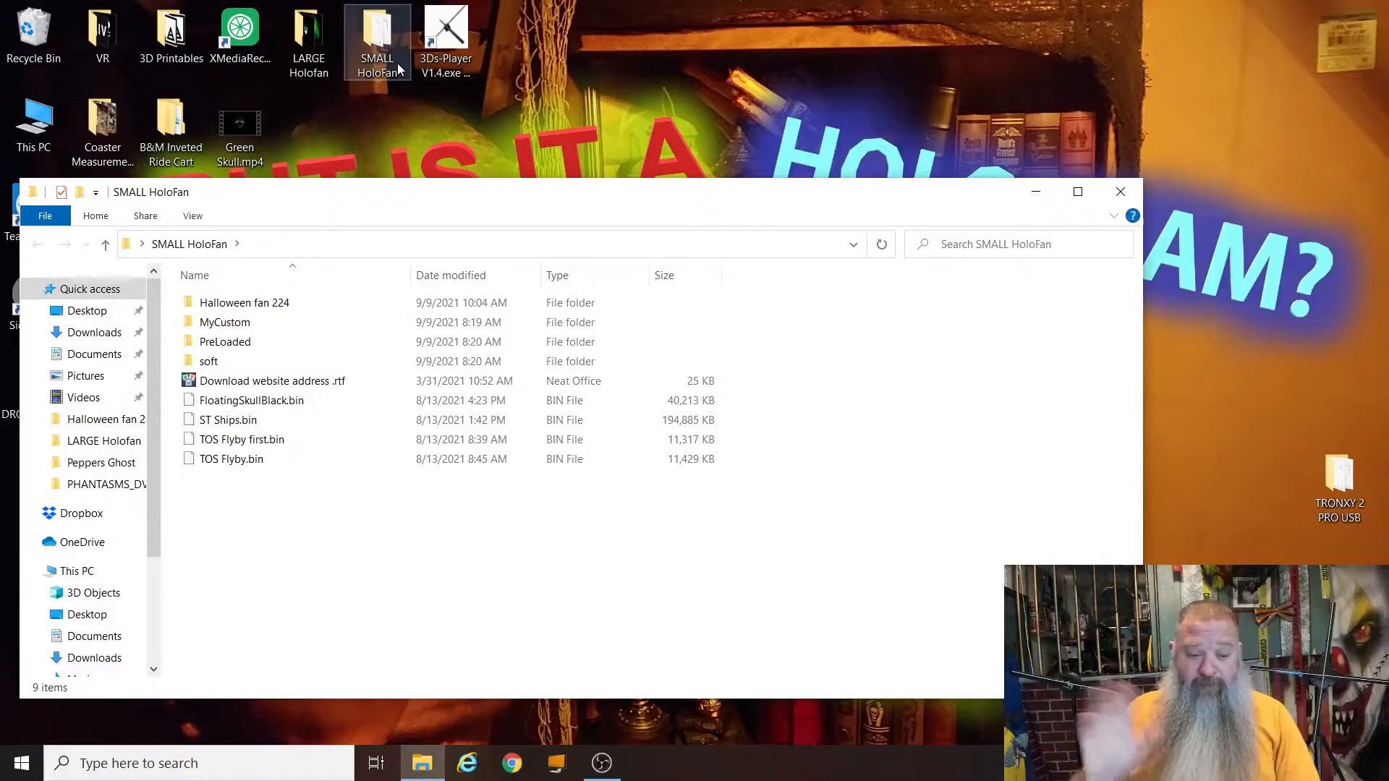
click(243, 302)
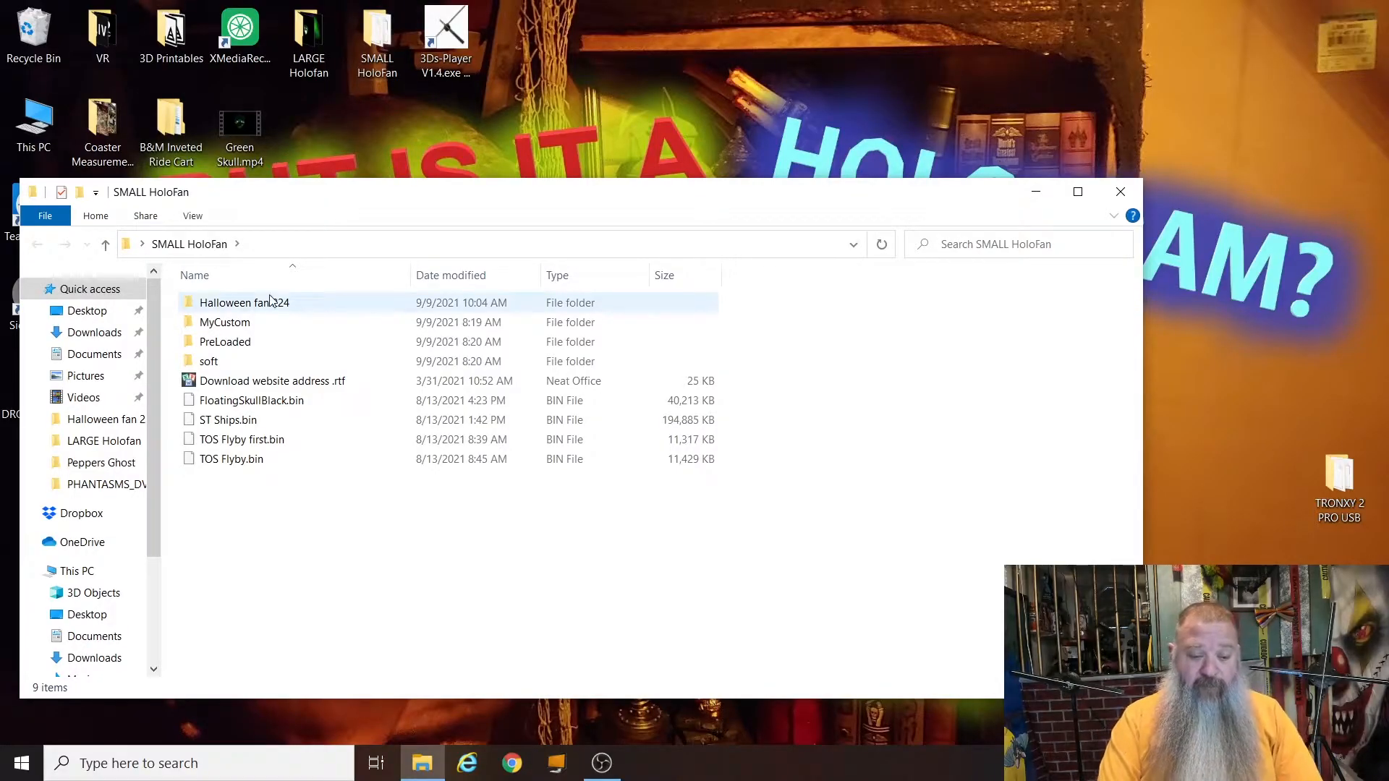
click(208, 362)
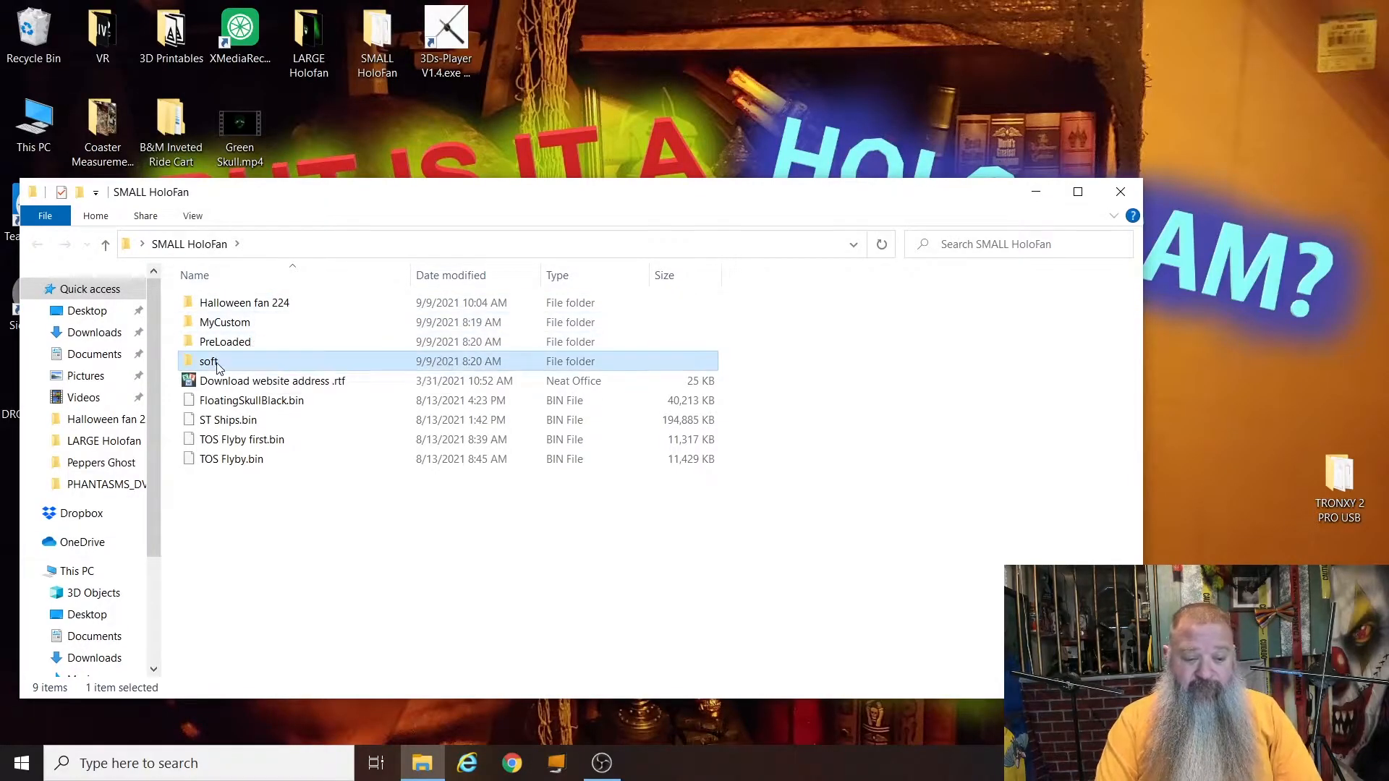
double_click(208, 361)
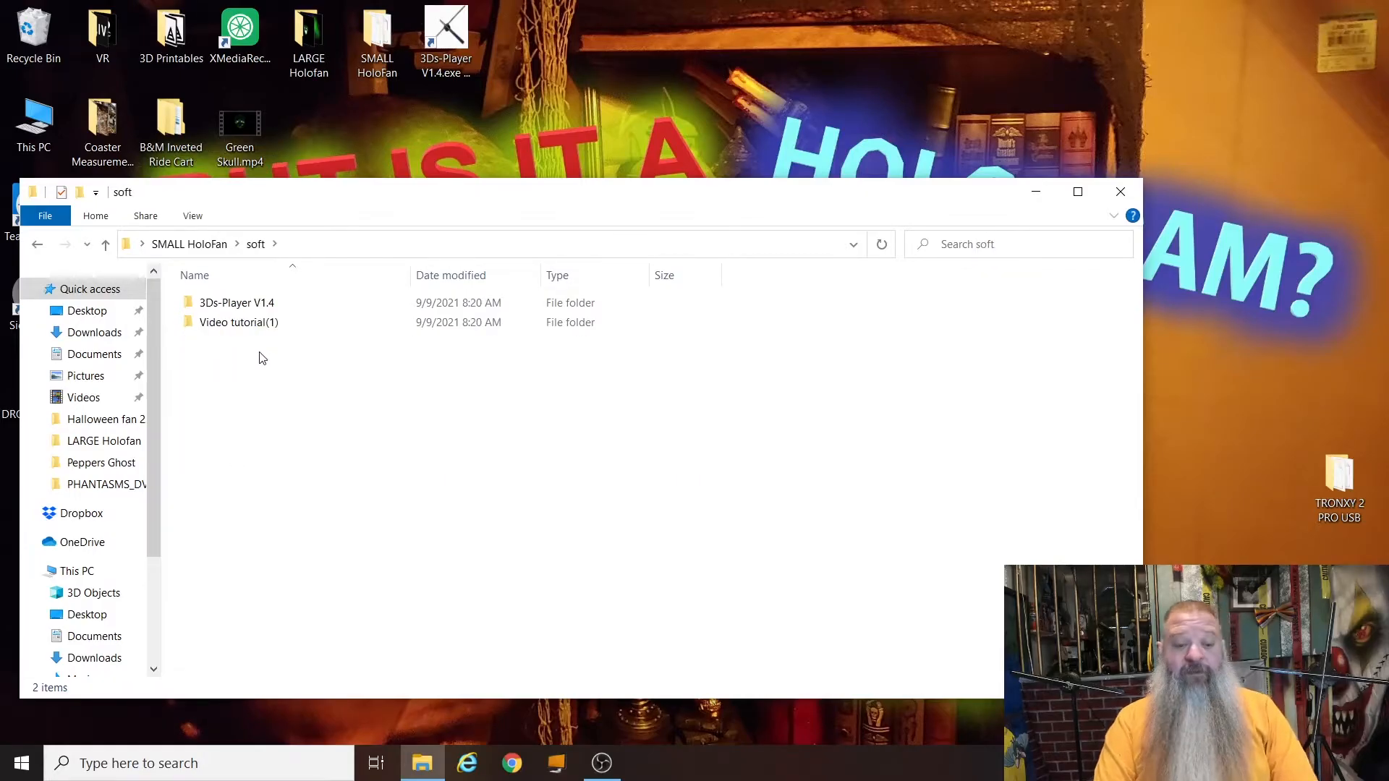
mouse_move(236, 303)
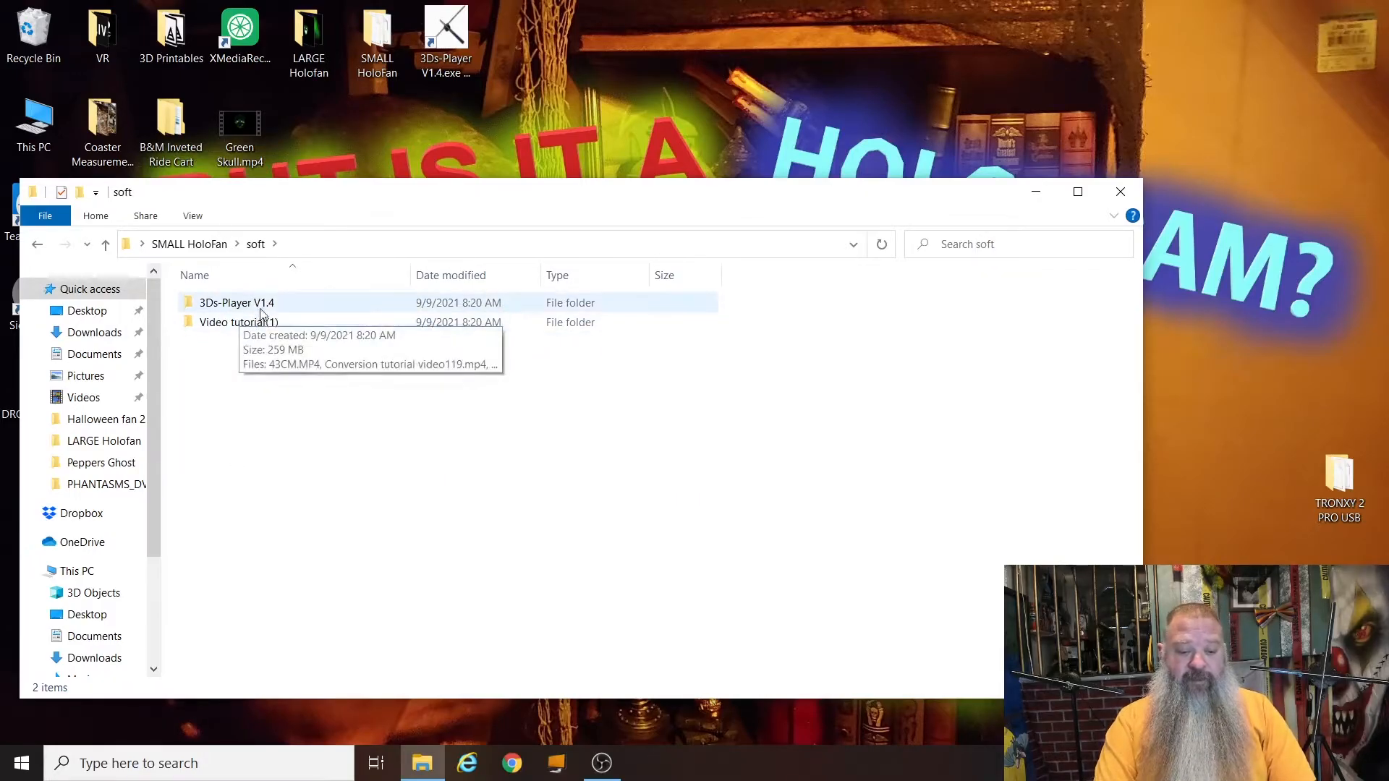
click(239, 322)
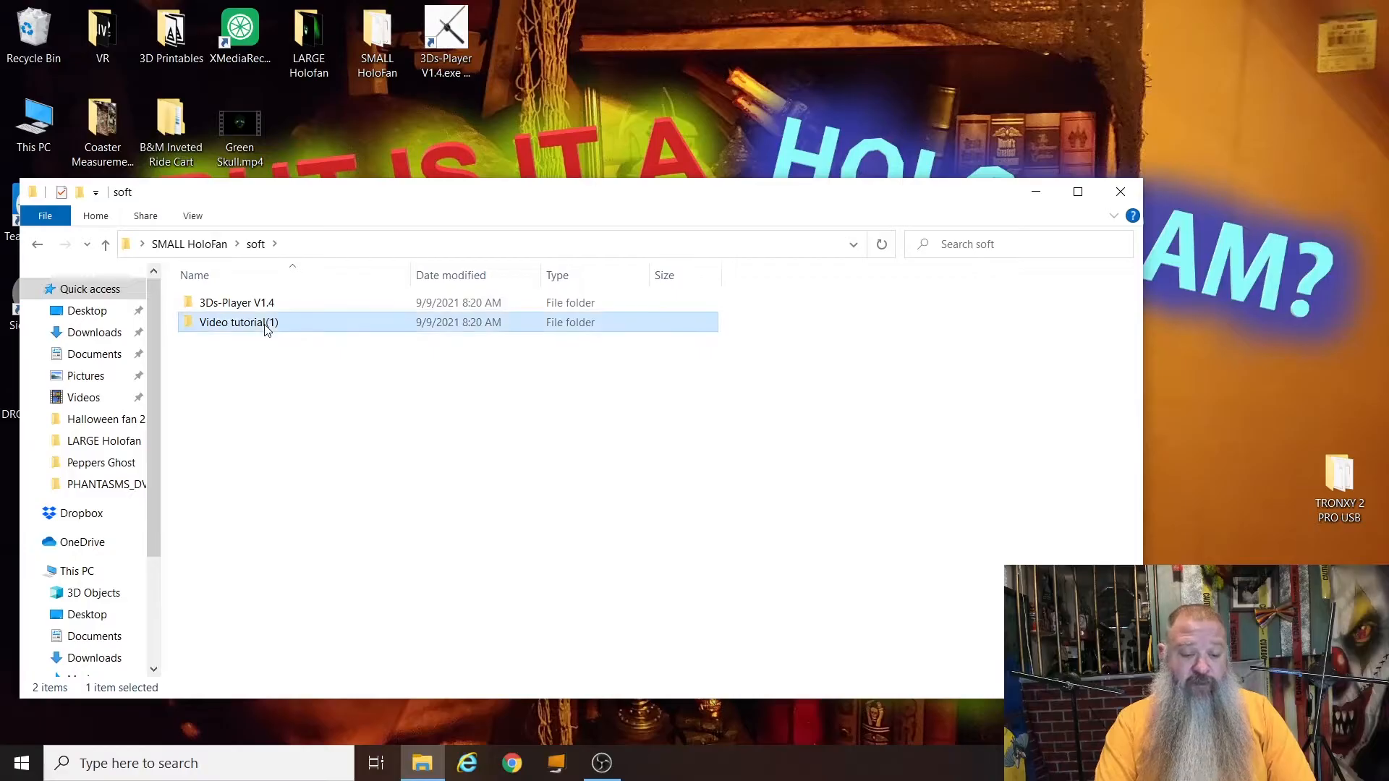
double_click(239, 321)
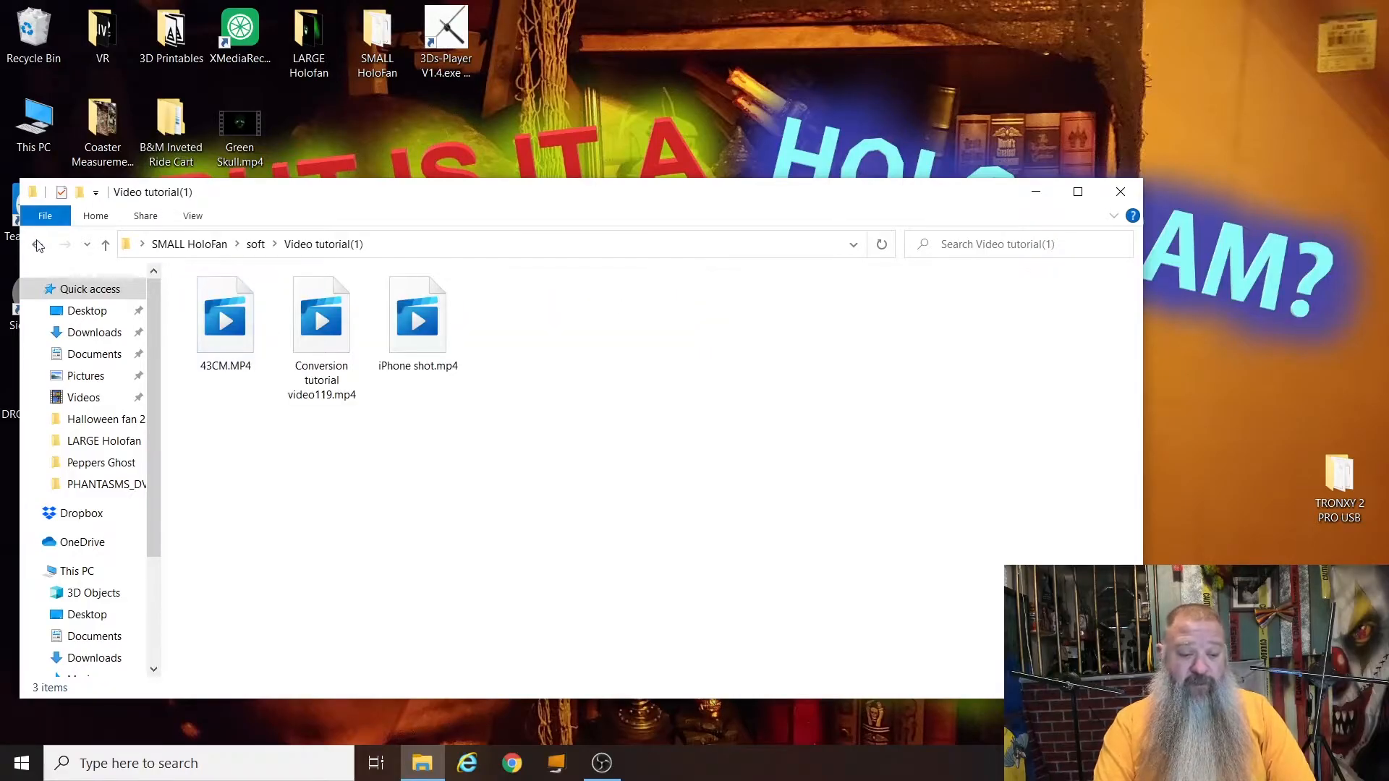
click(37, 244)
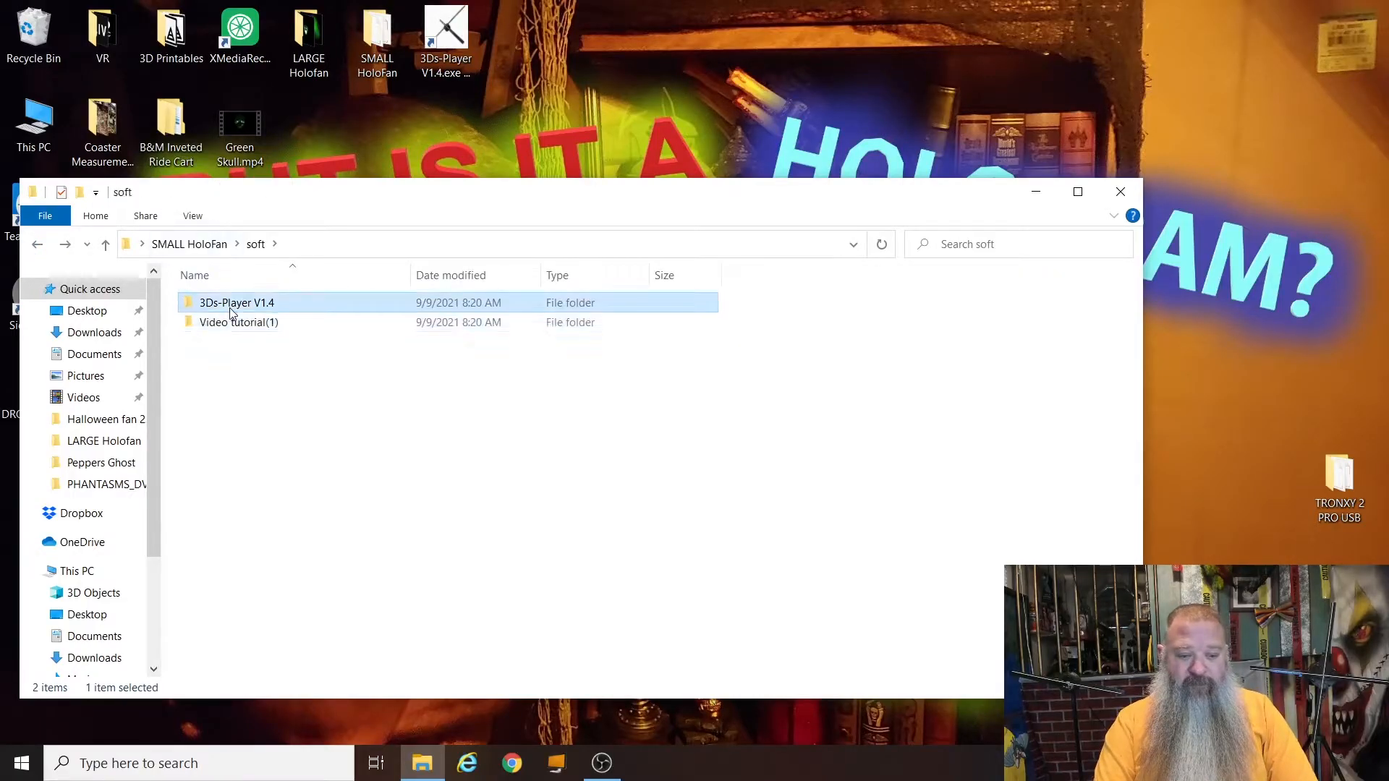
double_click(236, 303)
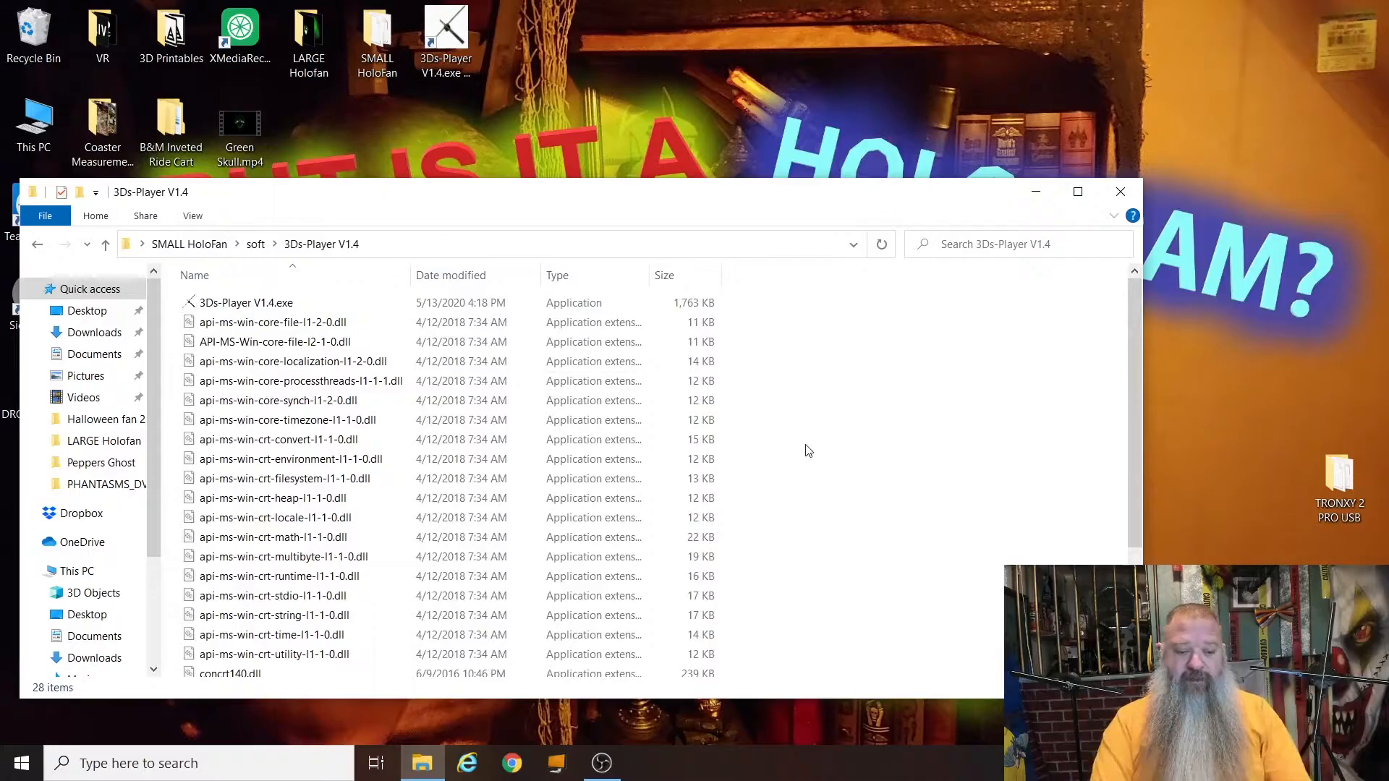
click(246, 302)
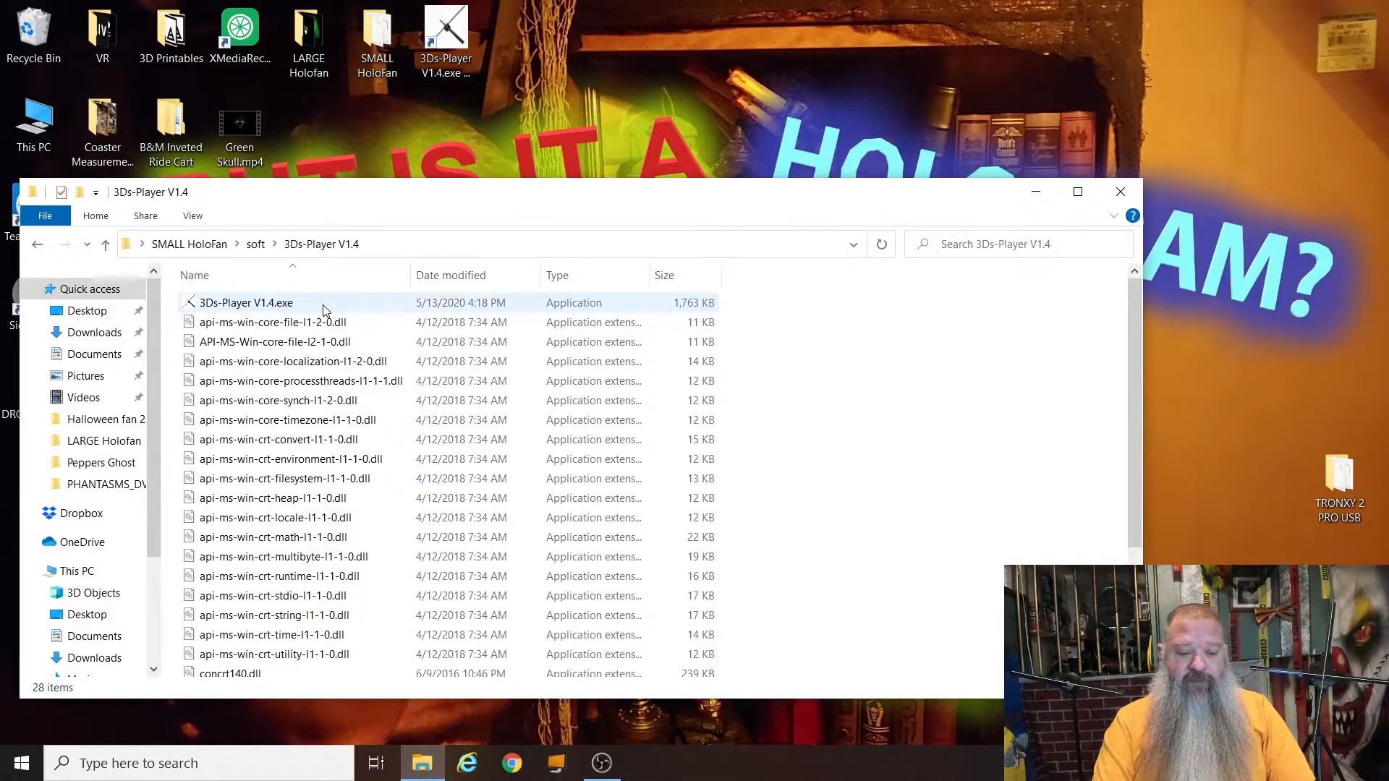
double_click(246, 303)
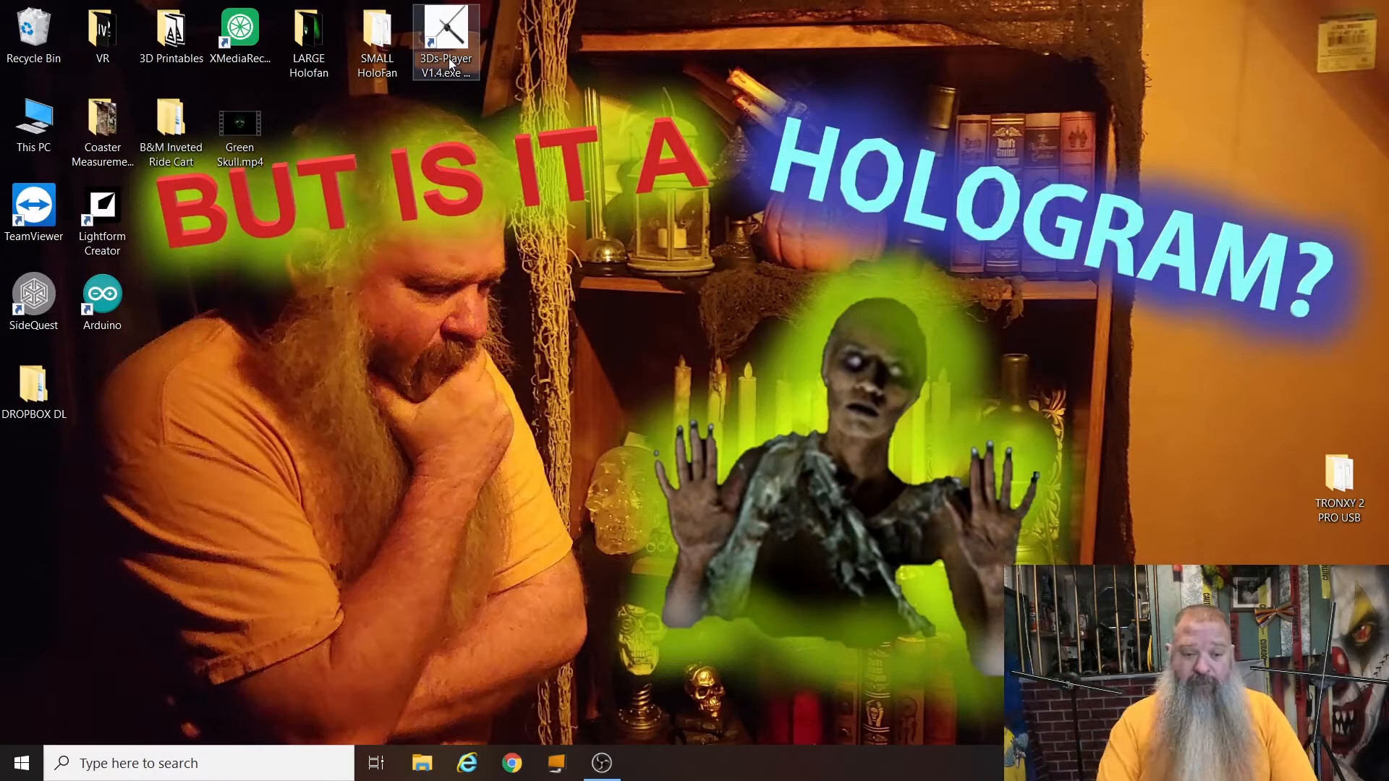
Step: Preview Green Skull.mp4 in Movies & TV with the volume lowered to 17, then close it
double_click(446, 34)
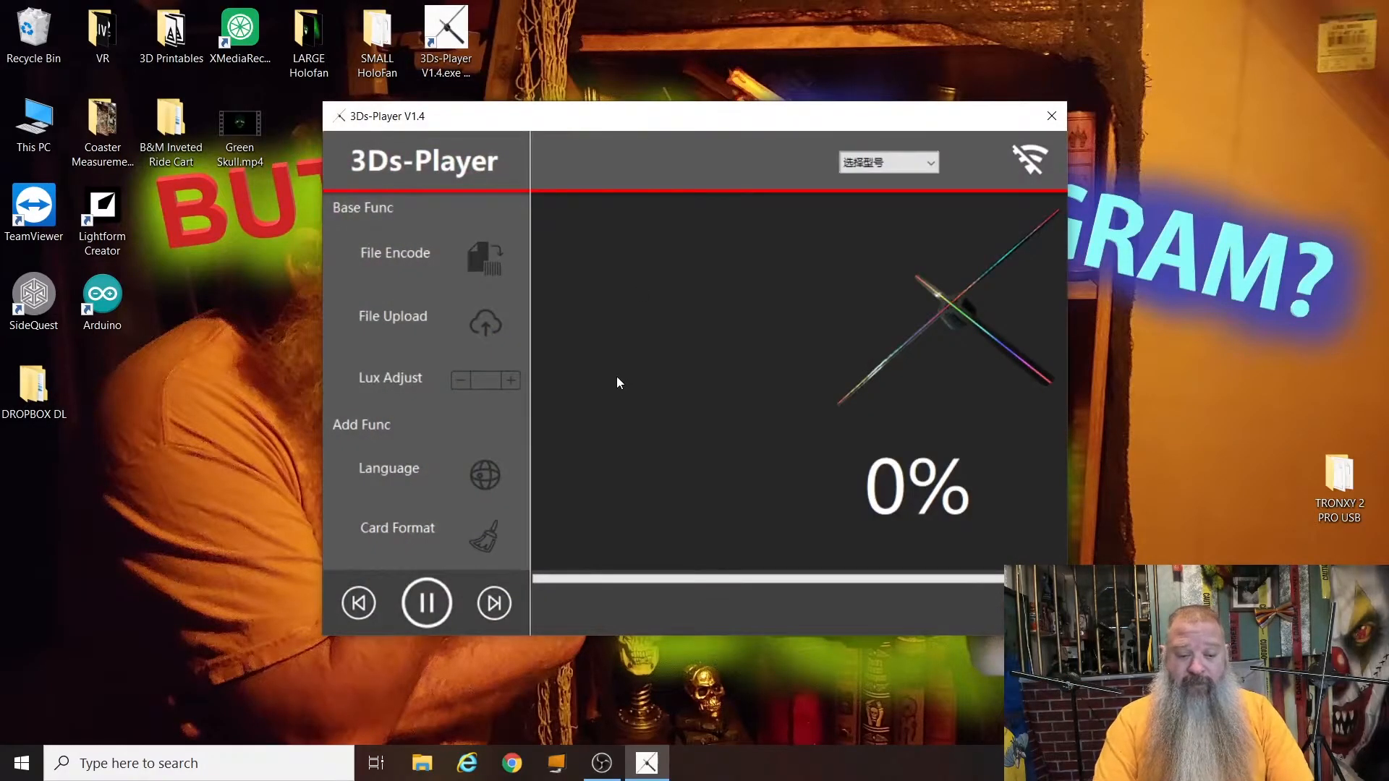
click(239, 124)
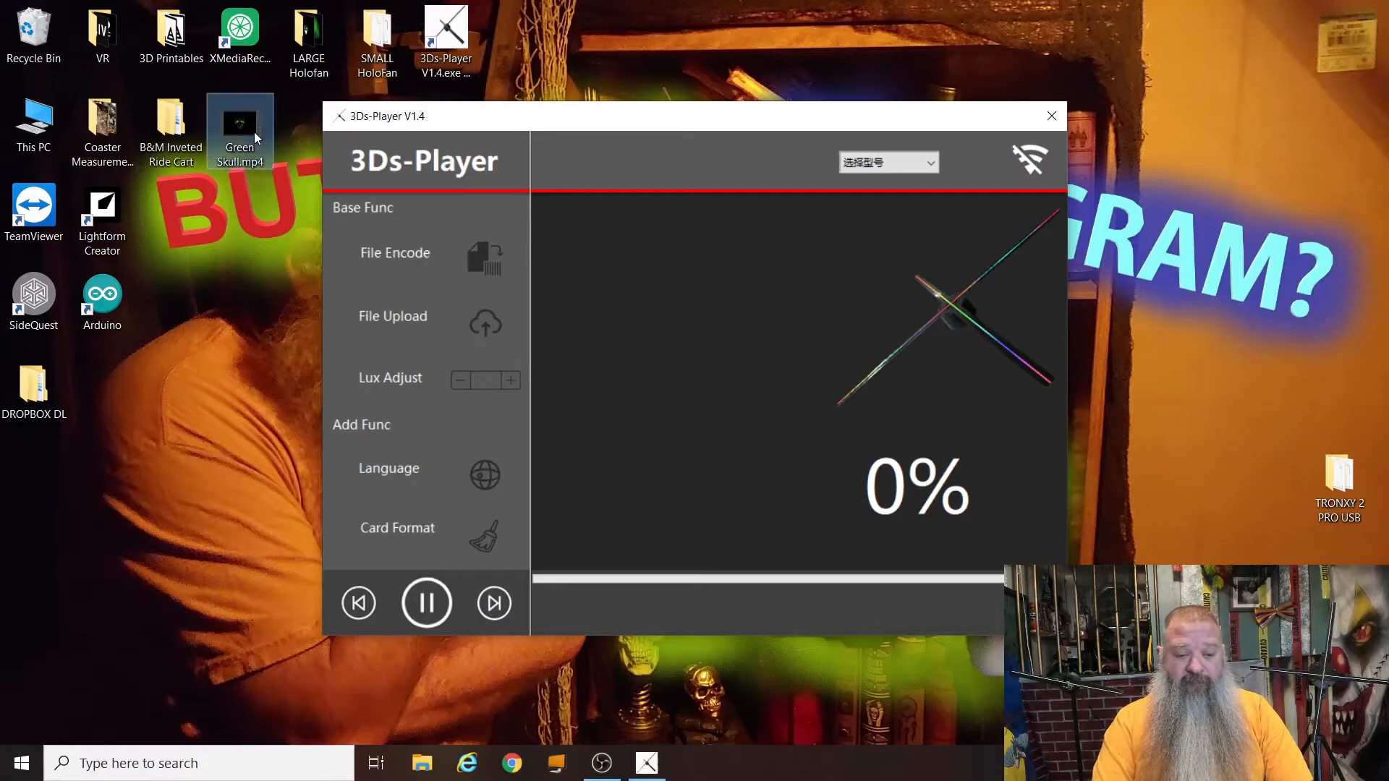
double_click(239, 132)
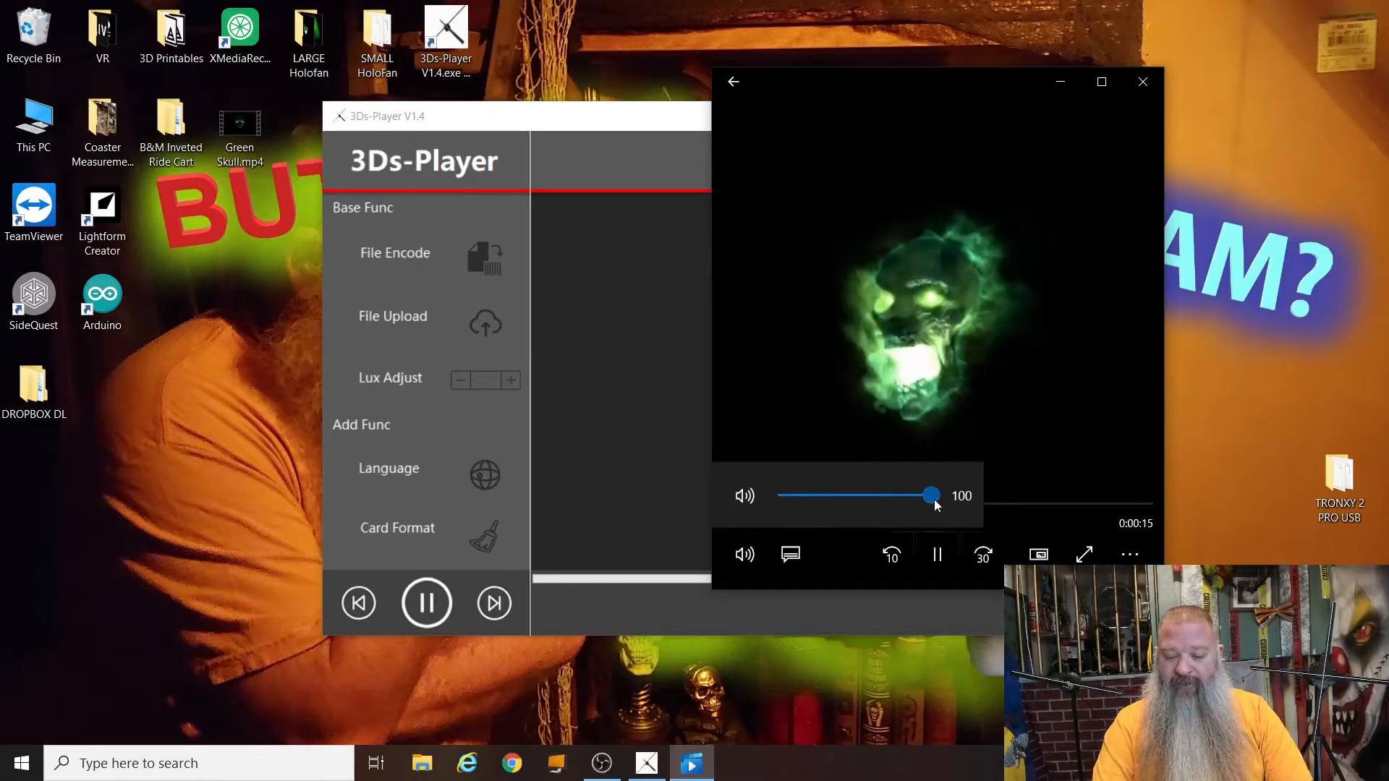
drag(931, 495, 828, 495)
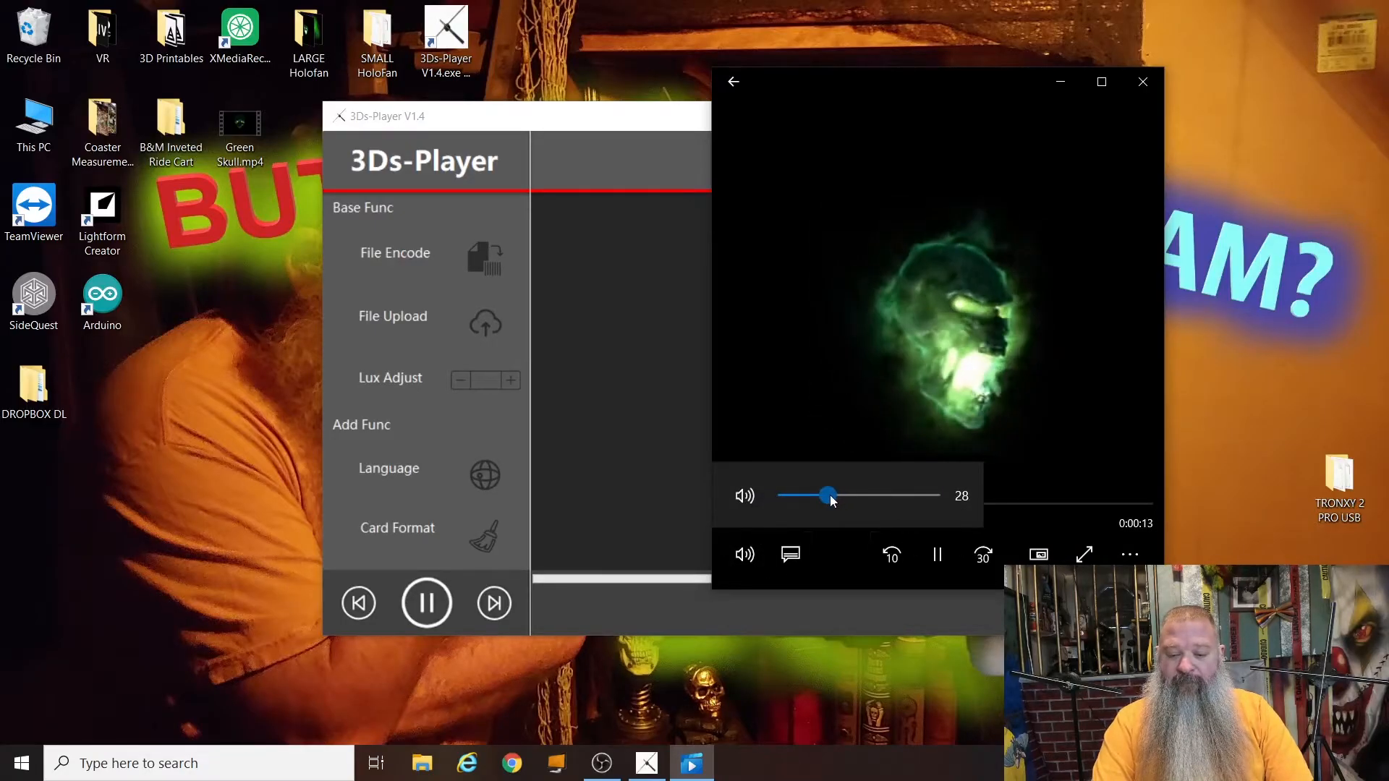
drag(827, 494, 810, 495)
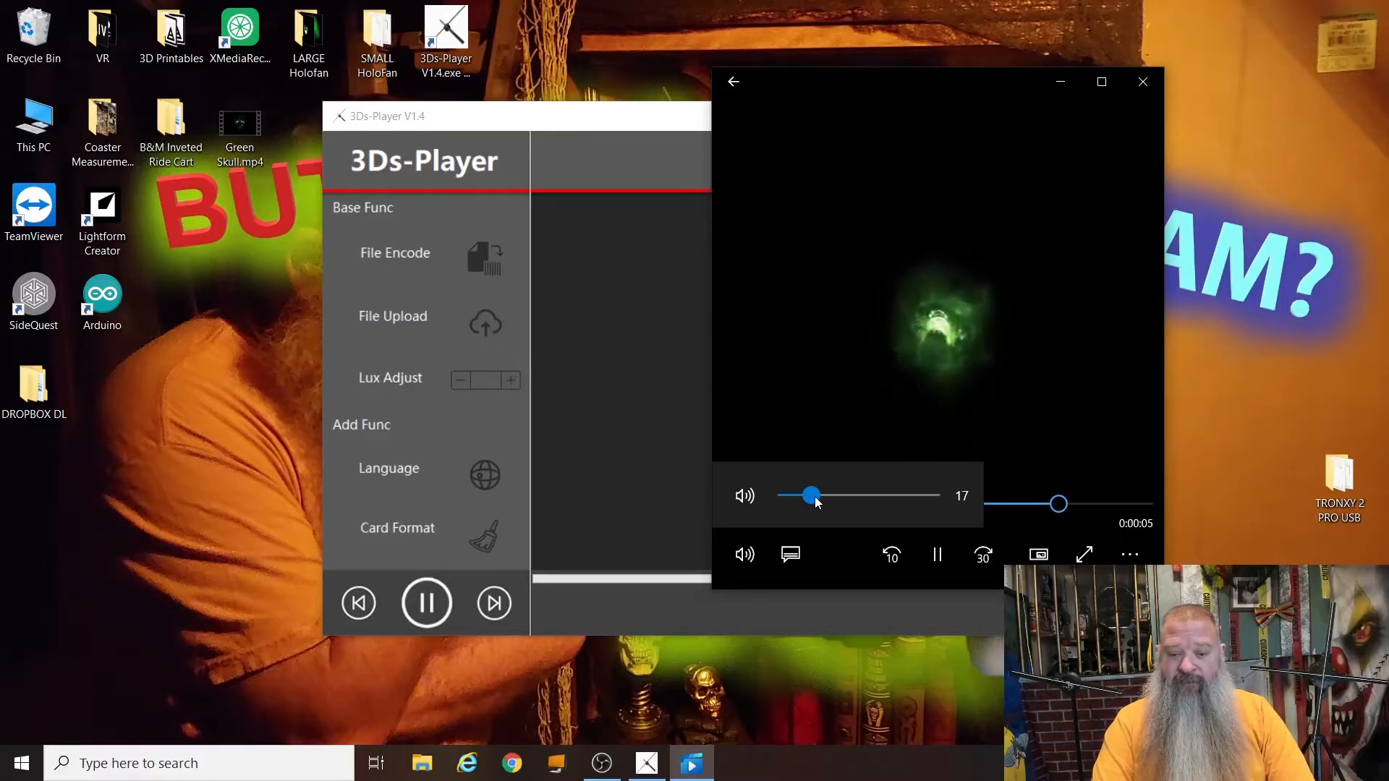
mouse_move(1143, 81)
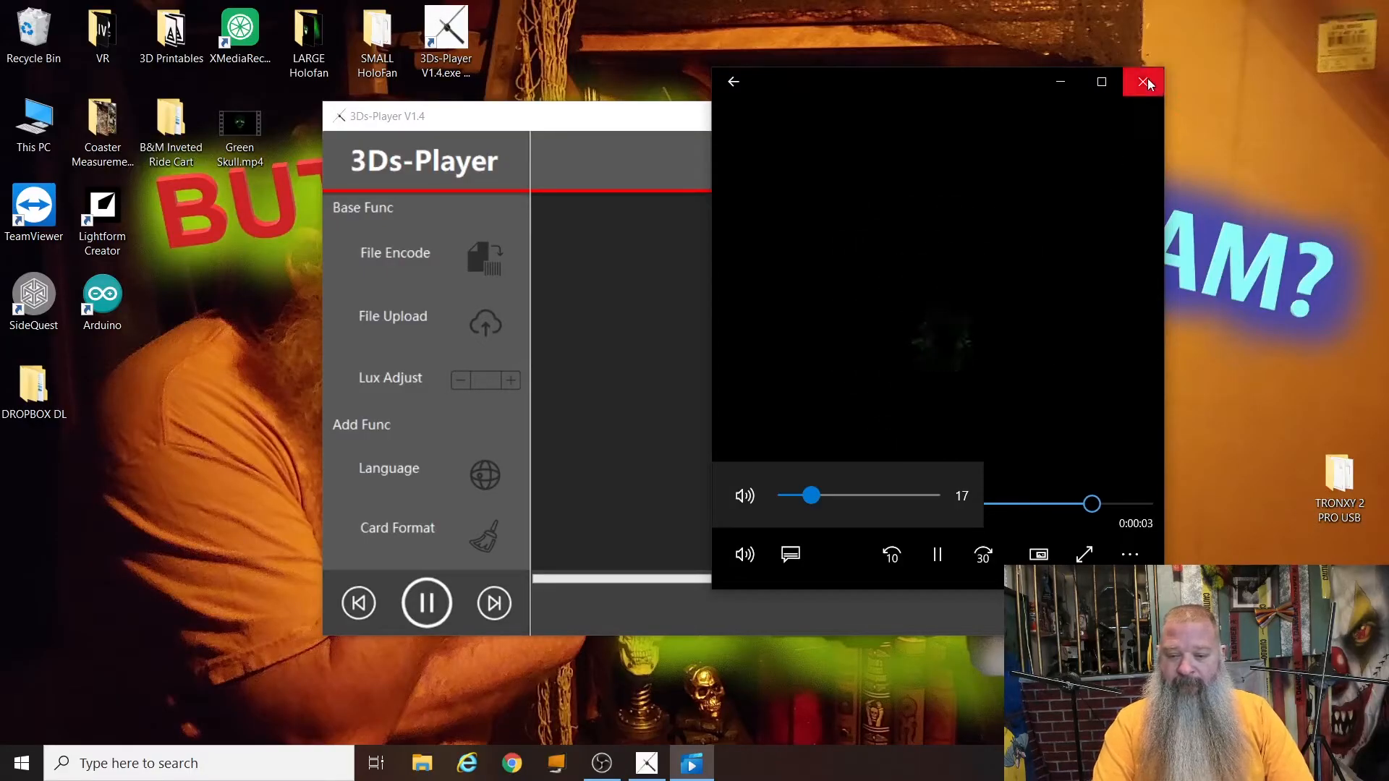
click(1143, 81)
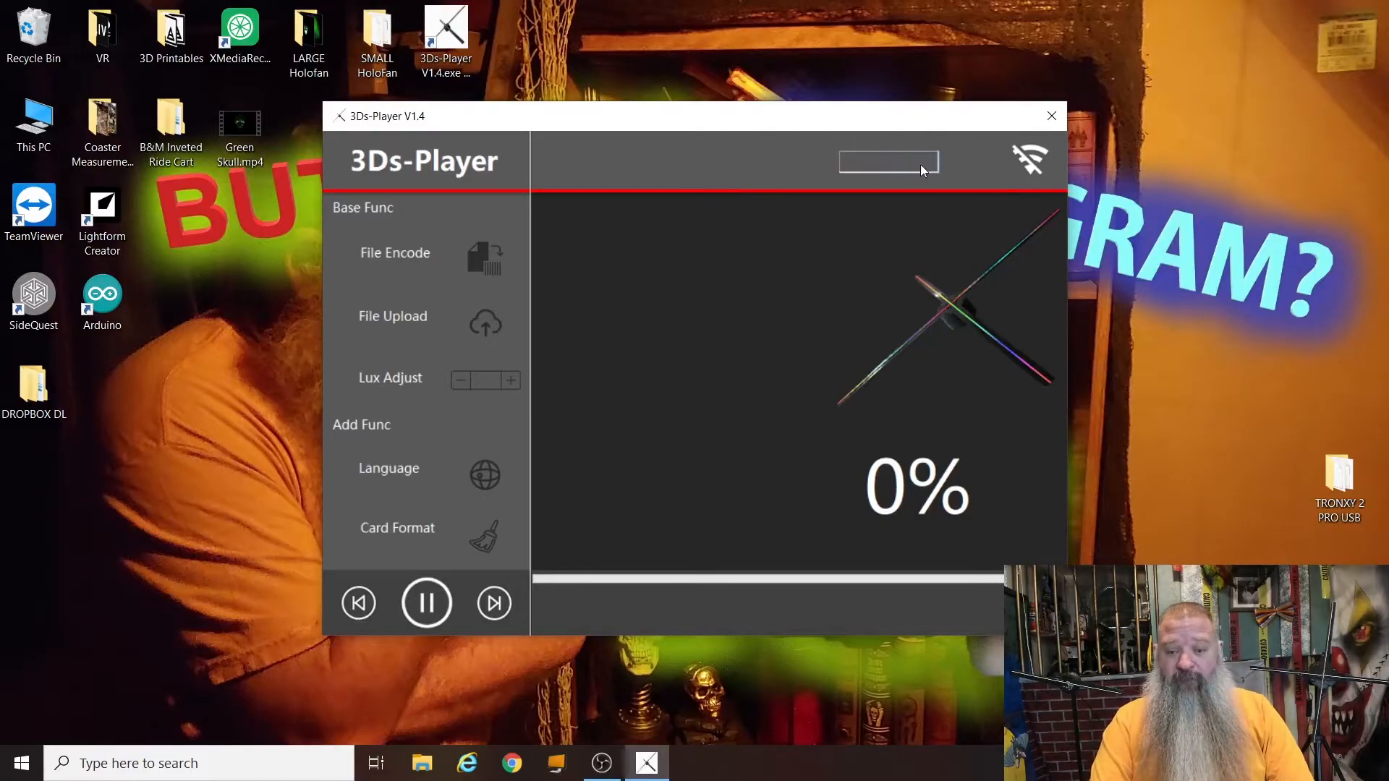
Step: Choose SD-224 as the target fan model from the model list
click(887, 162)
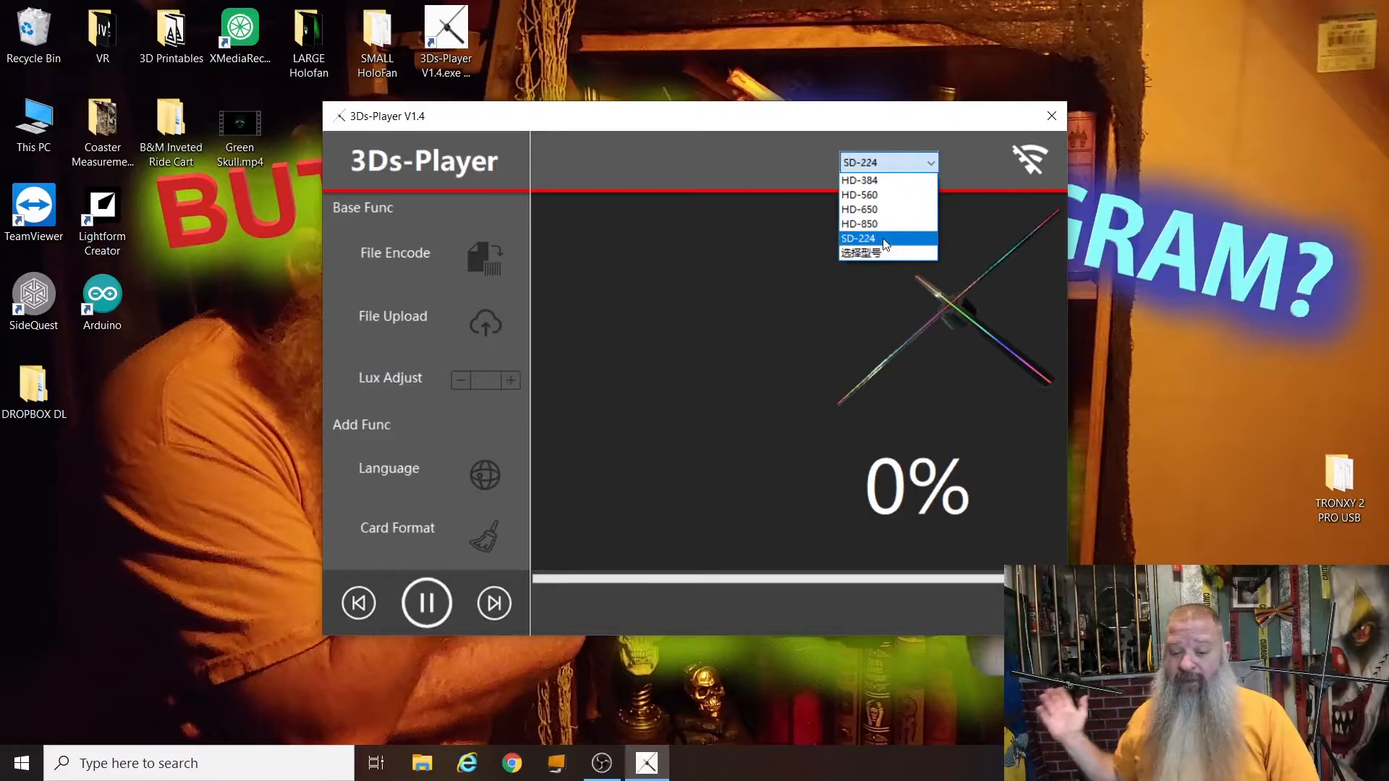
click(858, 239)
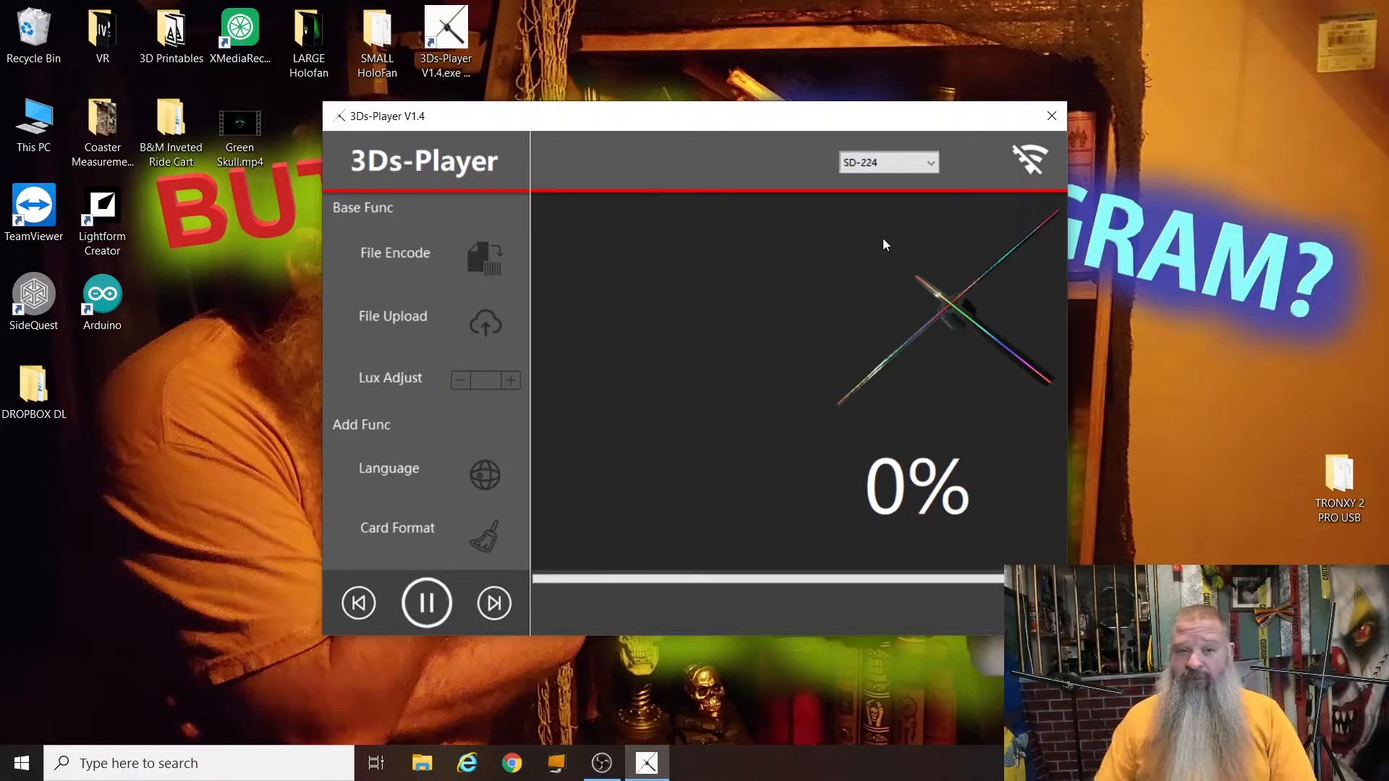
mouse_move(485, 264)
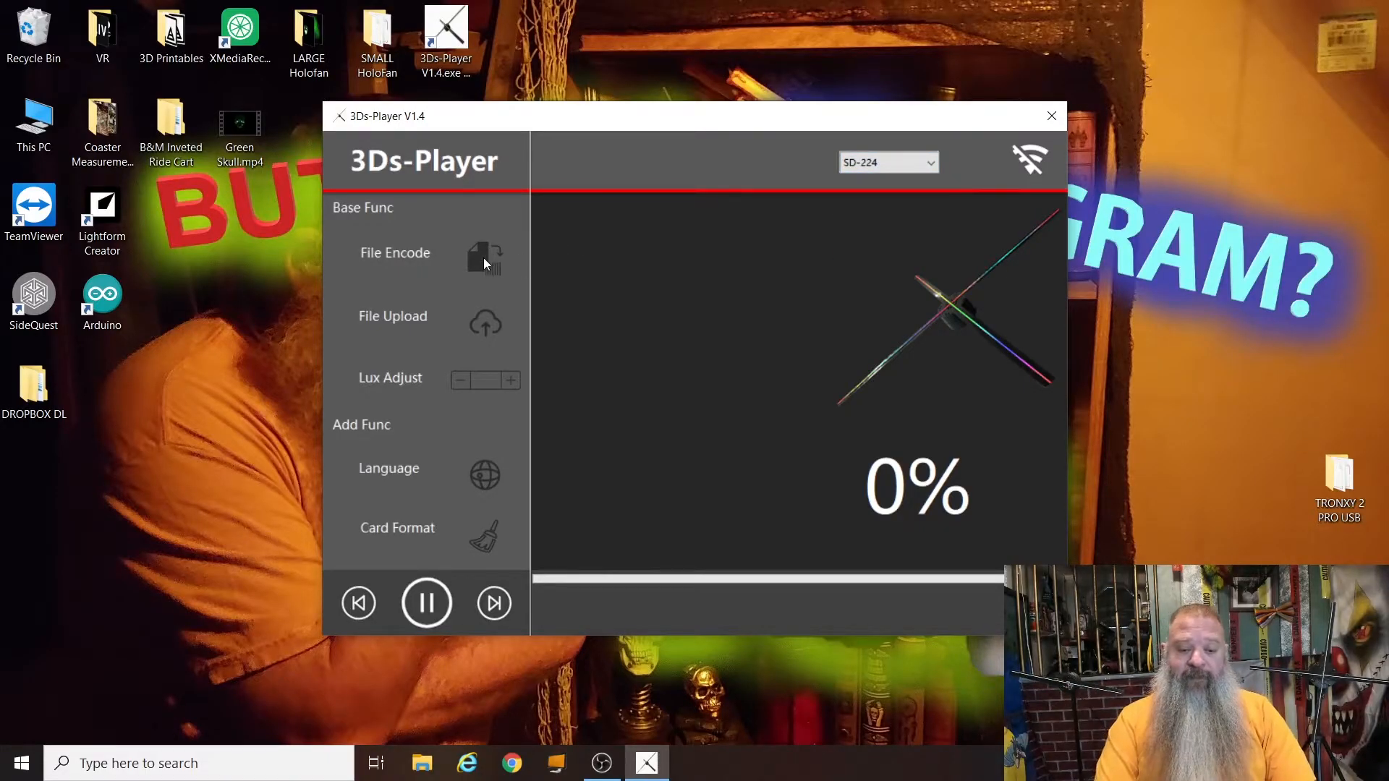
Step: Choose Green Skull.mp4 as the video file to encode
click(485, 257)
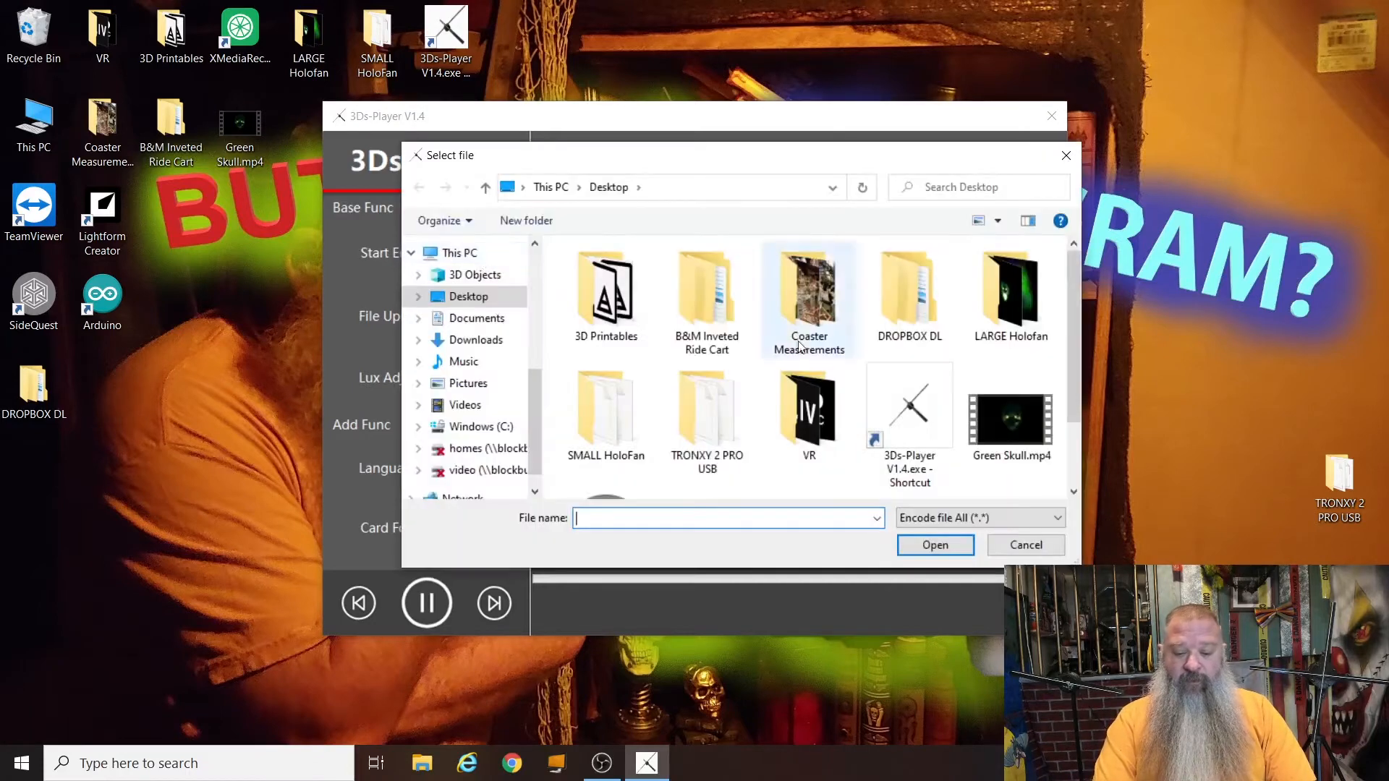
click(1011, 412)
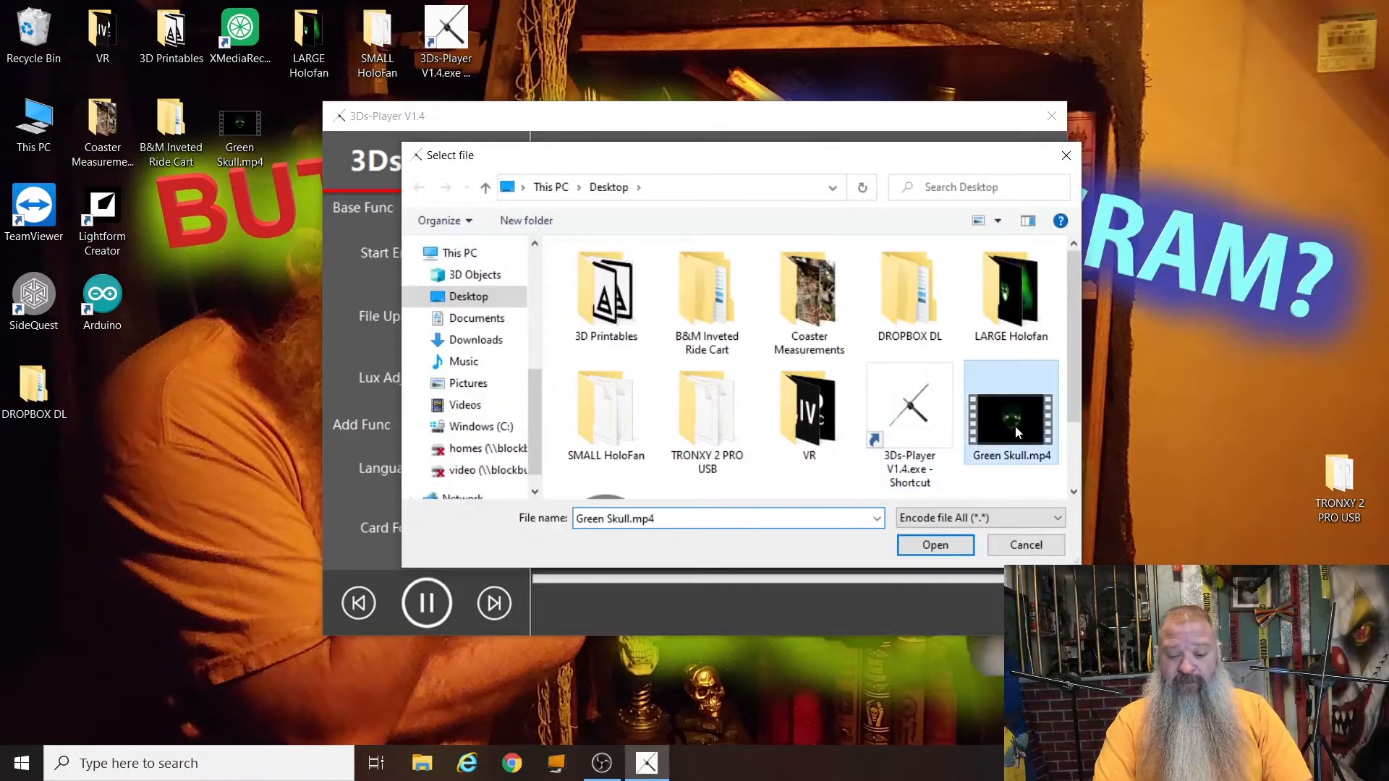
click(1011, 409)
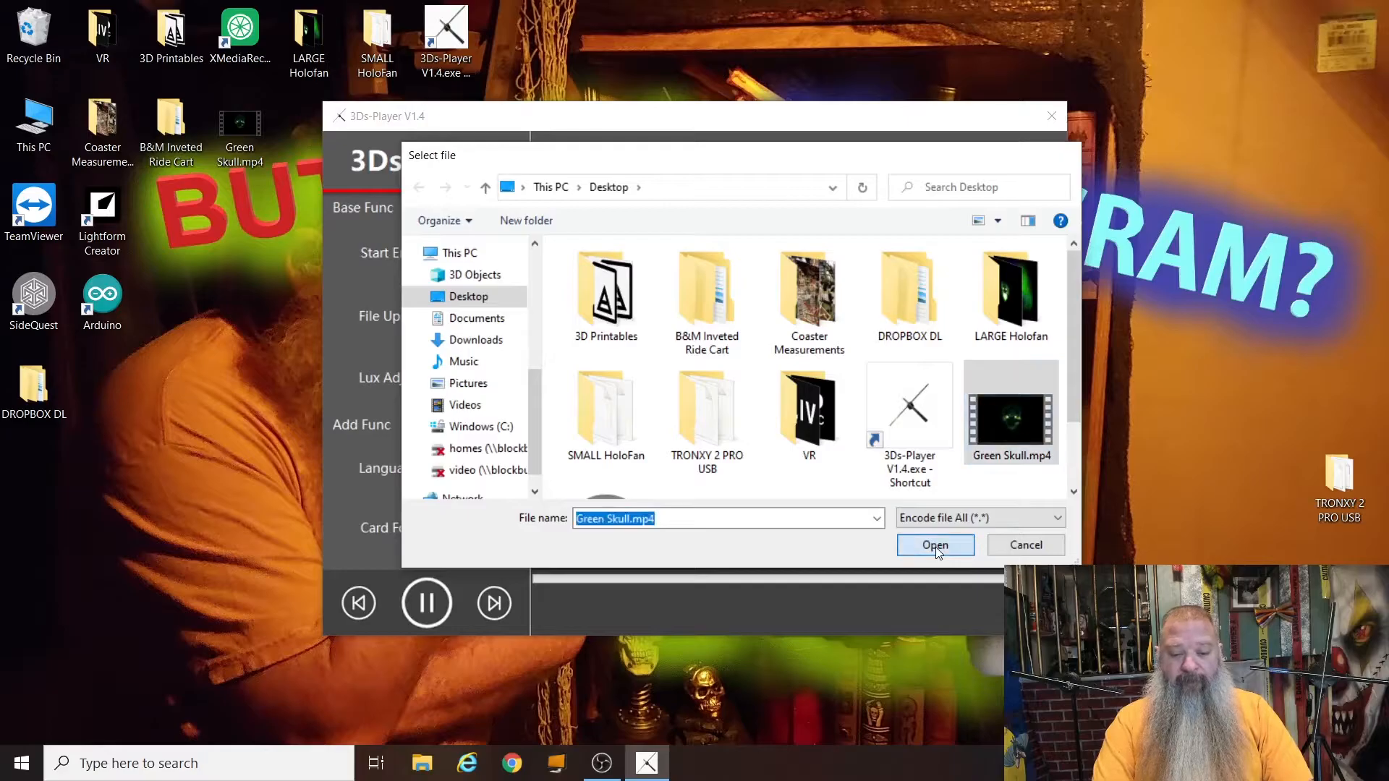
click(935, 546)
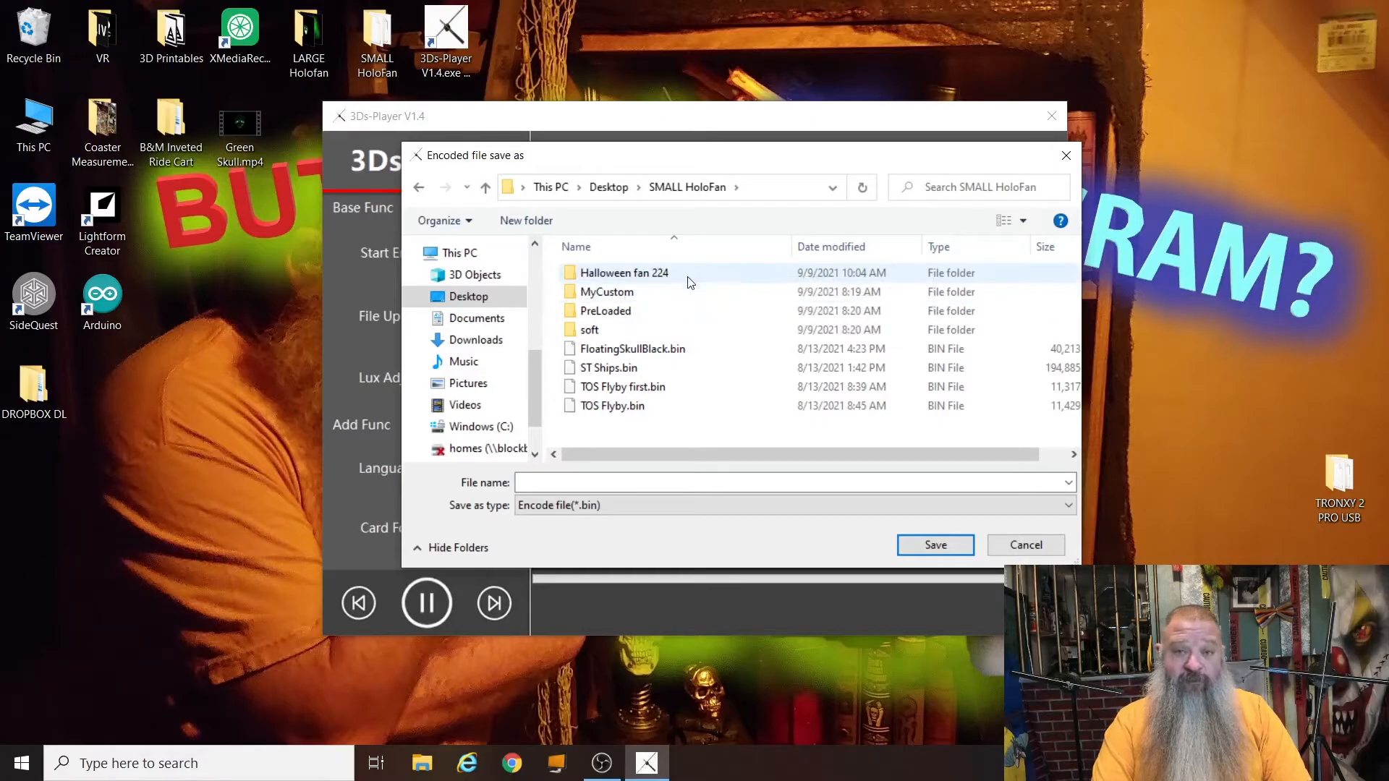
Step: Save the encoded output as AFX_Green_Skull in the Halloween fan 224 folder
double_click(622, 272)
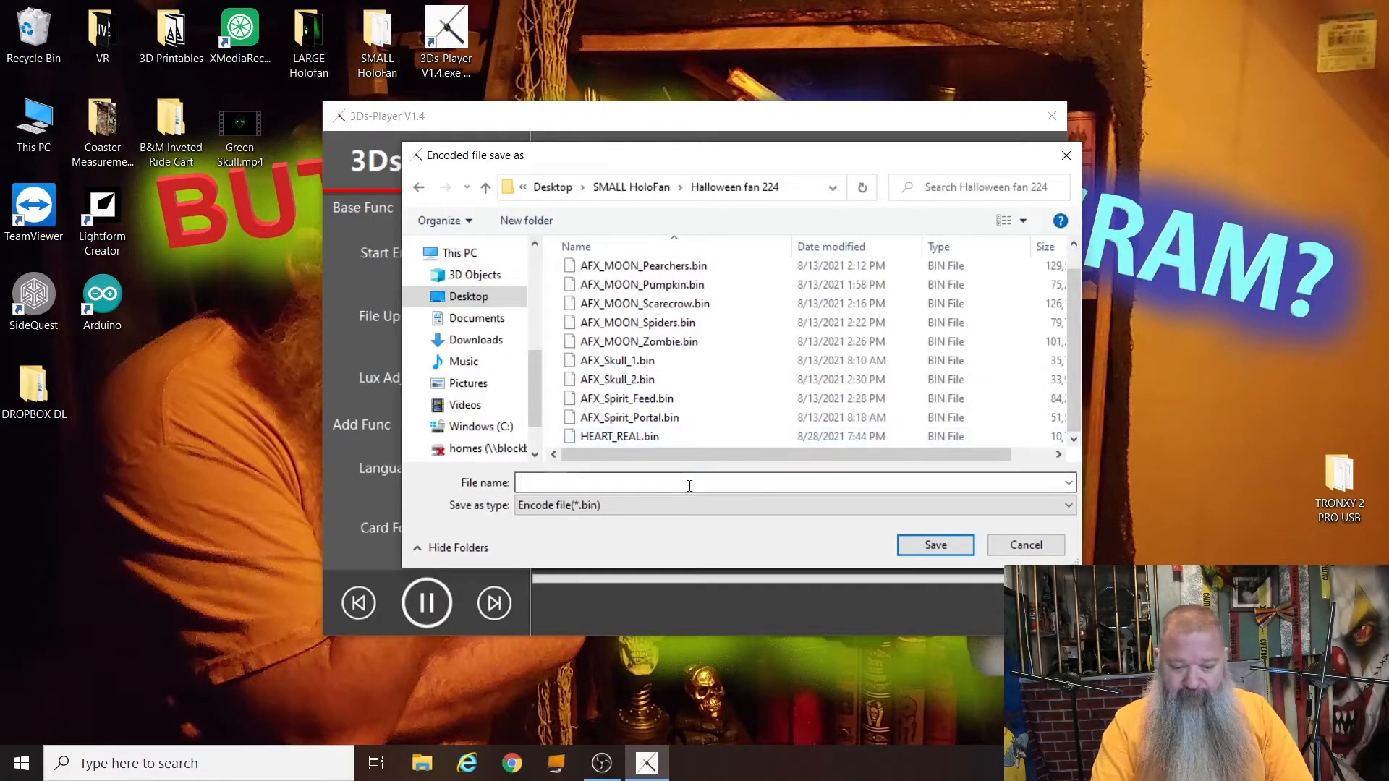
text(AFX_Green)
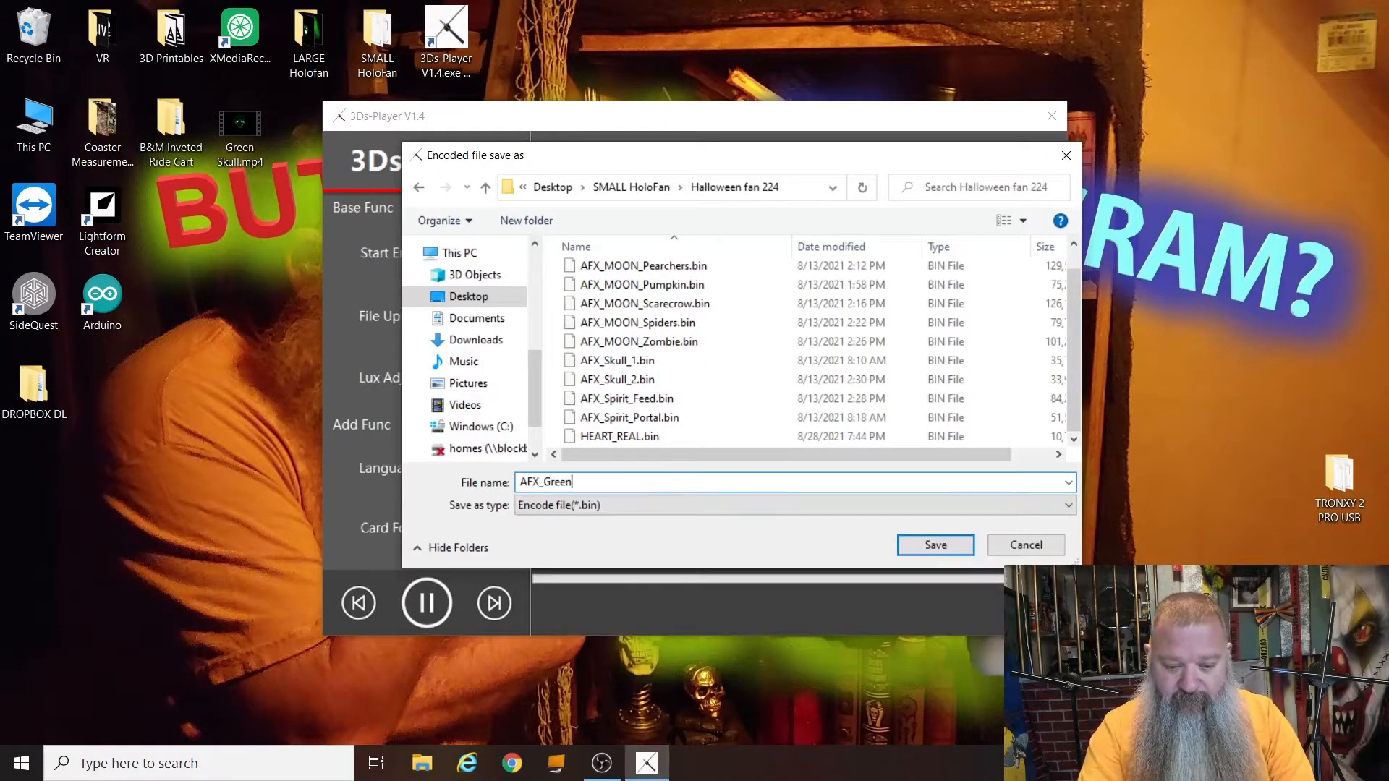
text(_Skull)
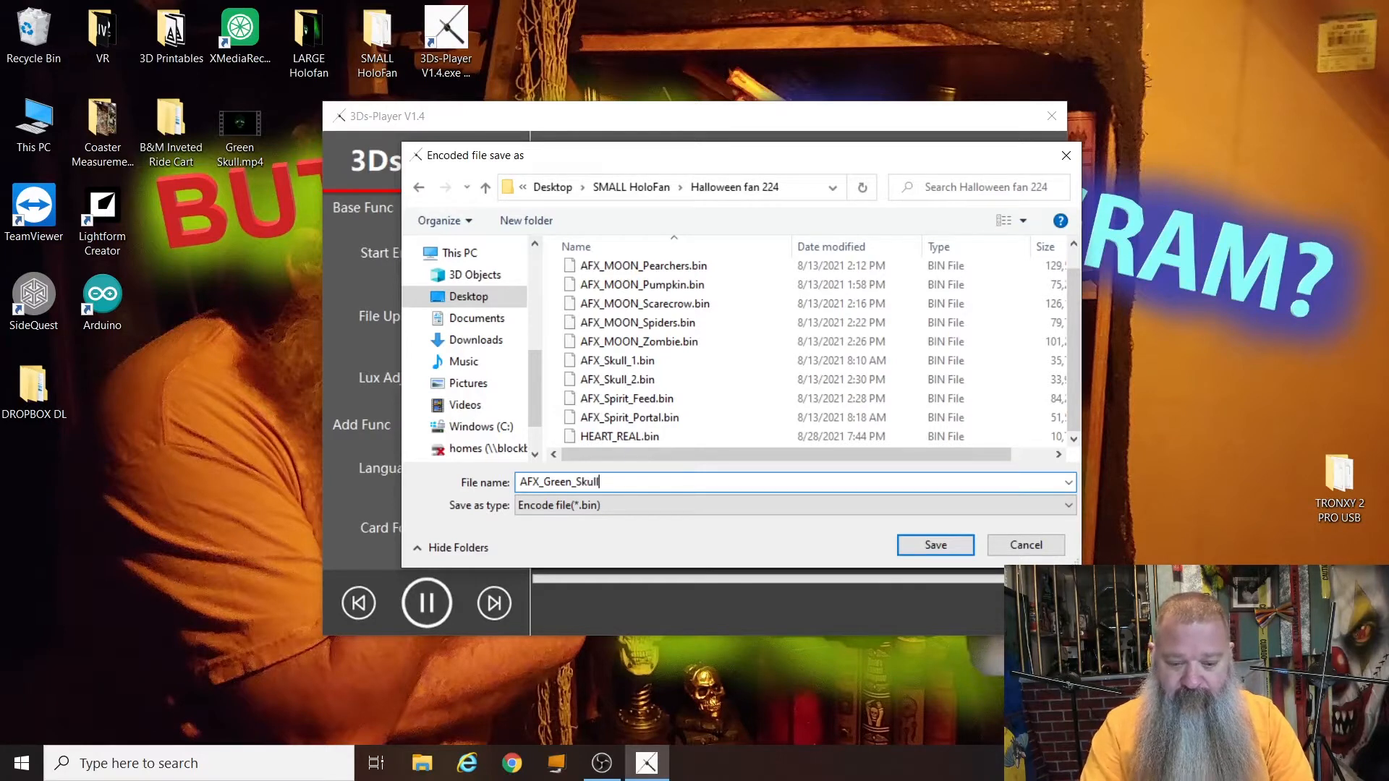
click(935, 546)
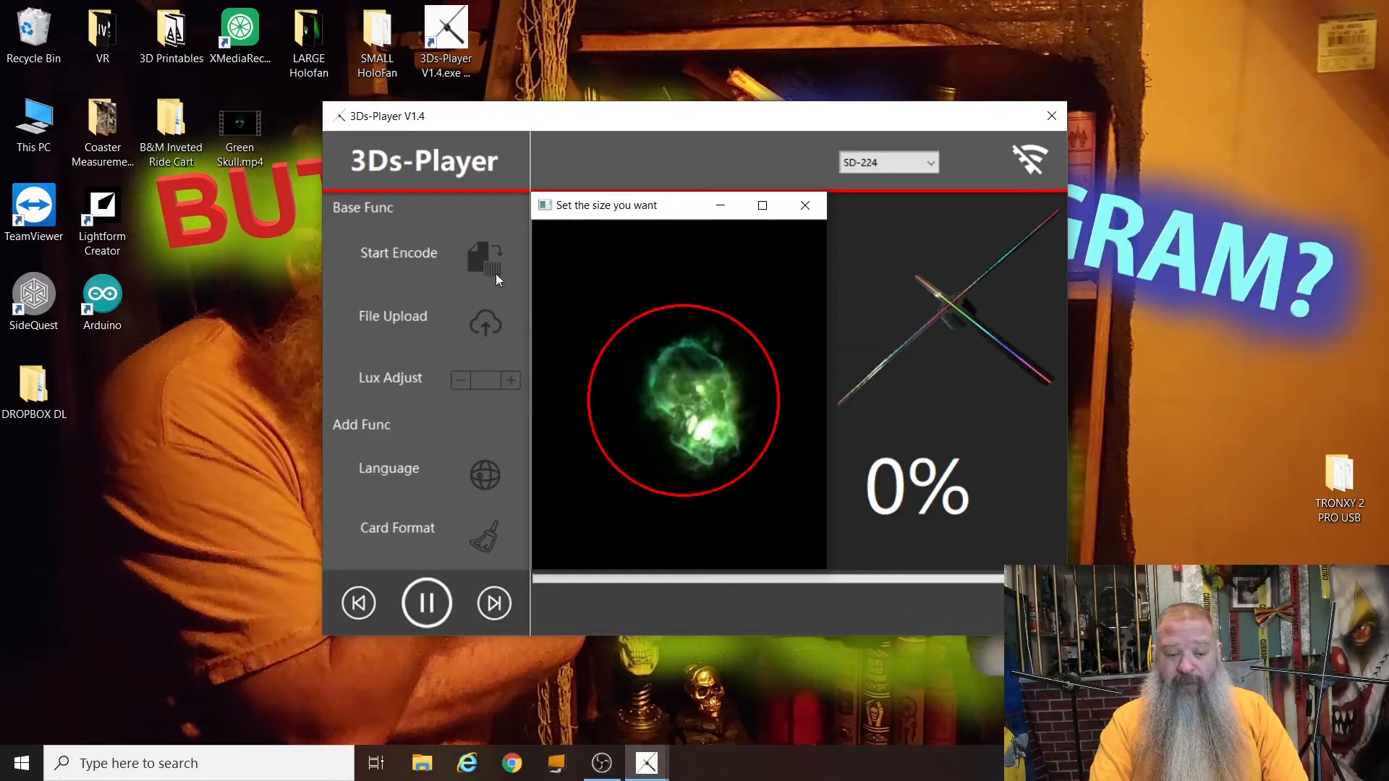
Step: Run the encode to 'Encode finish!', confirm it, and close 3Ds-Player
click(398, 252)
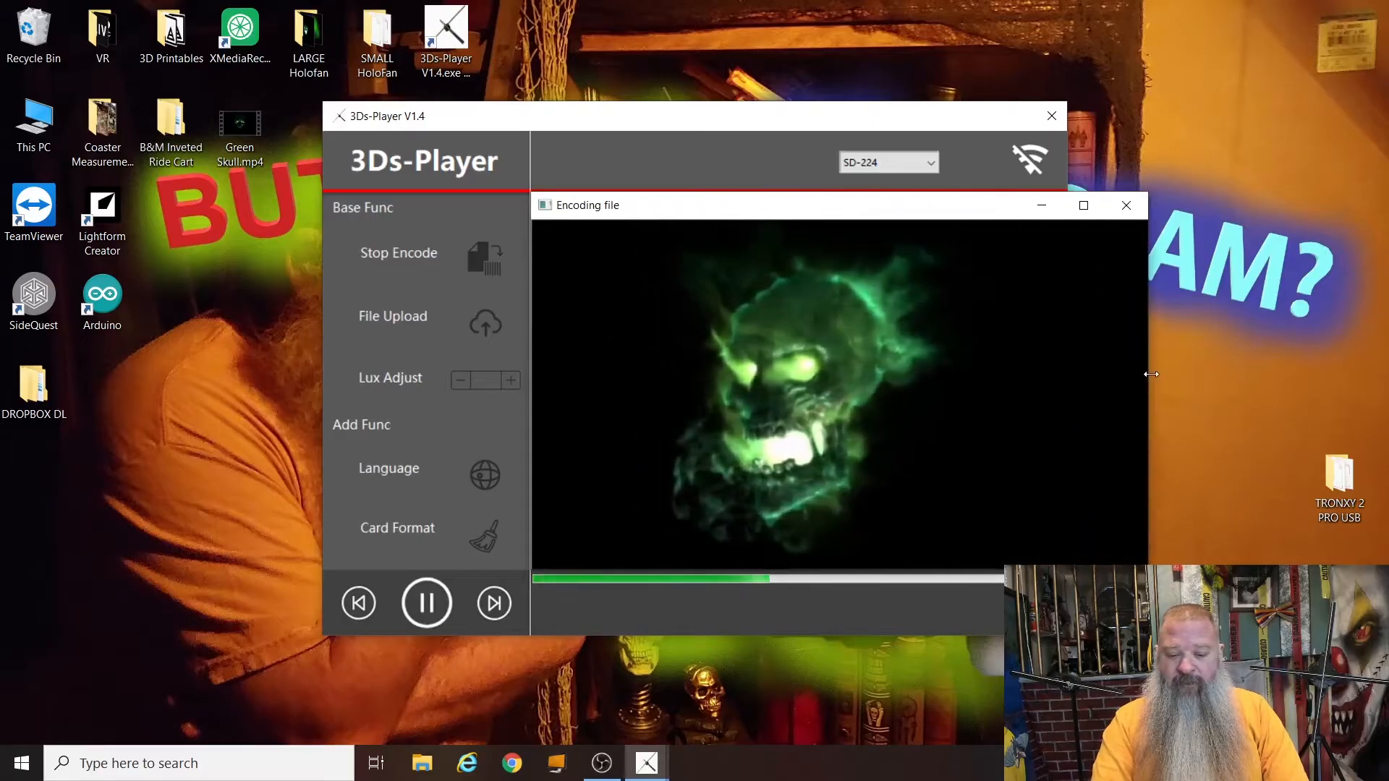
drag(1151, 373, 1056, 372)
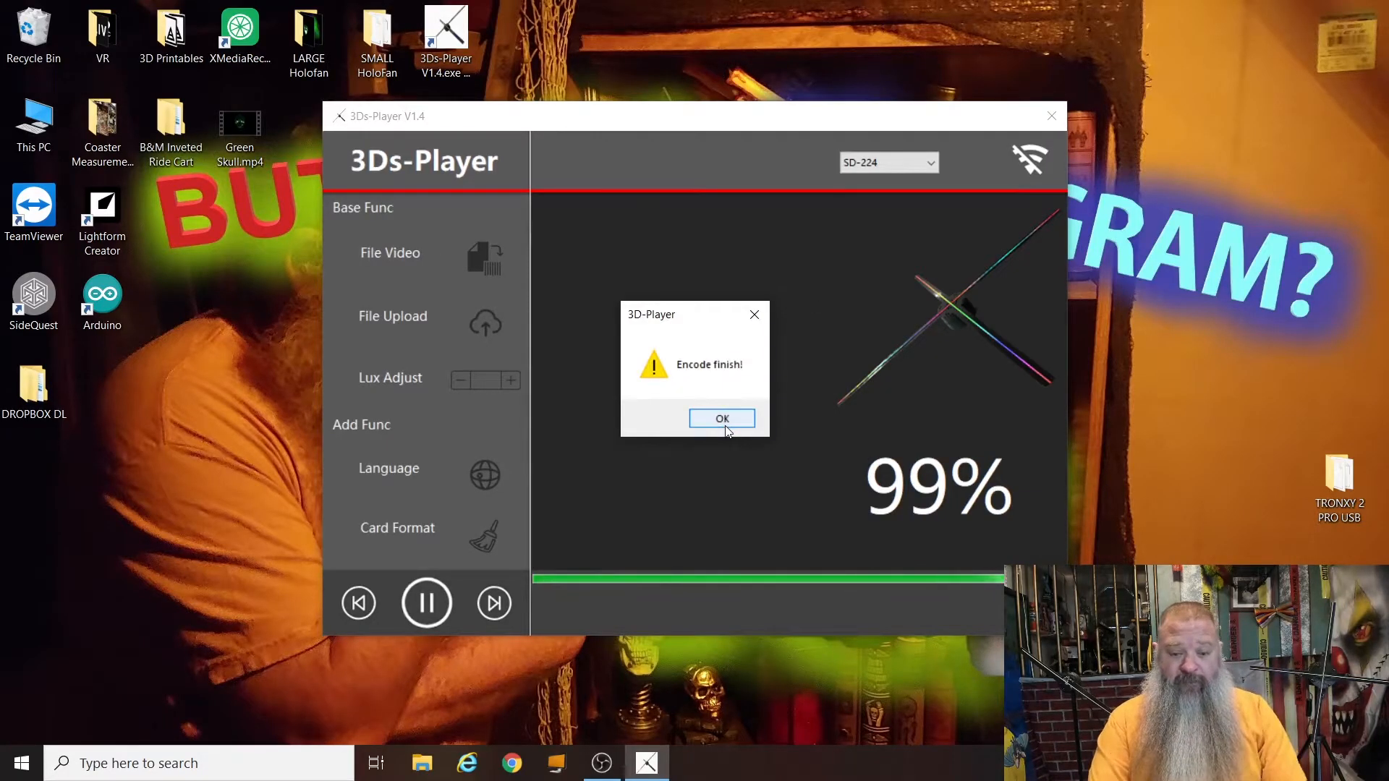
click(720, 418)
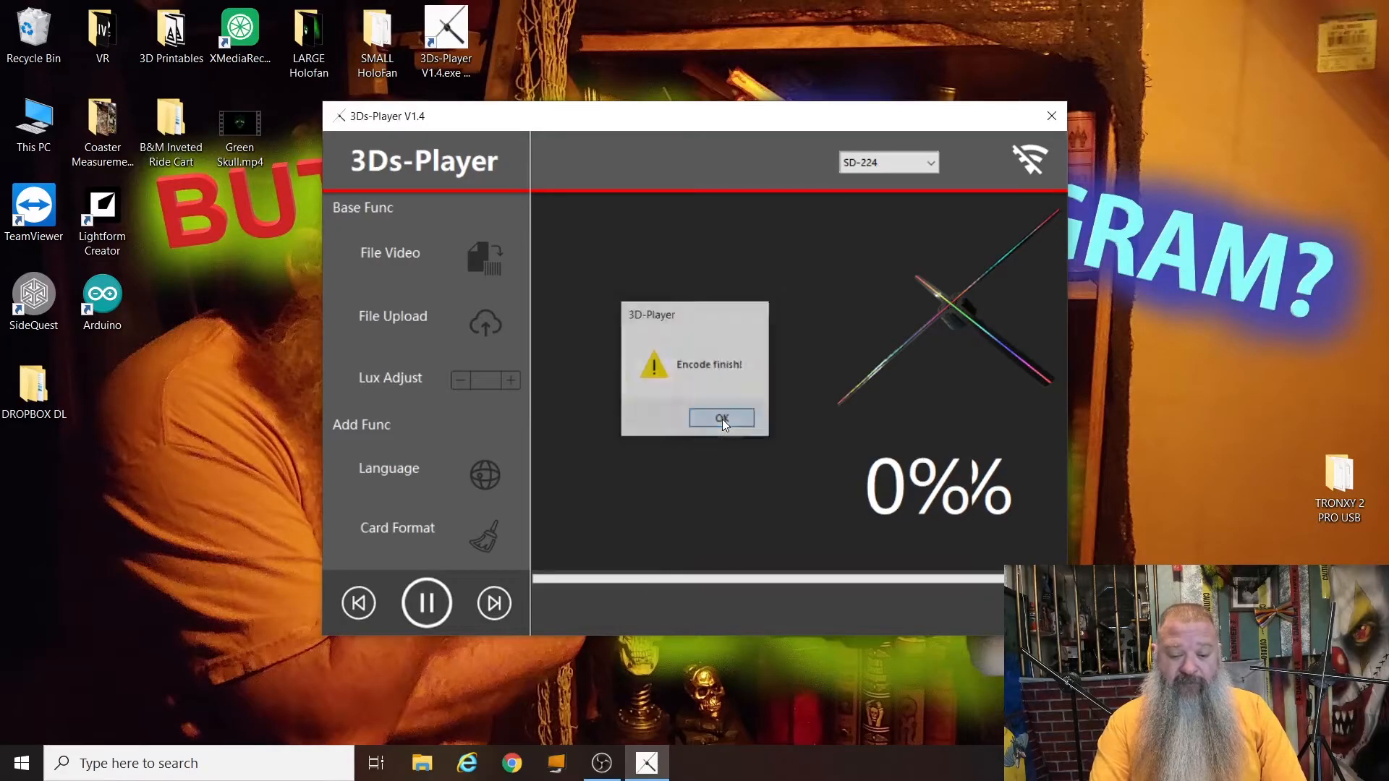
click(720, 418)
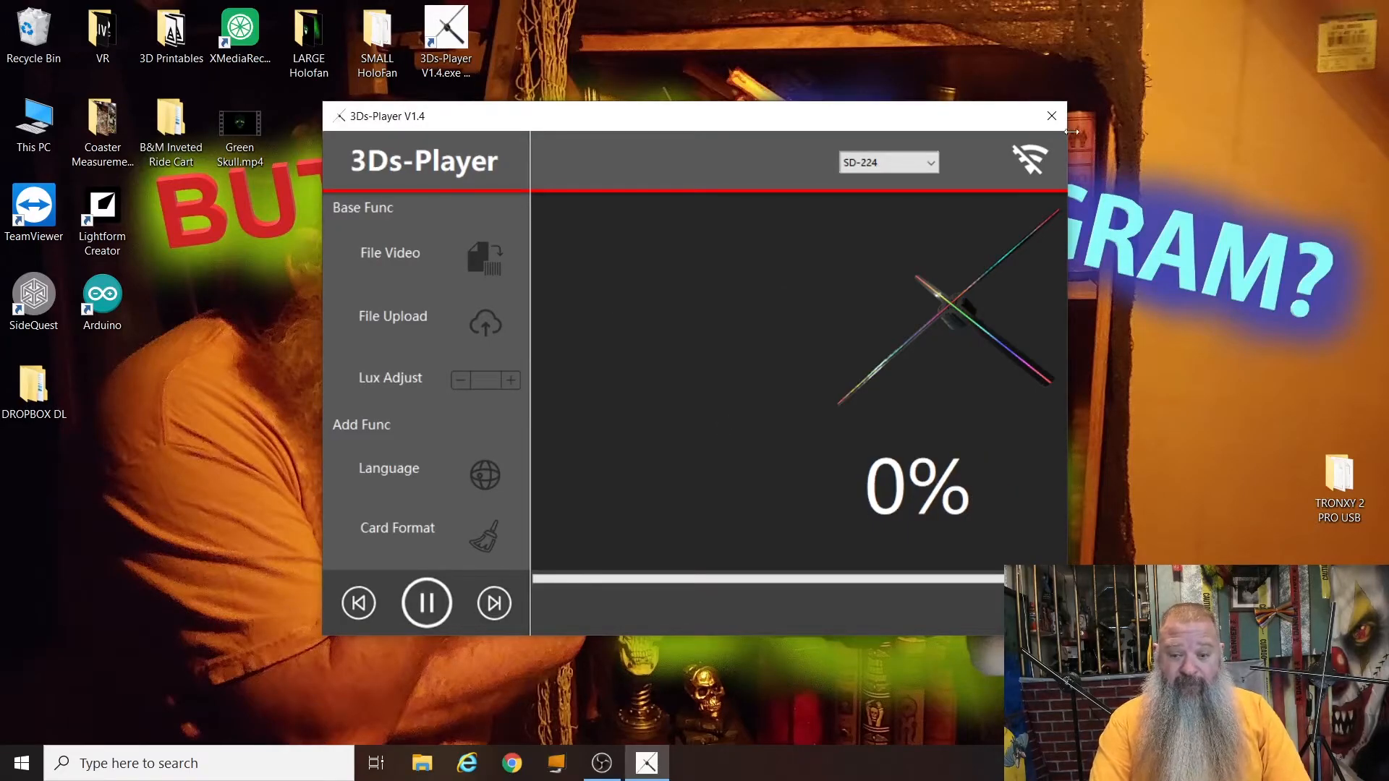
click(1052, 115)
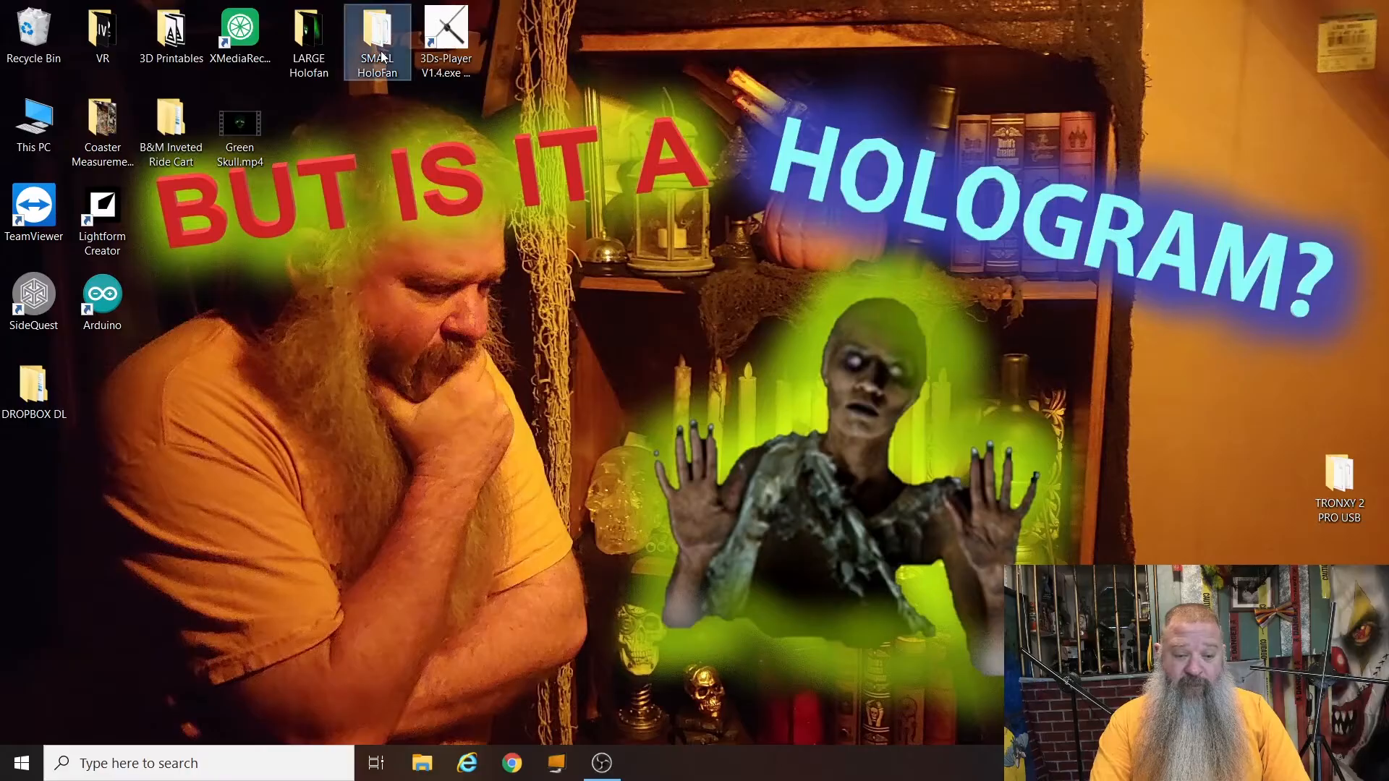
Step: Delete FloatingSkullBlack.bin from USB Drive (E:) and send AFX_Green_Skull.bin to it
double_click(377, 35)
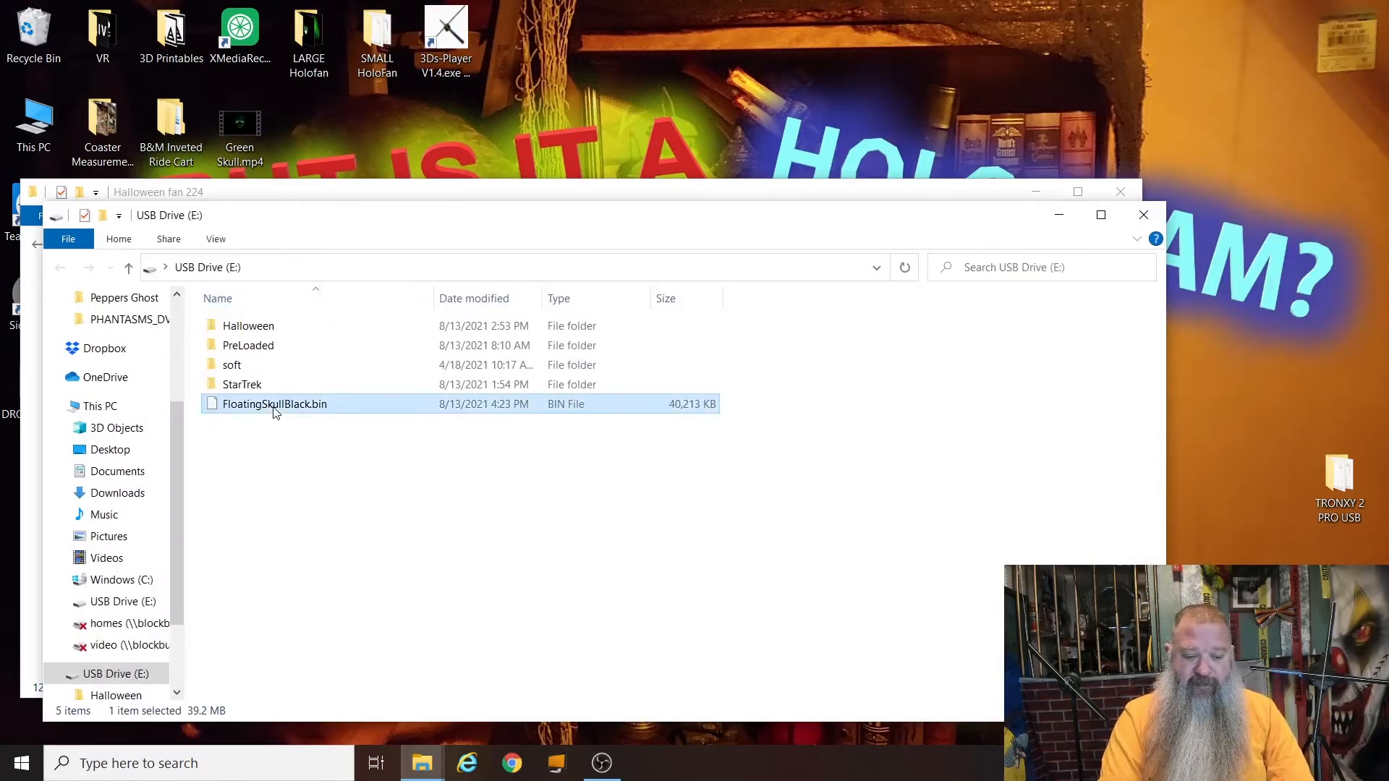
mouse_move(344, 470)
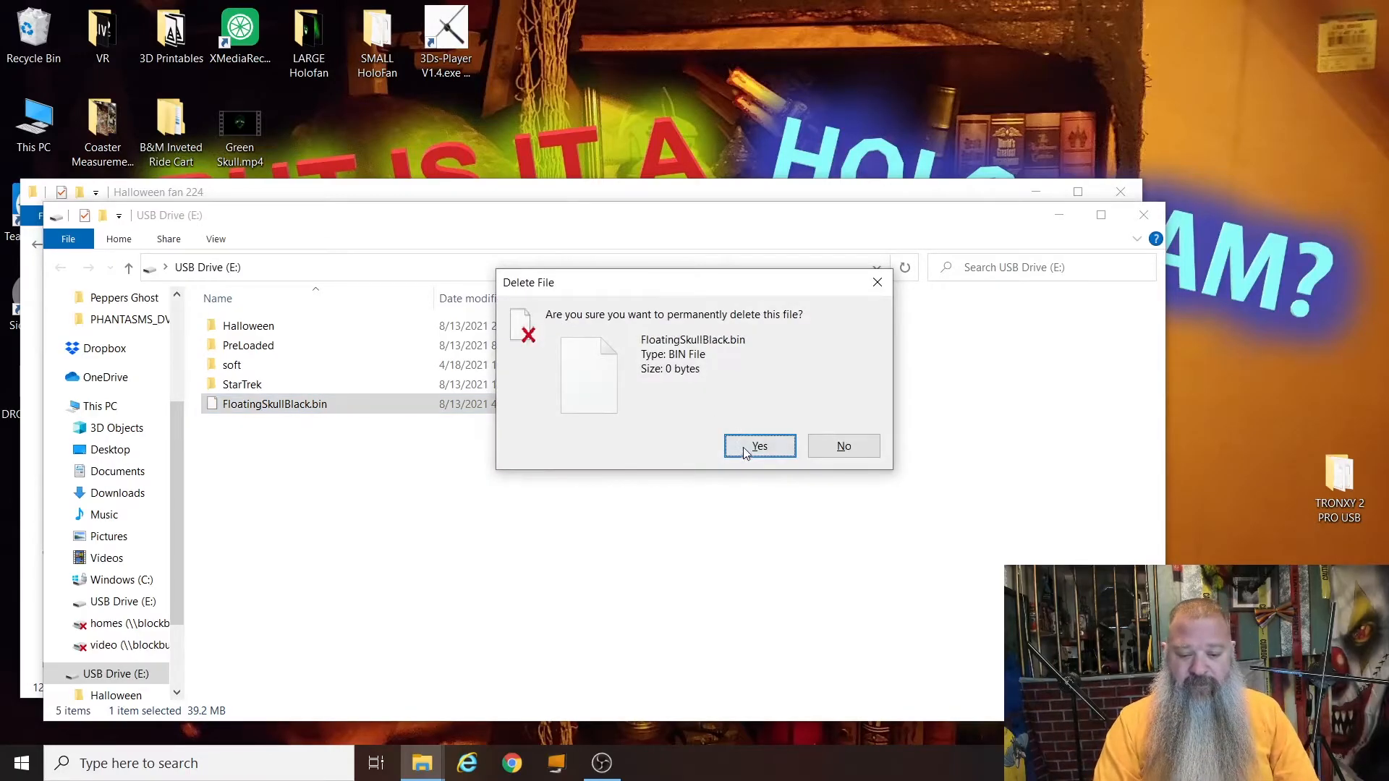
click(759, 446)
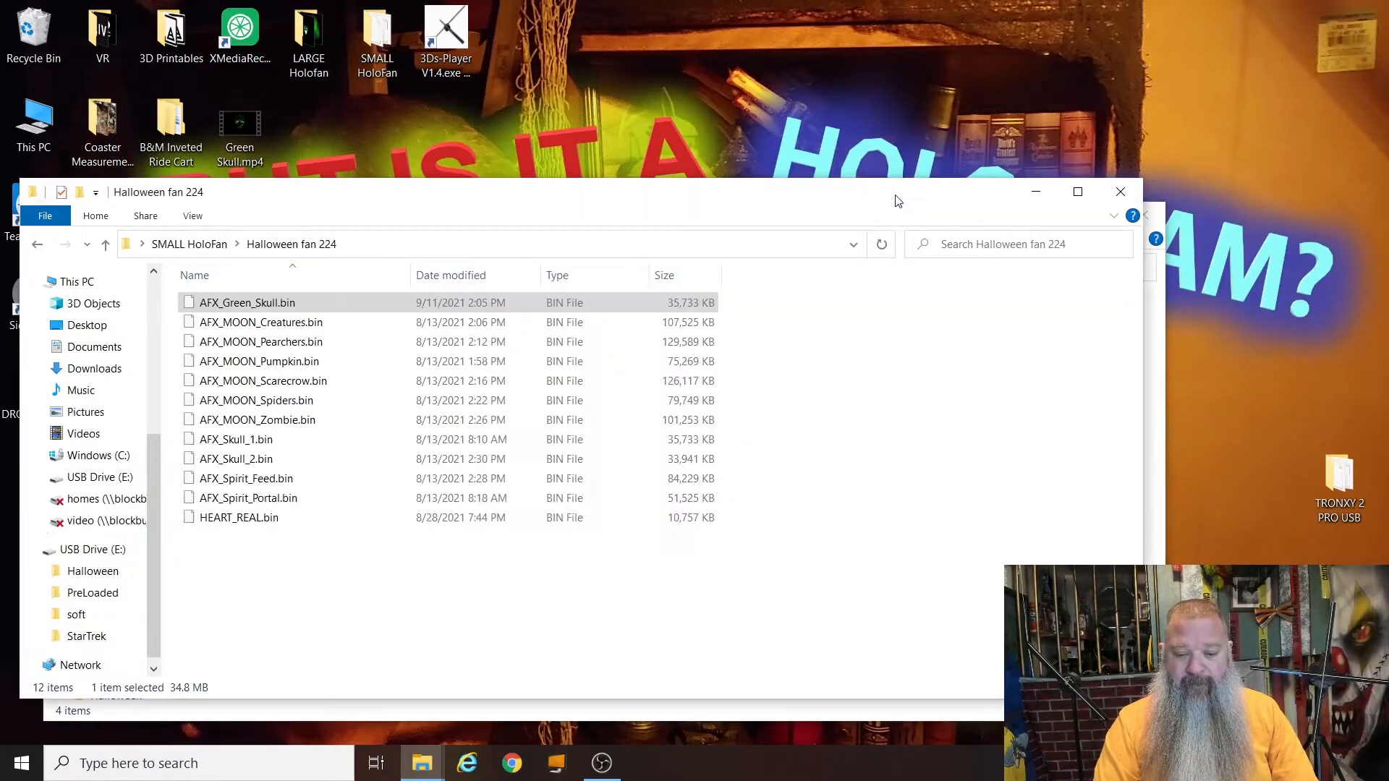
right_click(247, 302)
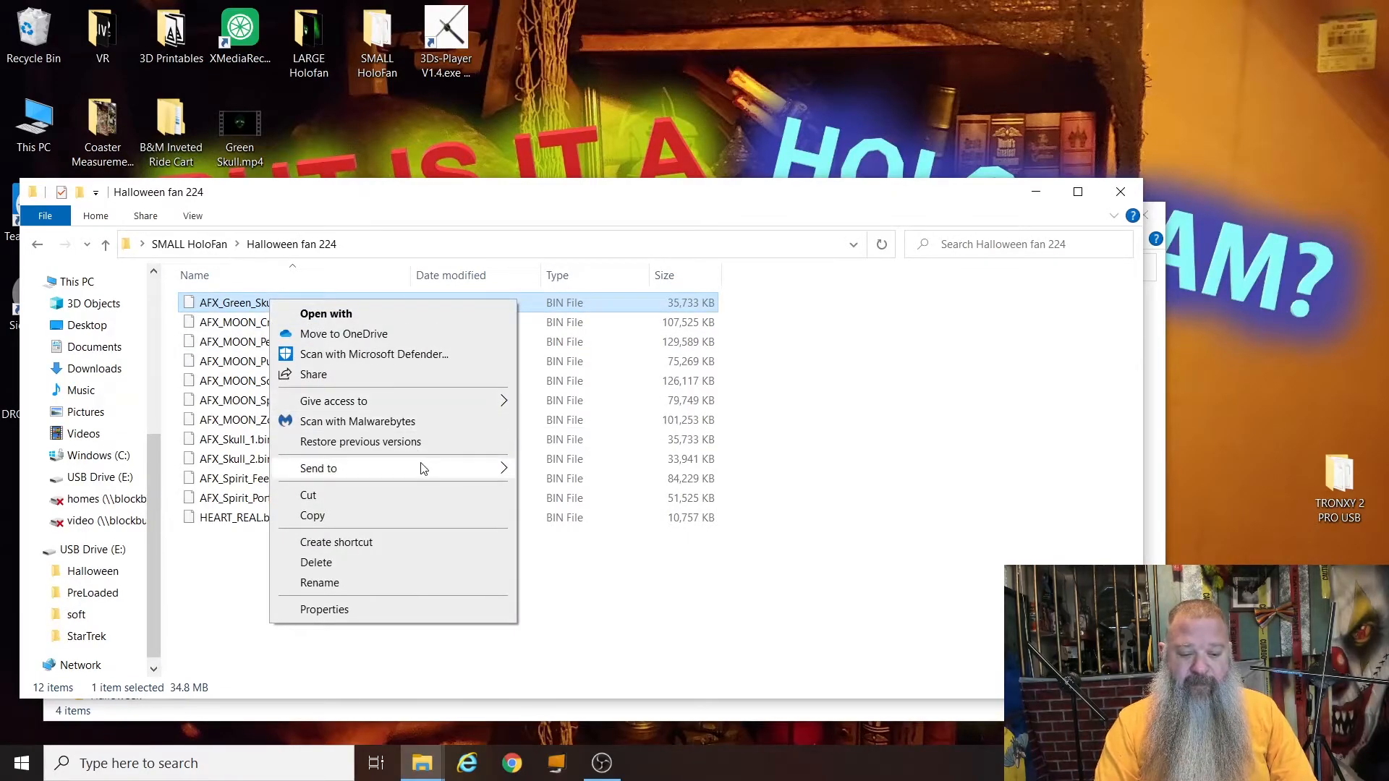
click(647, 620)
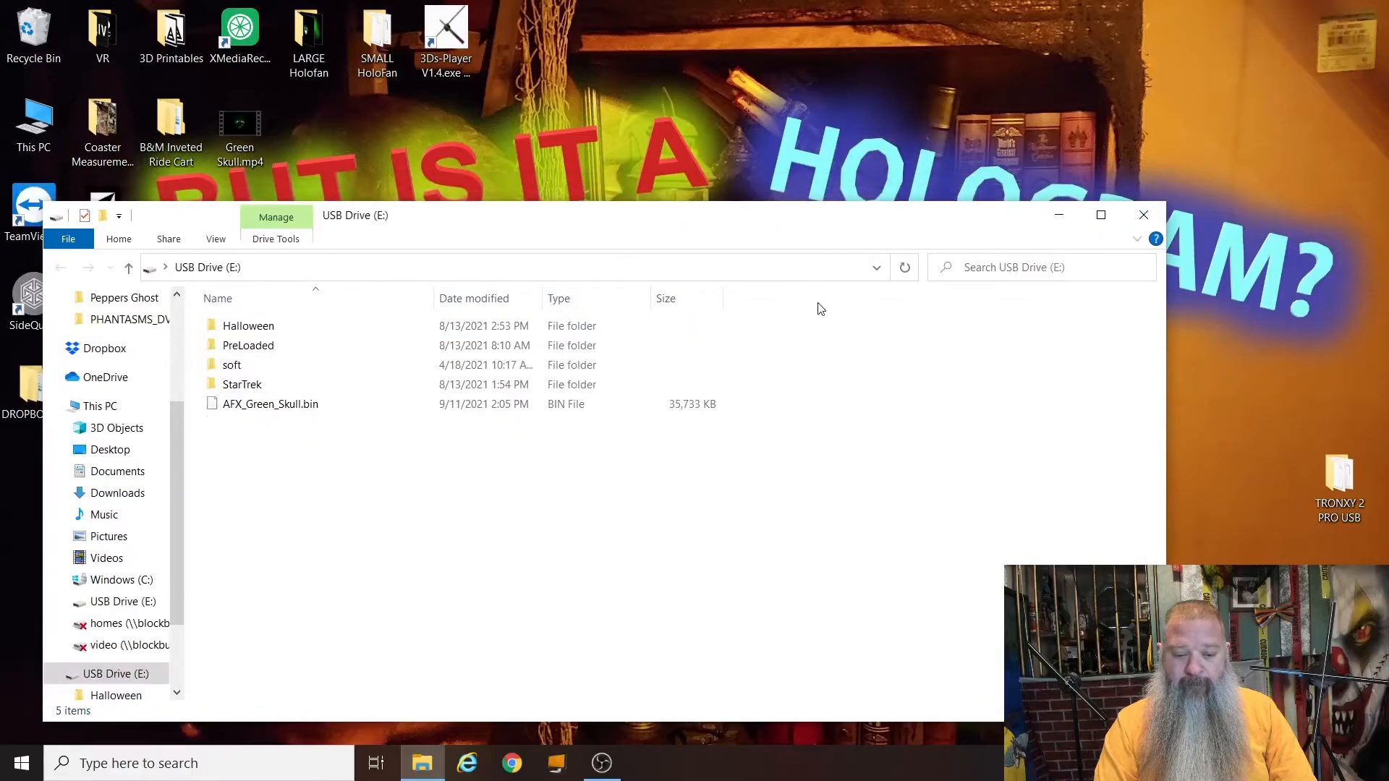
click(271, 404)
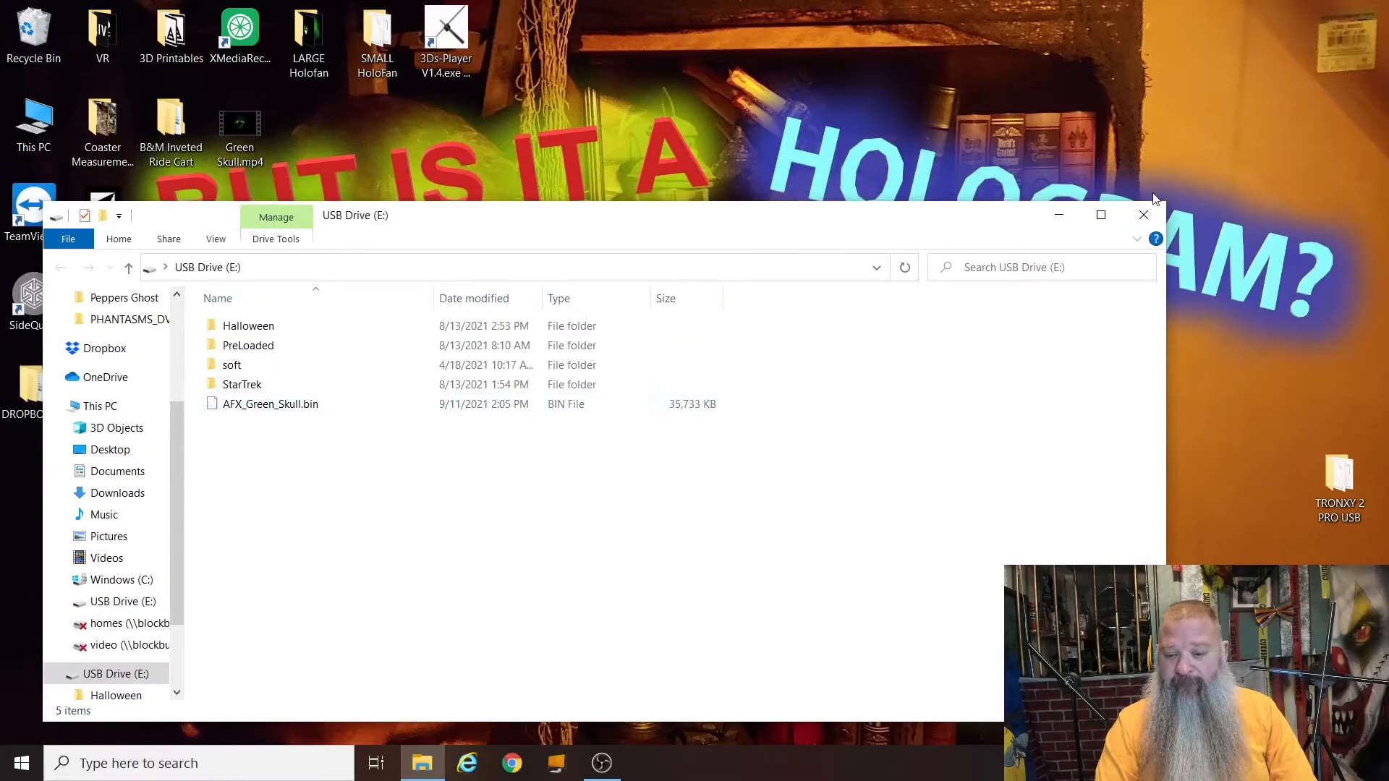
Step: Close the USB Drive (E:) window, returning to the desktop
click(1143, 215)
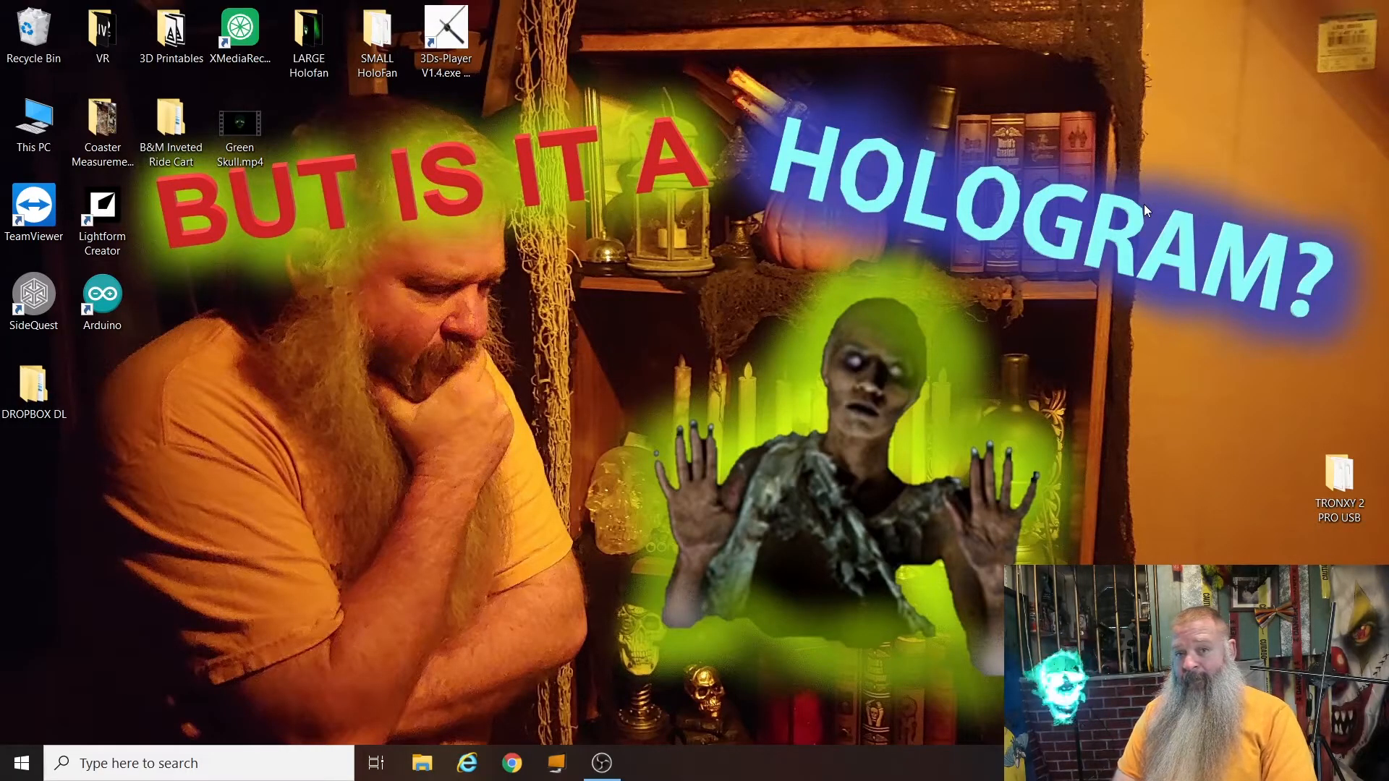
click(239, 33)
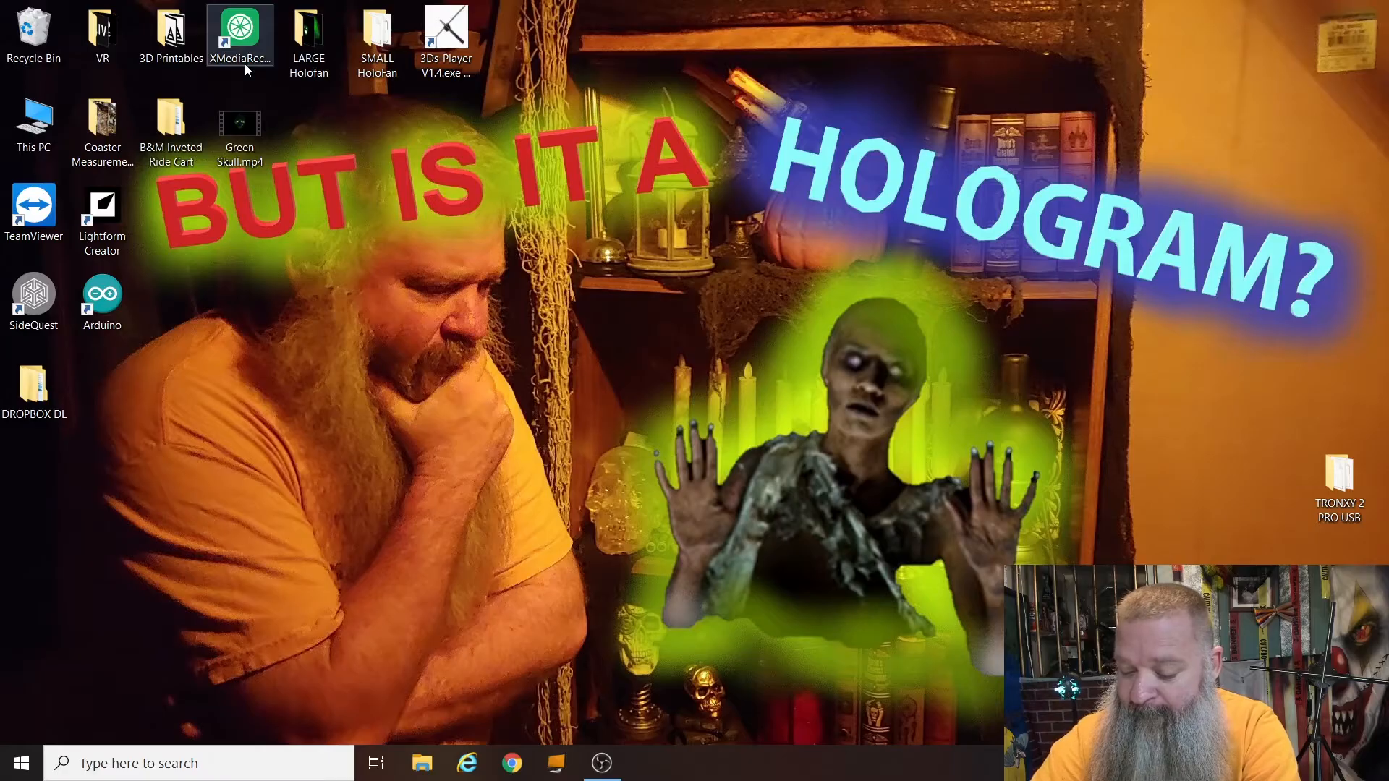
Step: Start XMediaRecode and pick Z6 as the fan model
double_click(239, 31)
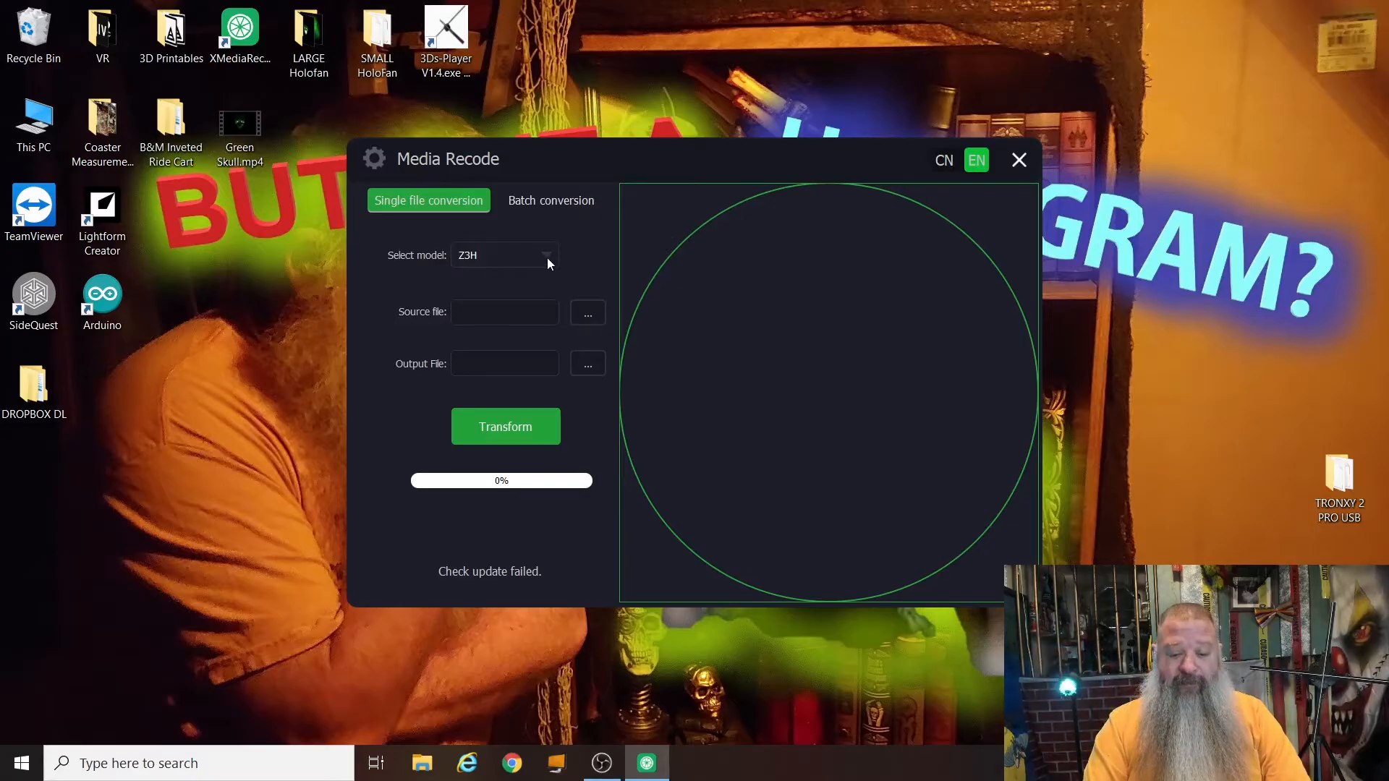
click(505, 254)
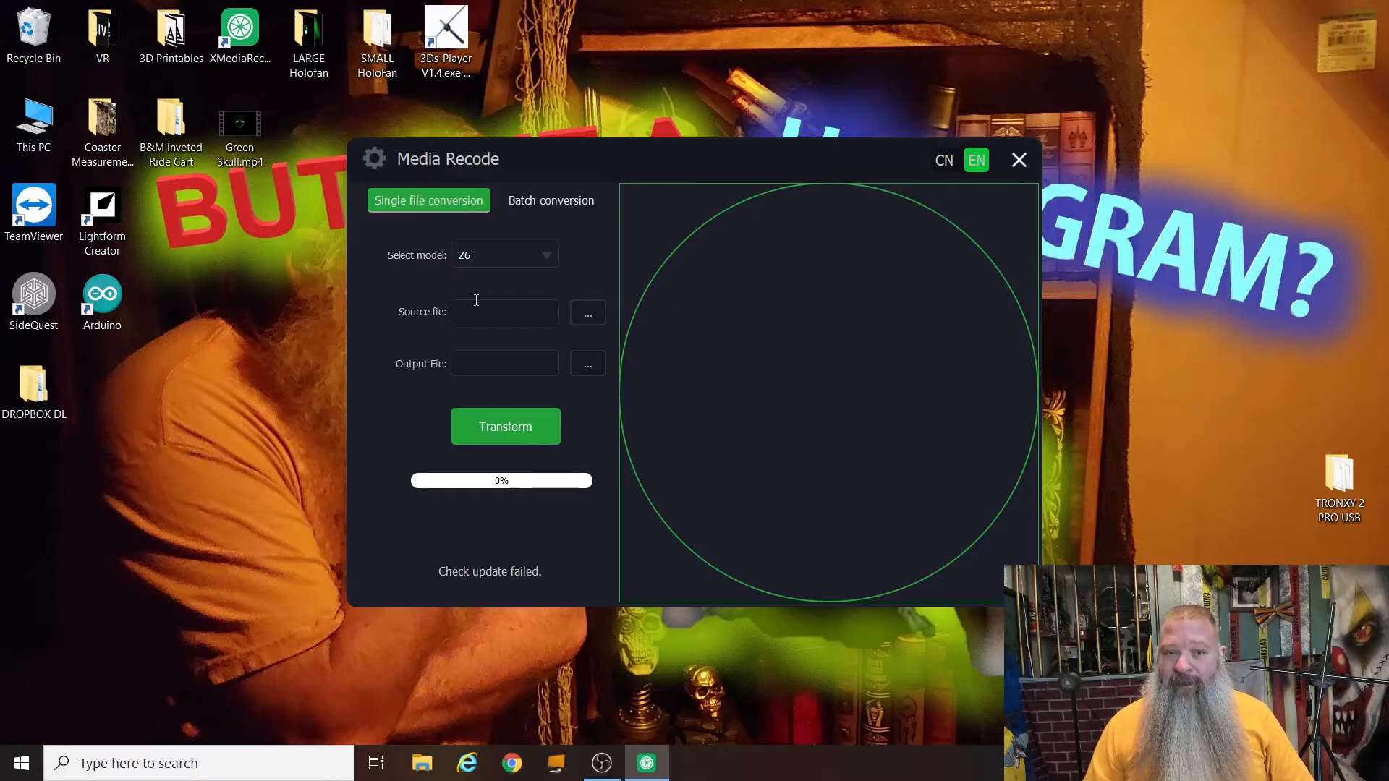
mouse_move(519, 275)
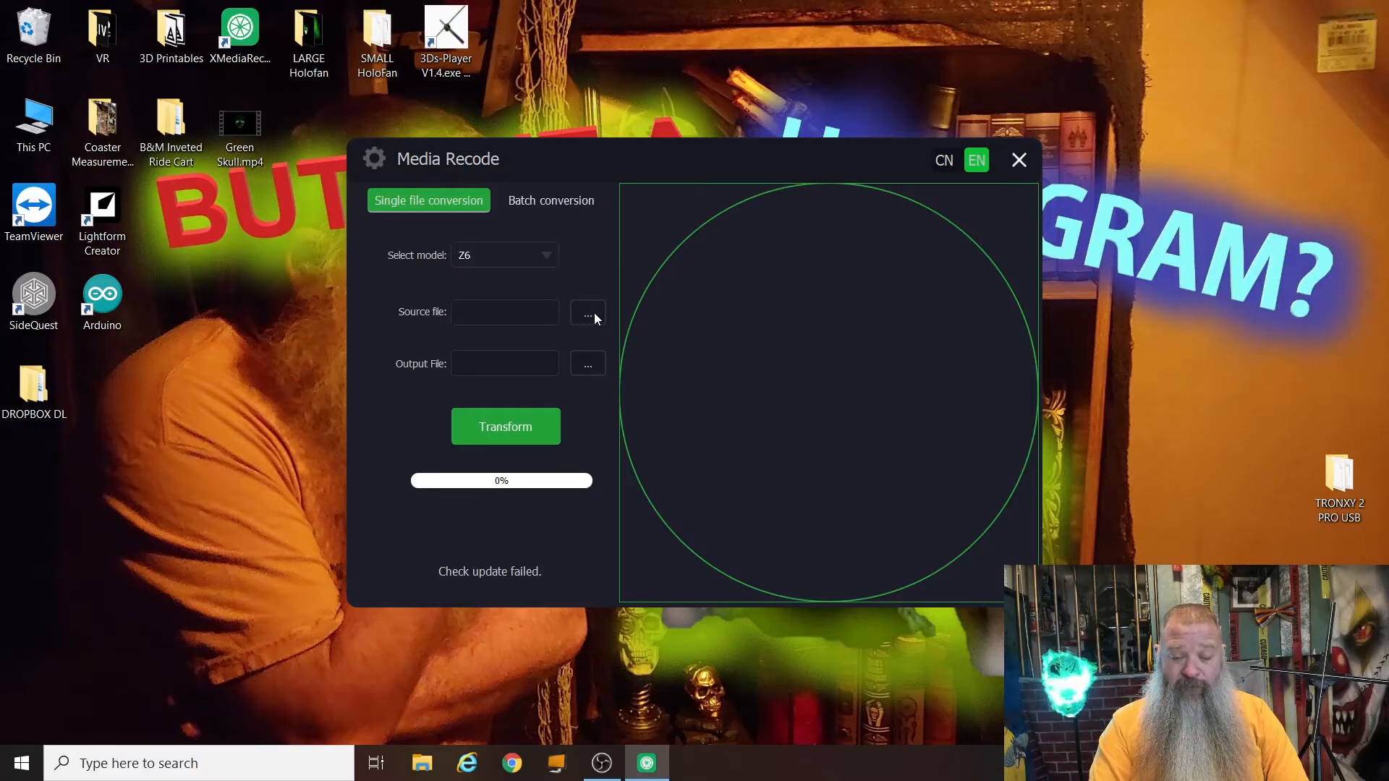
click(586, 316)
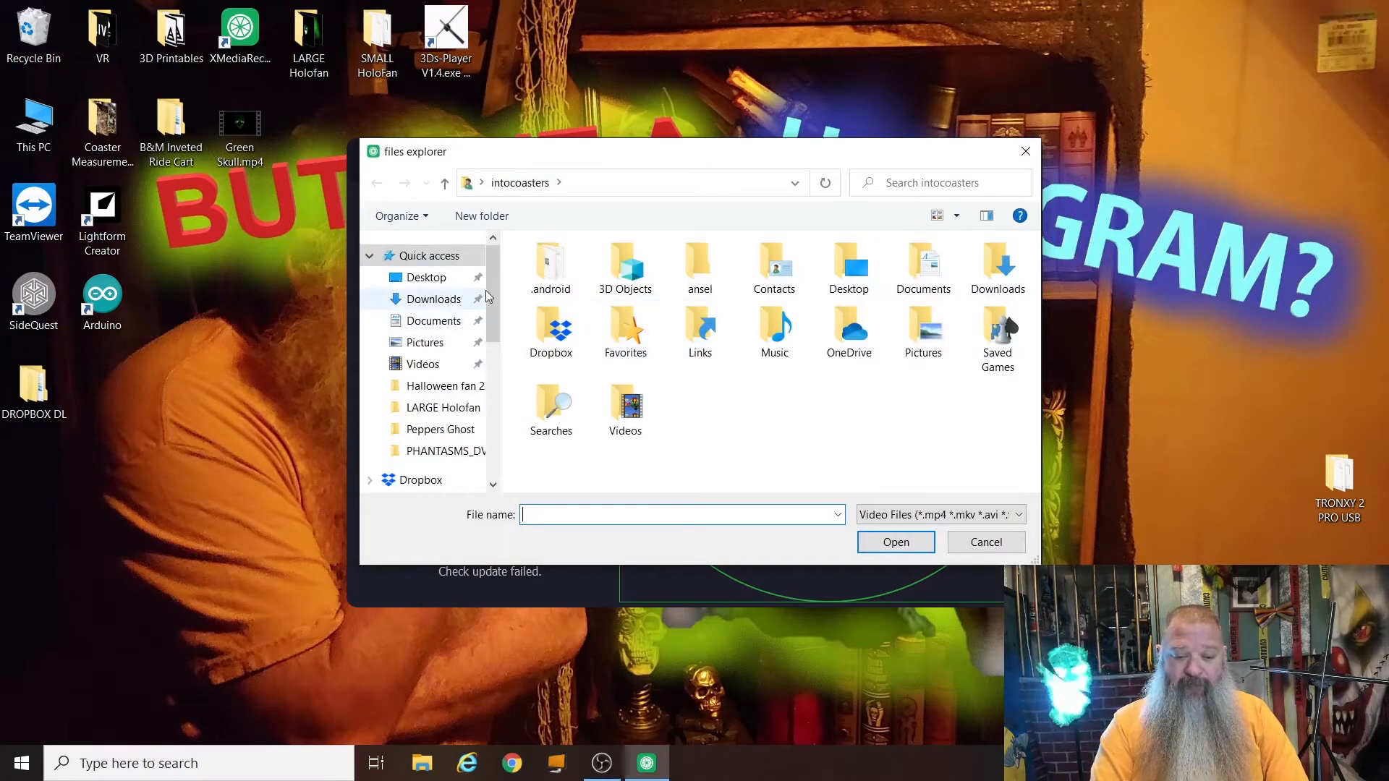
click(426, 278)
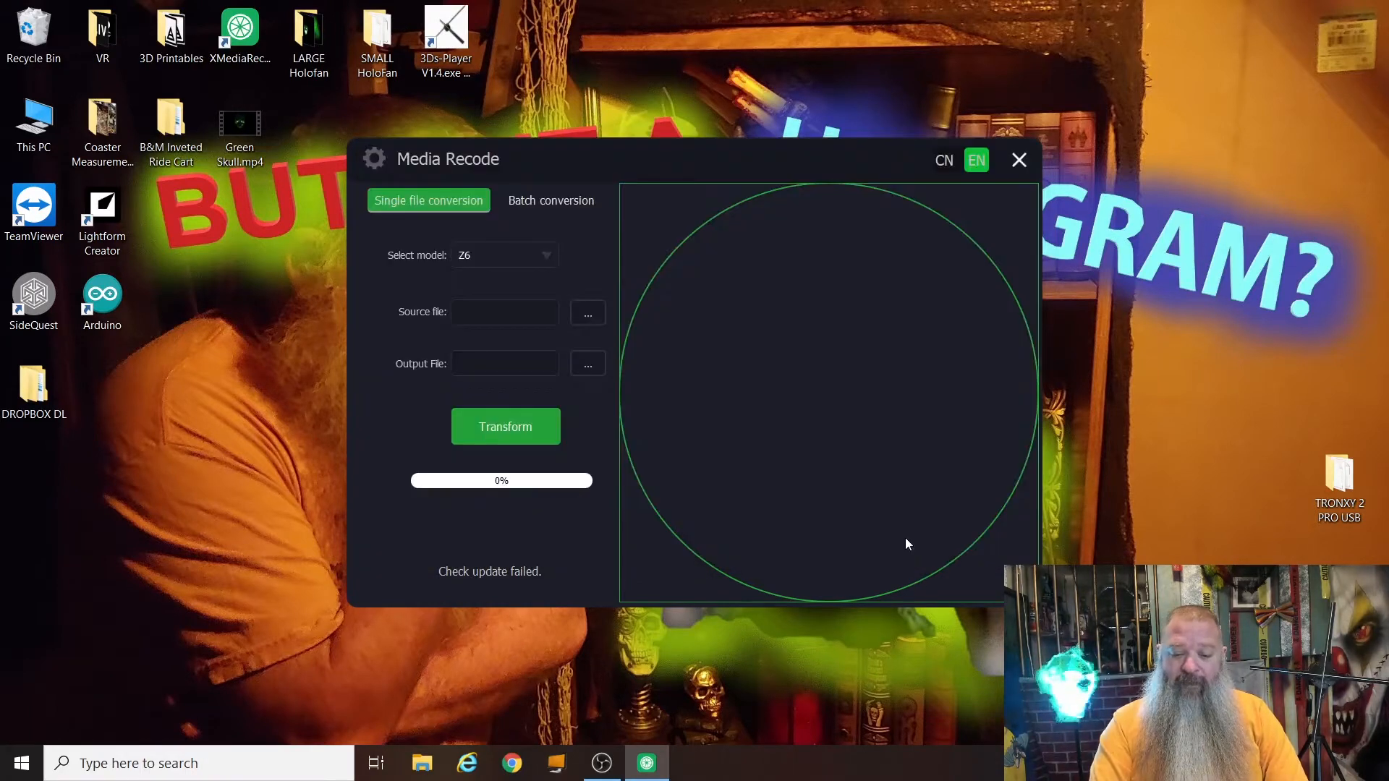
click(586, 313)
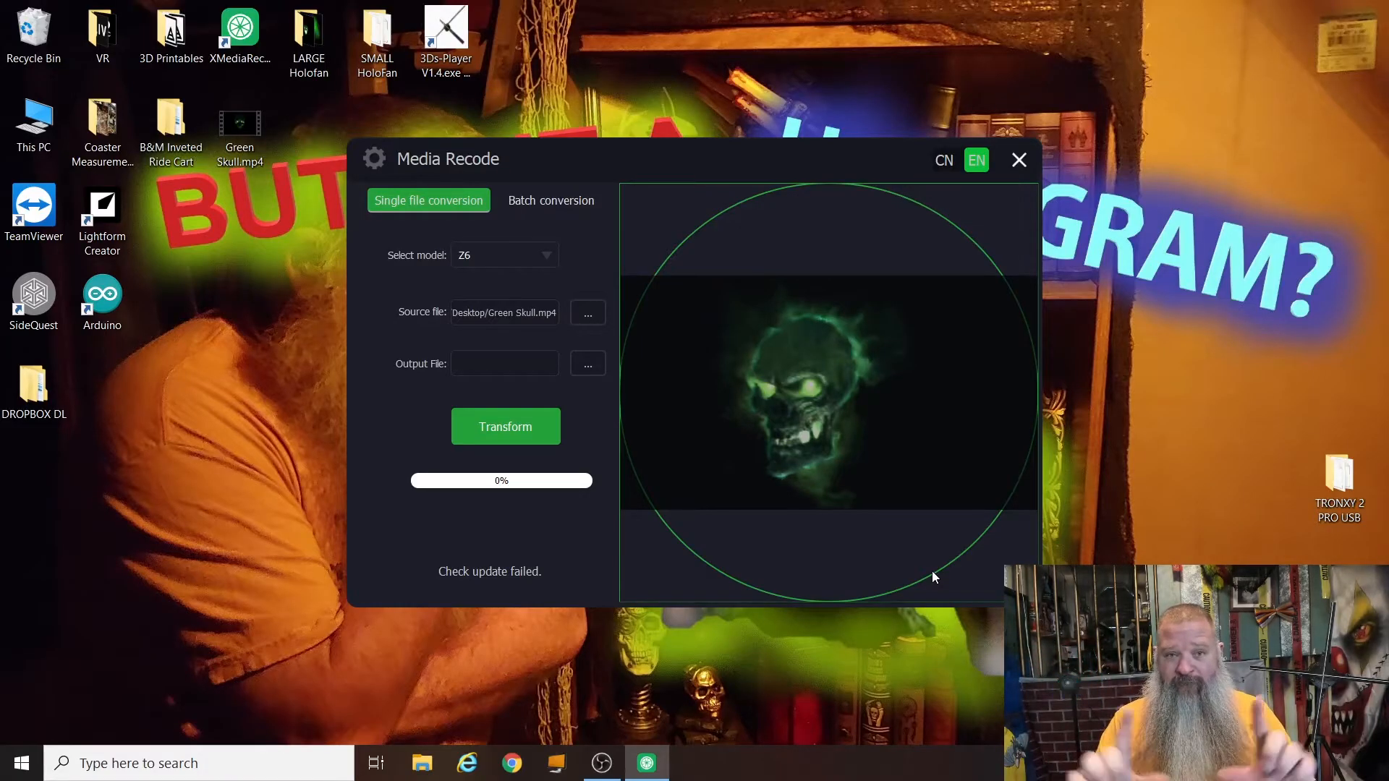
mouse_move(856, 363)
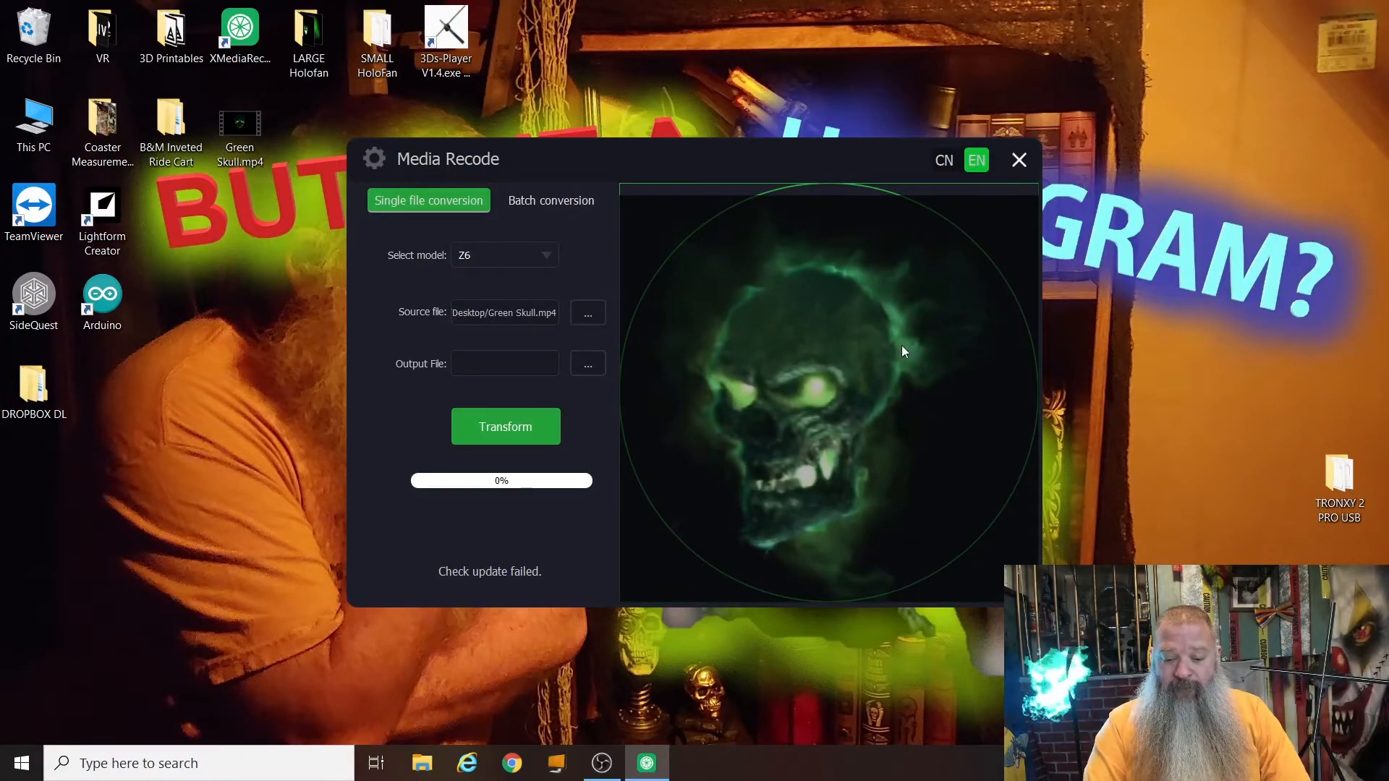
mouse_move(830, 200)
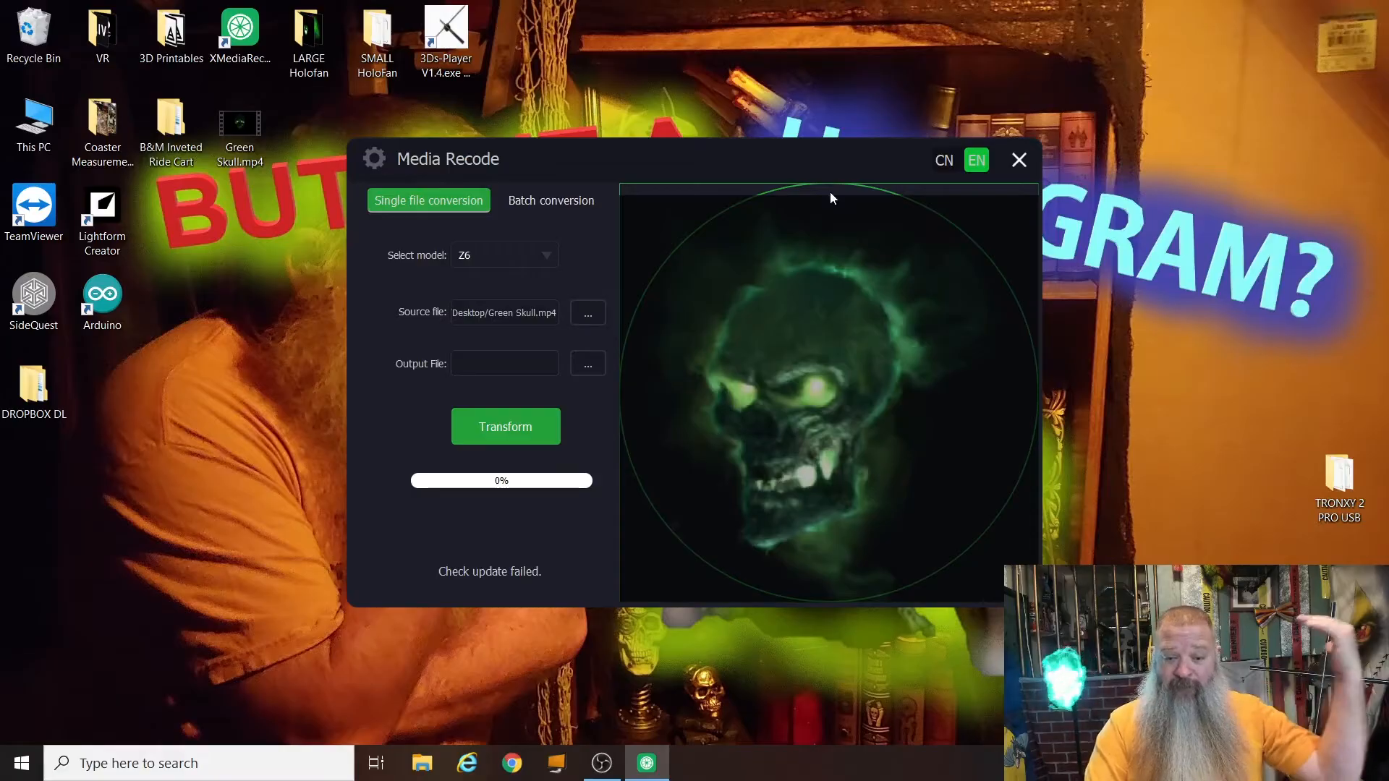
mouse_move(813, 546)
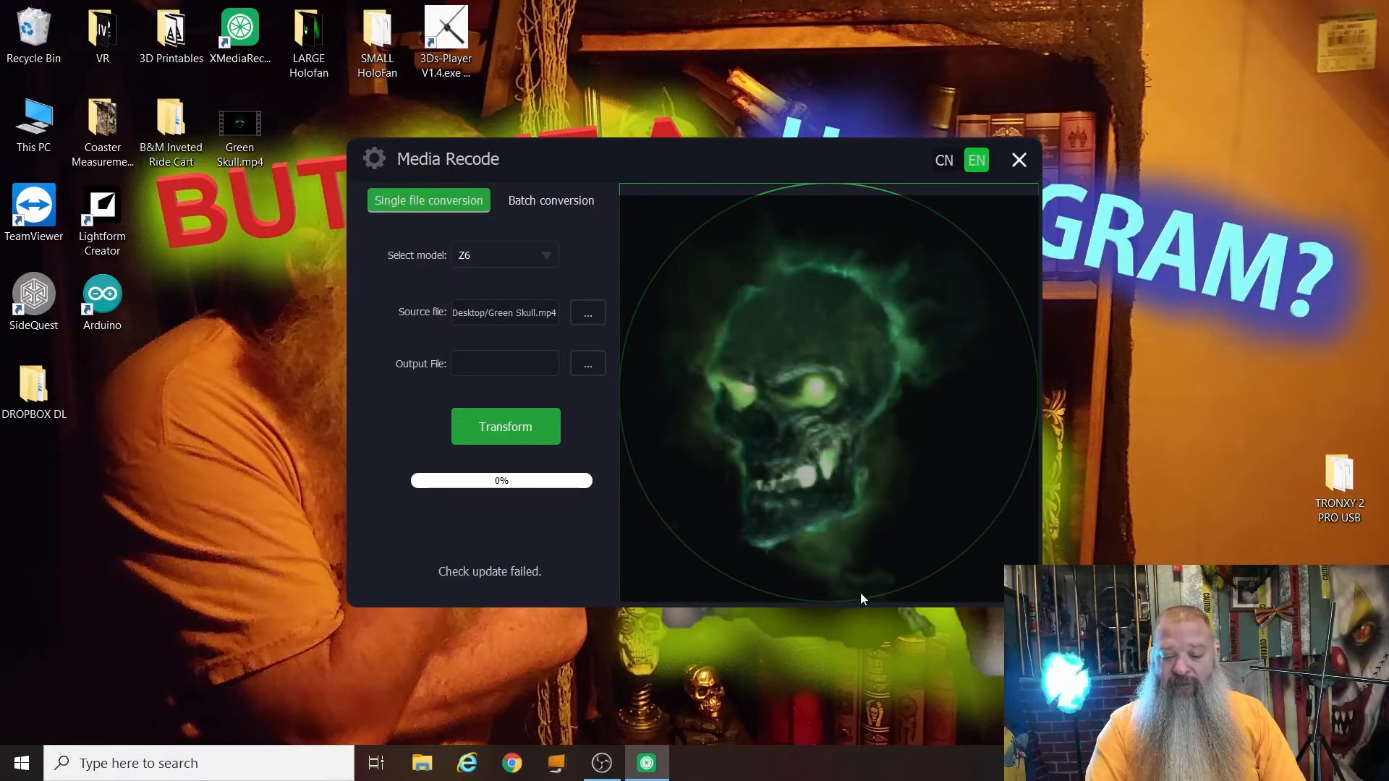
mouse_move(713, 522)
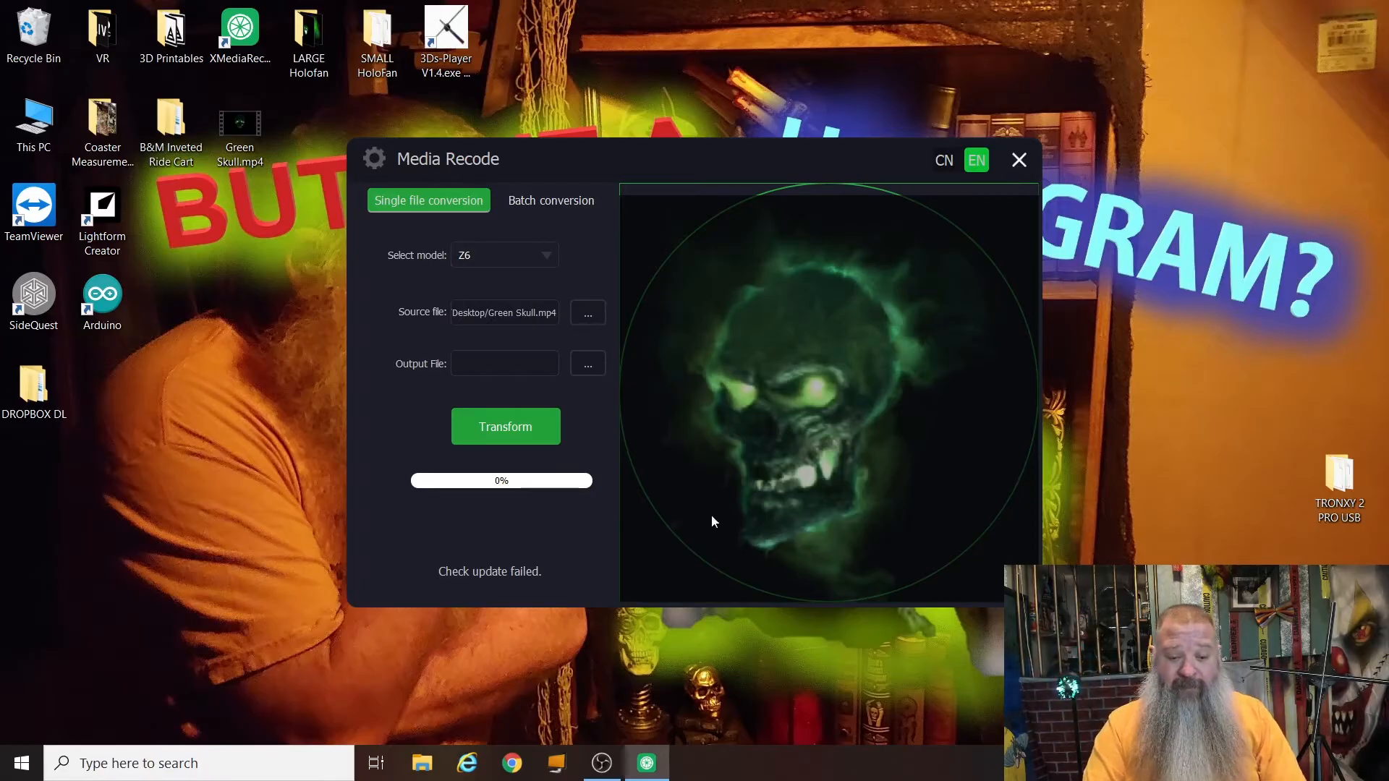
mouse_move(595, 377)
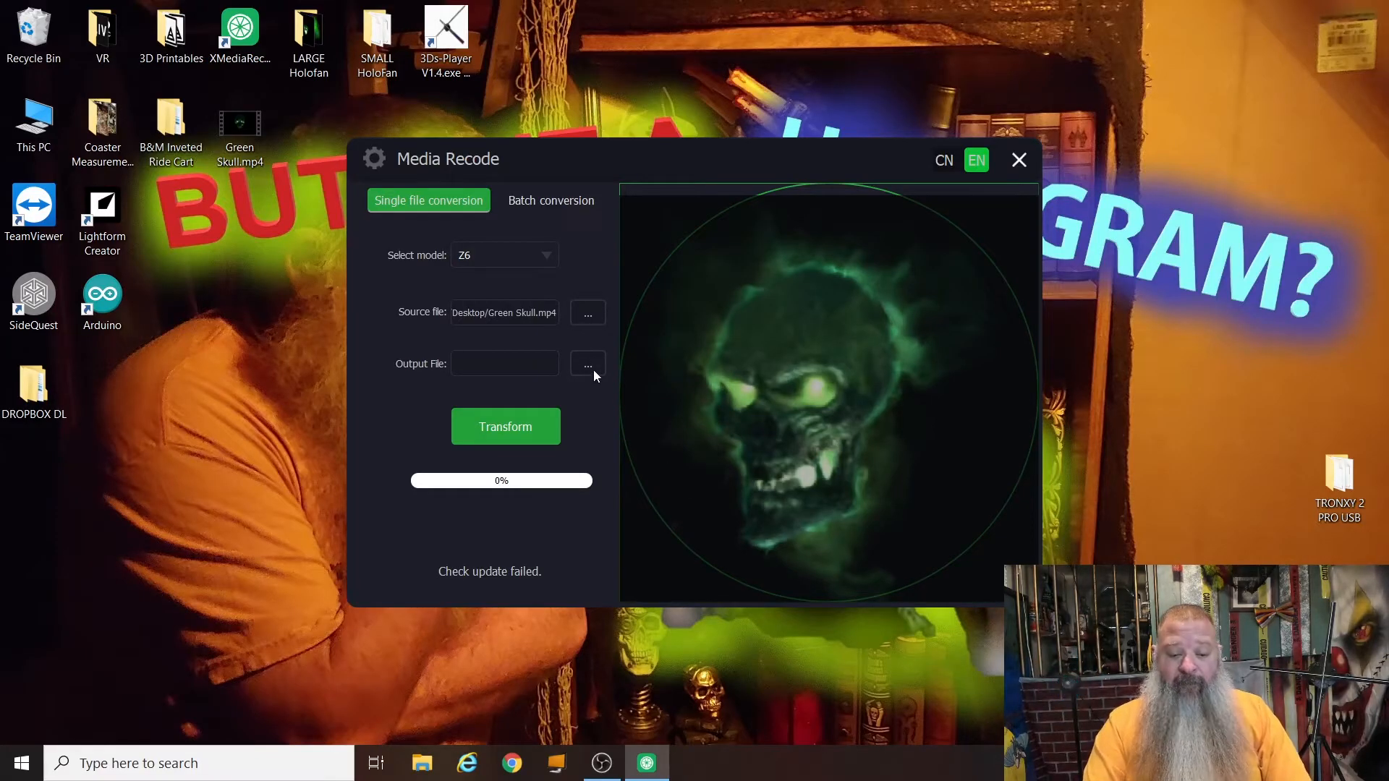
Step: Transform the video into GreenSkullNormal.mp4 in LARGE Holofan, then close the recoder
click(586, 363)
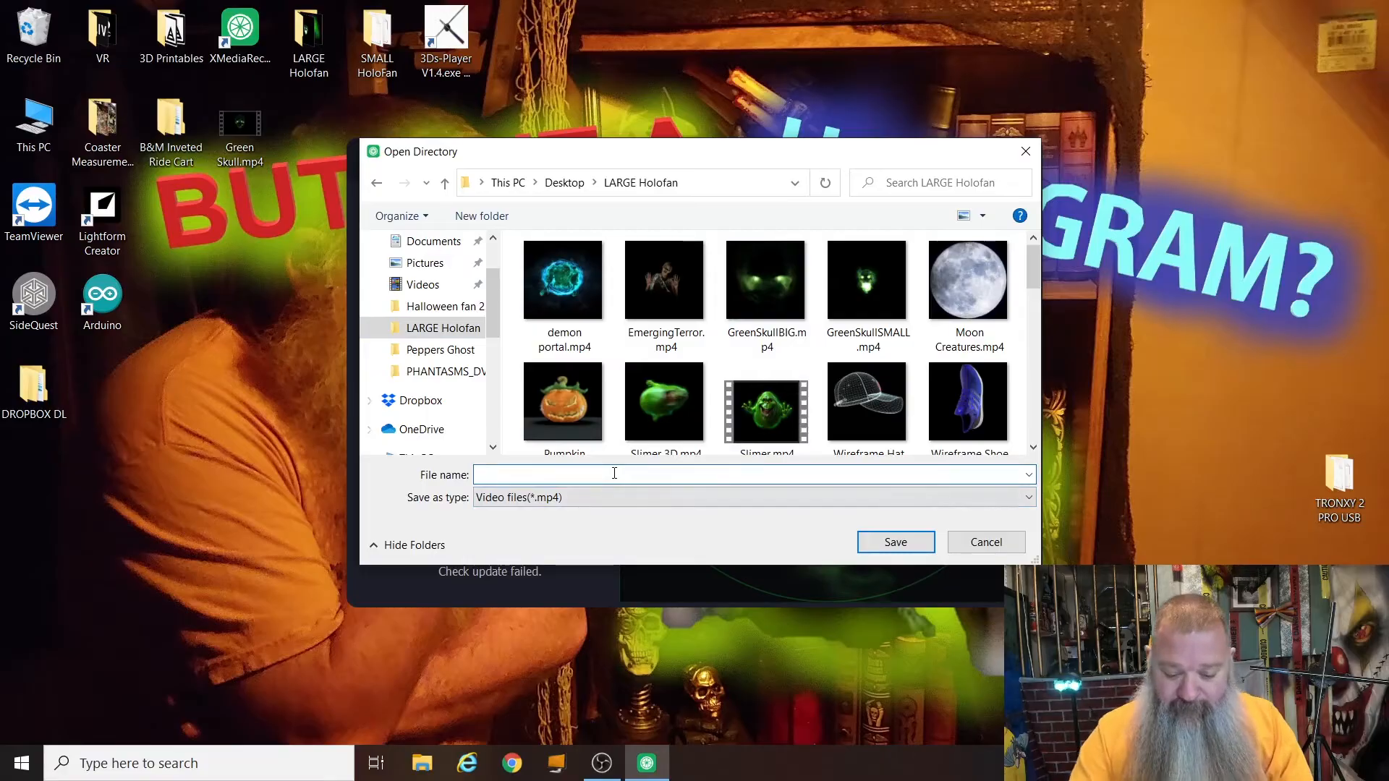
text(GreenSkull)
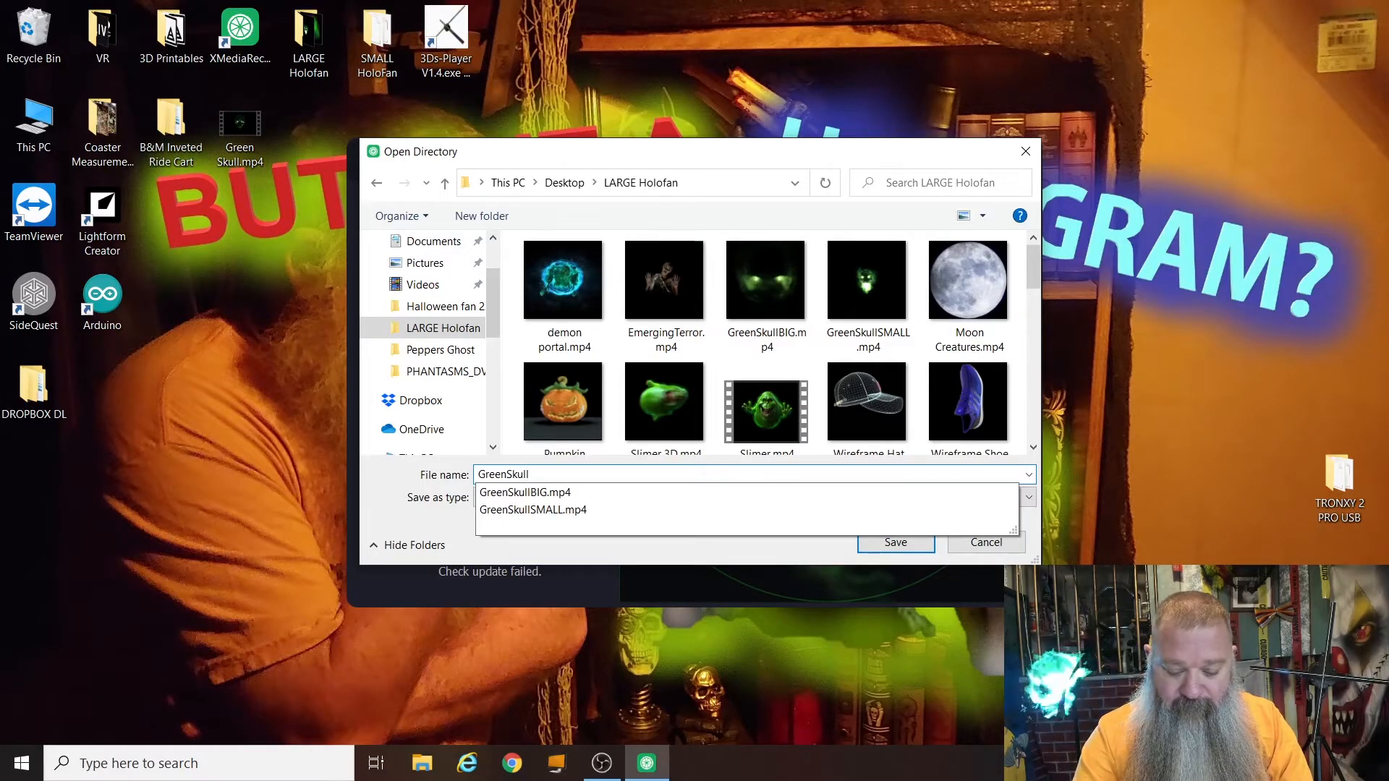
text(Norm)
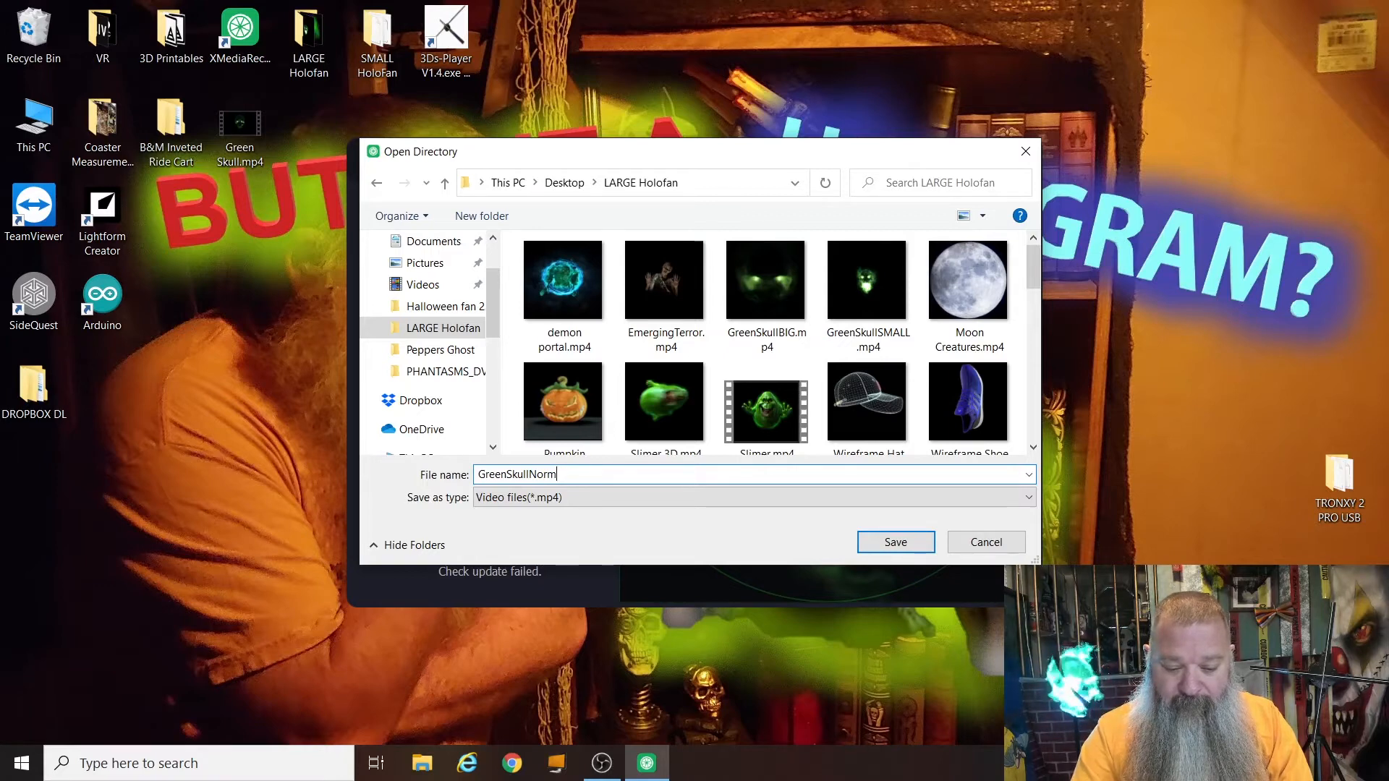
text(al)
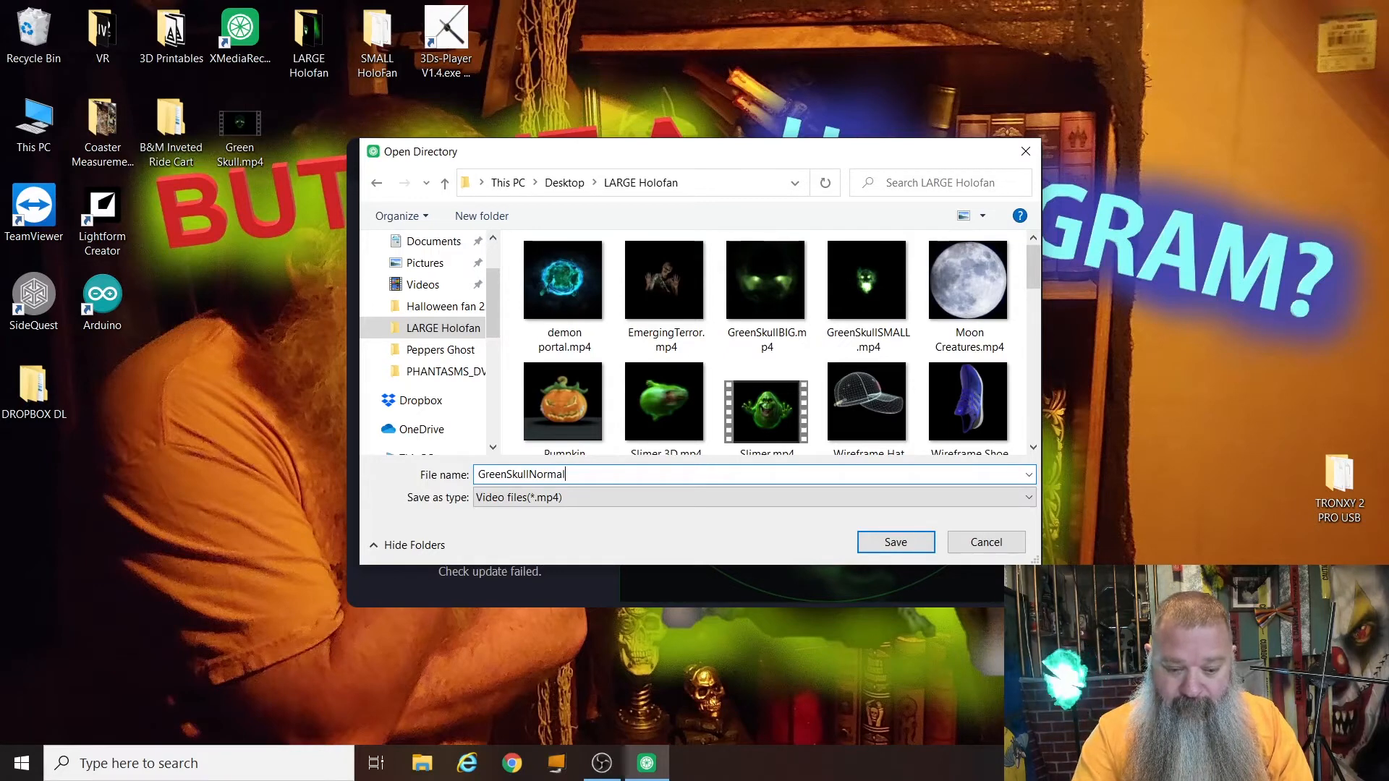
click(765, 282)
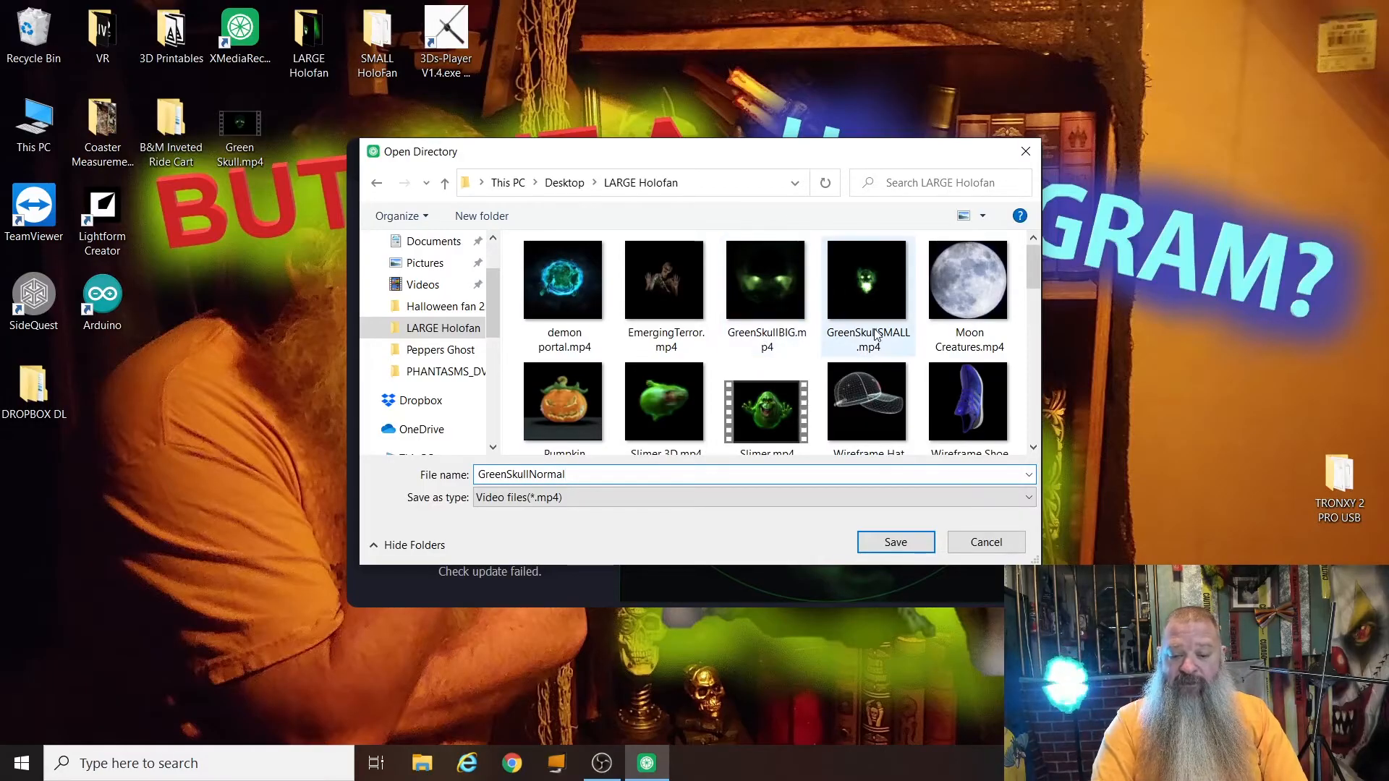
mouse_move(867, 334)
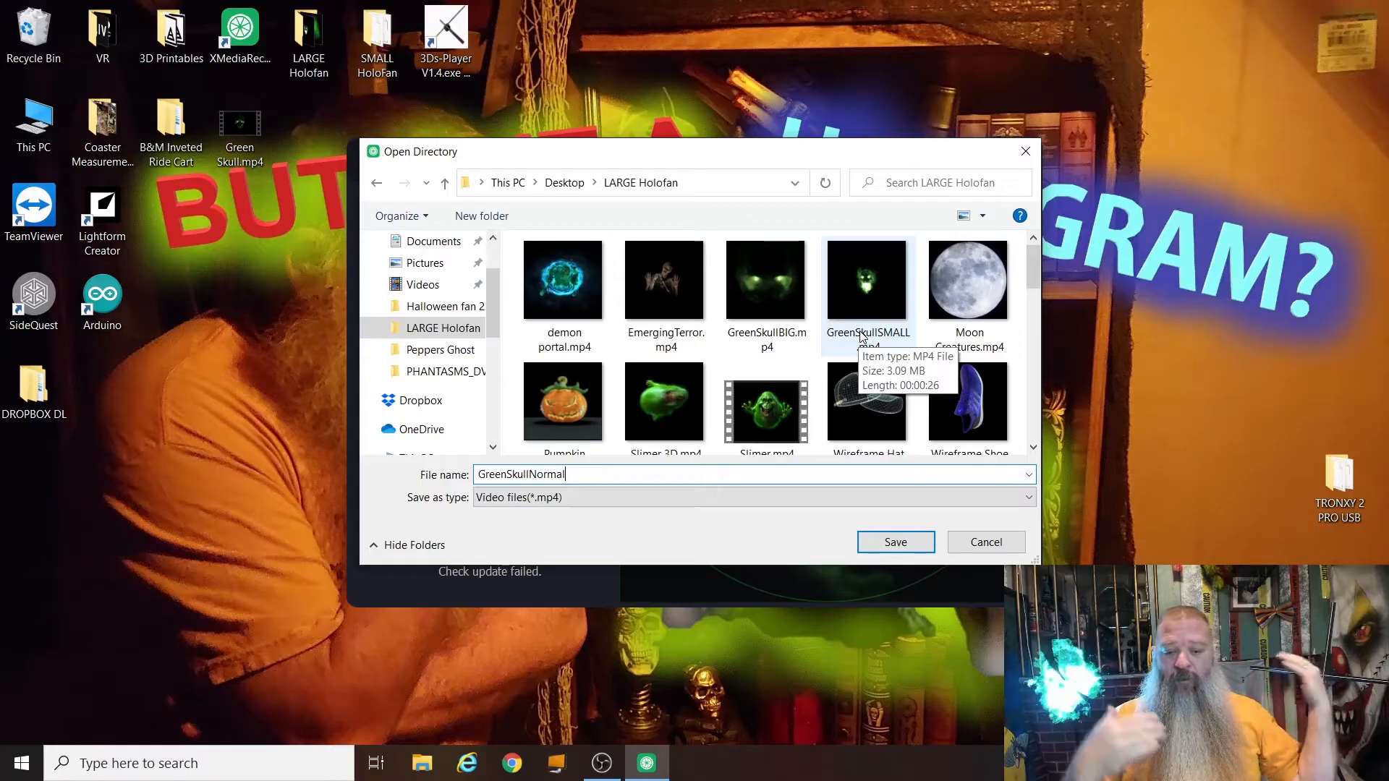
mouse_move(567, 611)
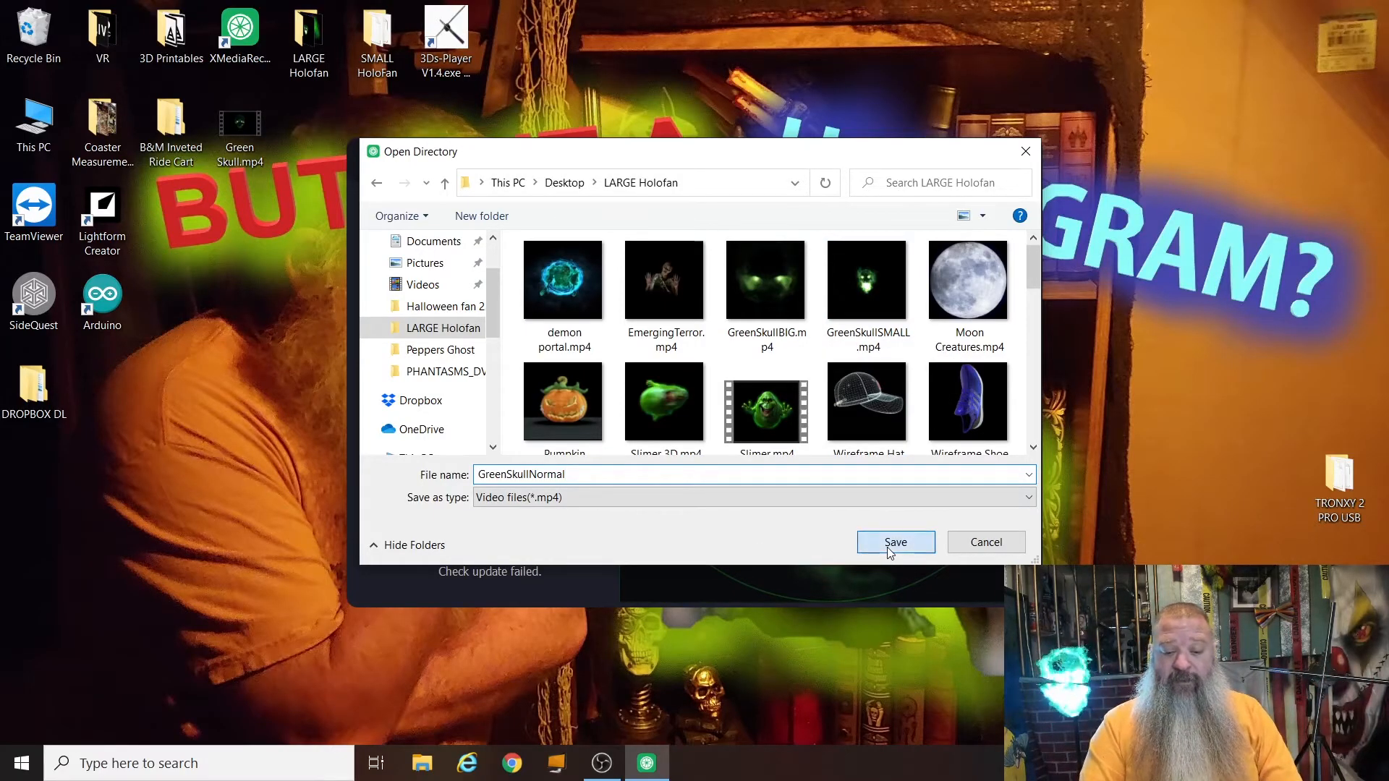
click(894, 543)
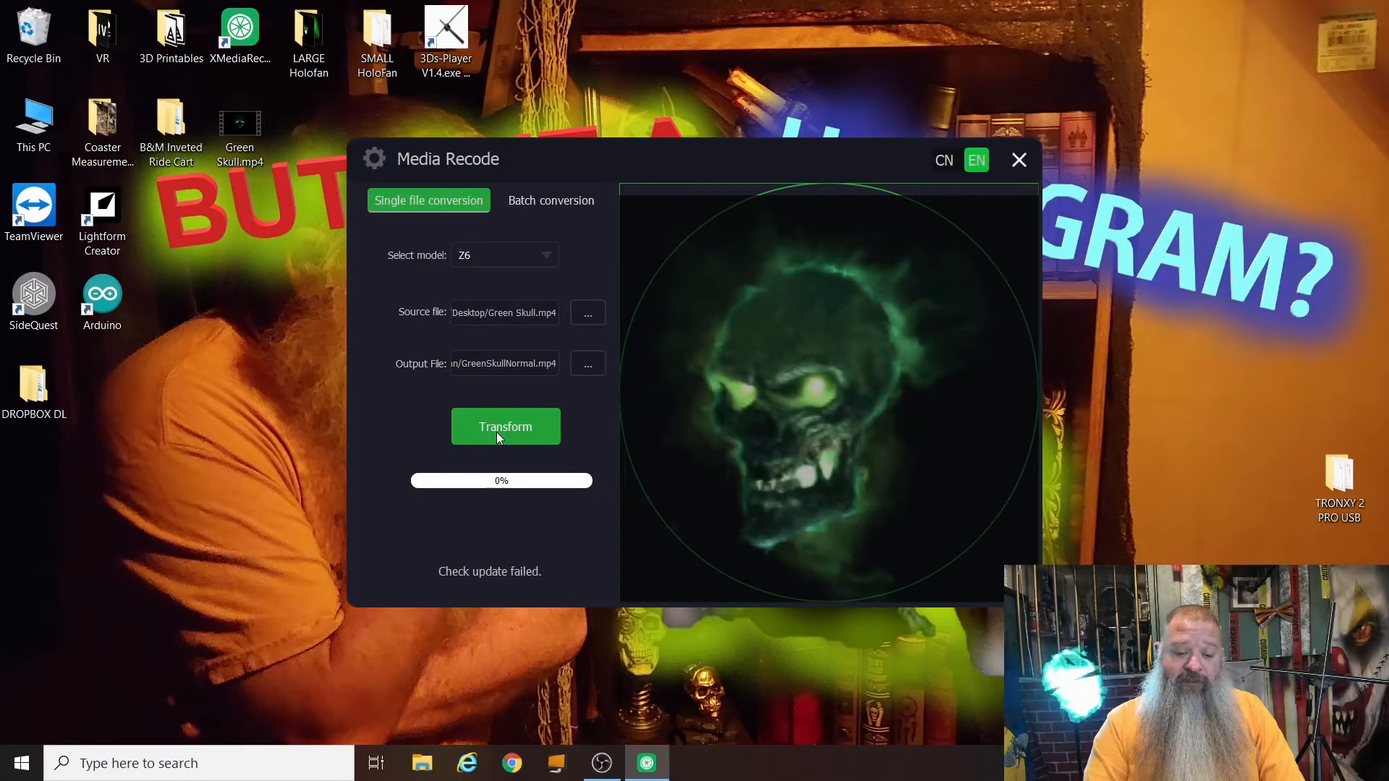
click(505, 426)
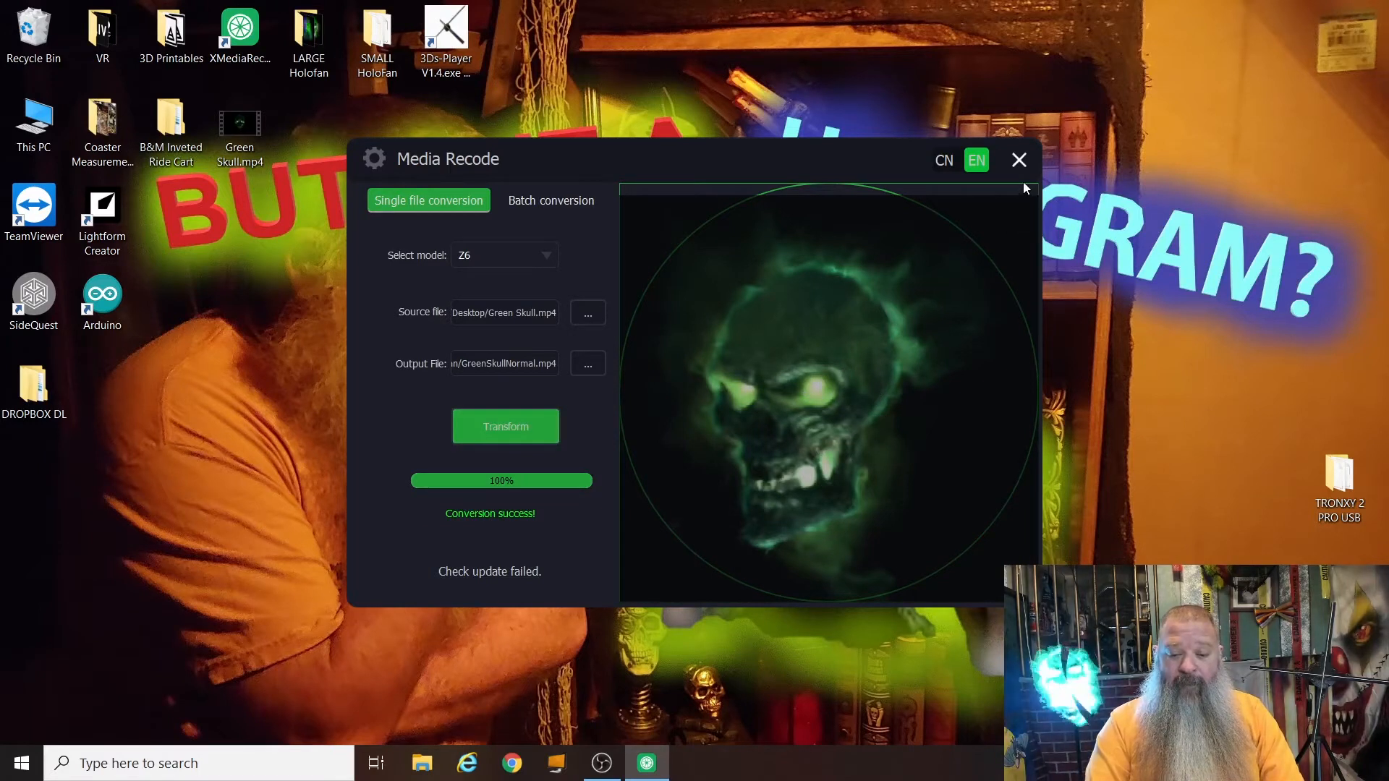
click(1017, 161)
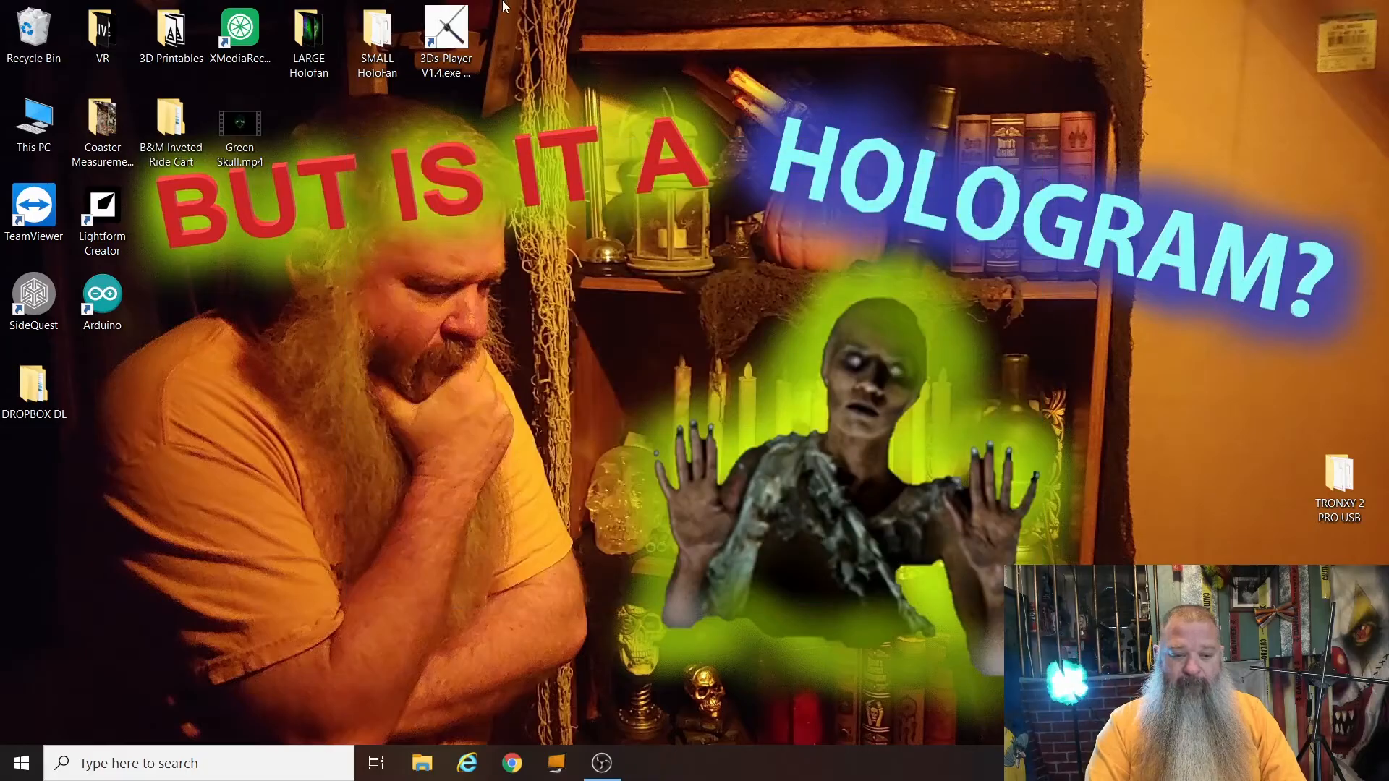
Step: Play GreenSkullNormal.mp4 from LARGE Holofan in Movies & TV, then close the player
double_click(307, 34)
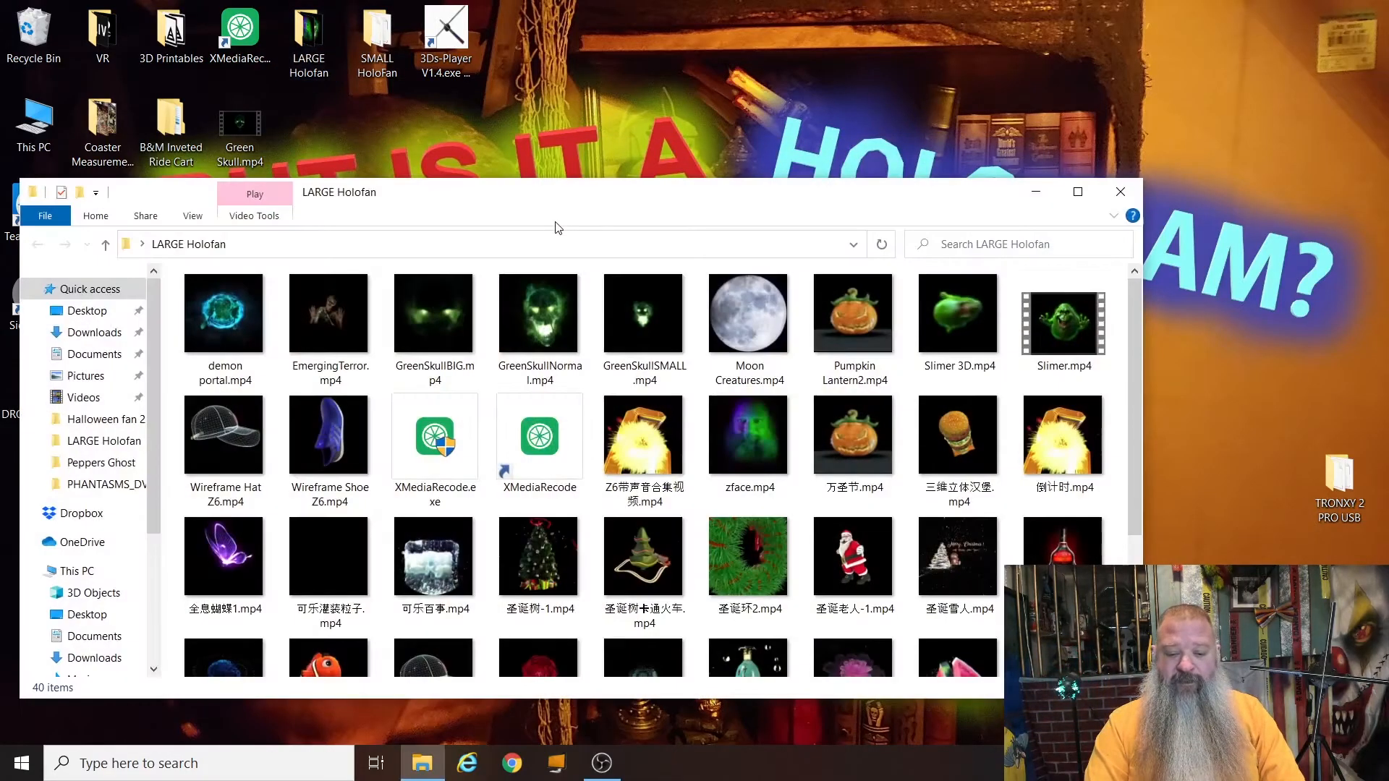
click(538, 312)
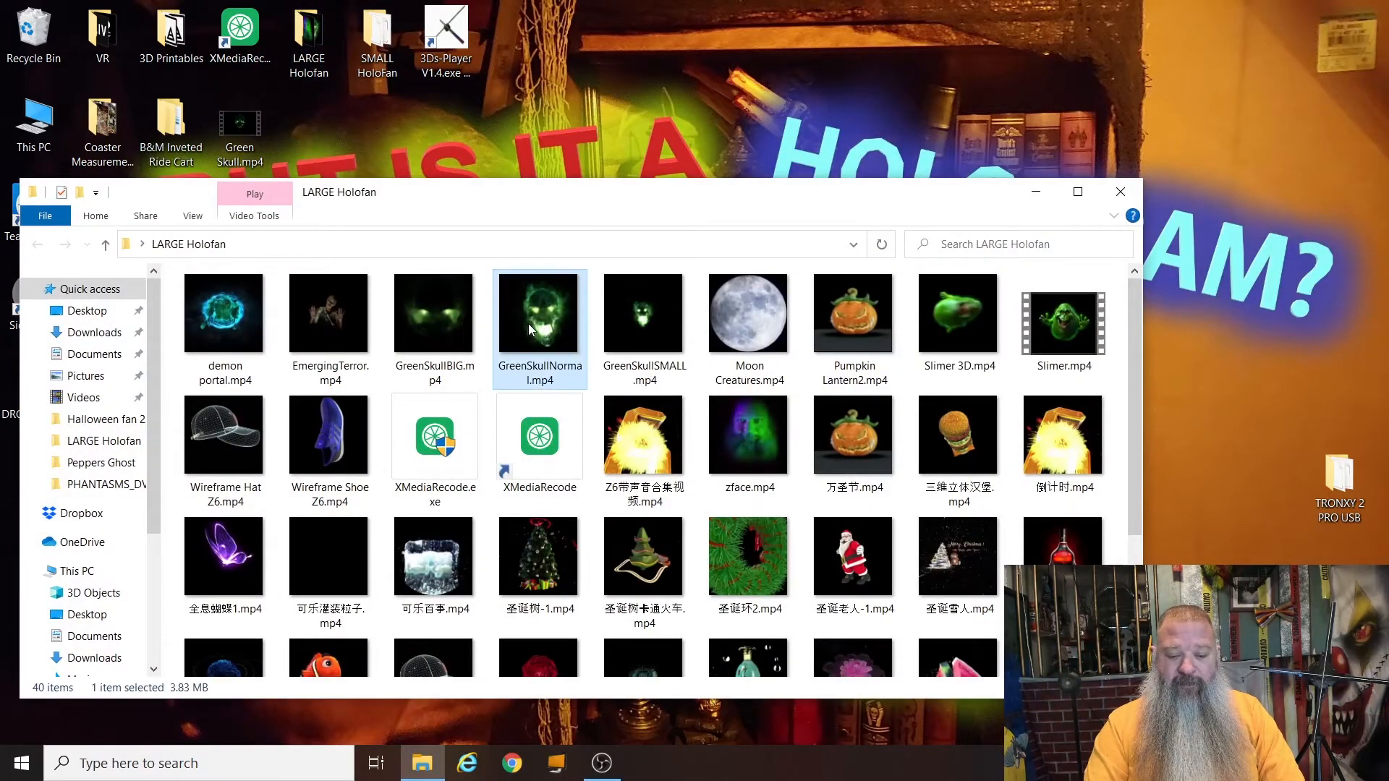
double_click(538, 312)
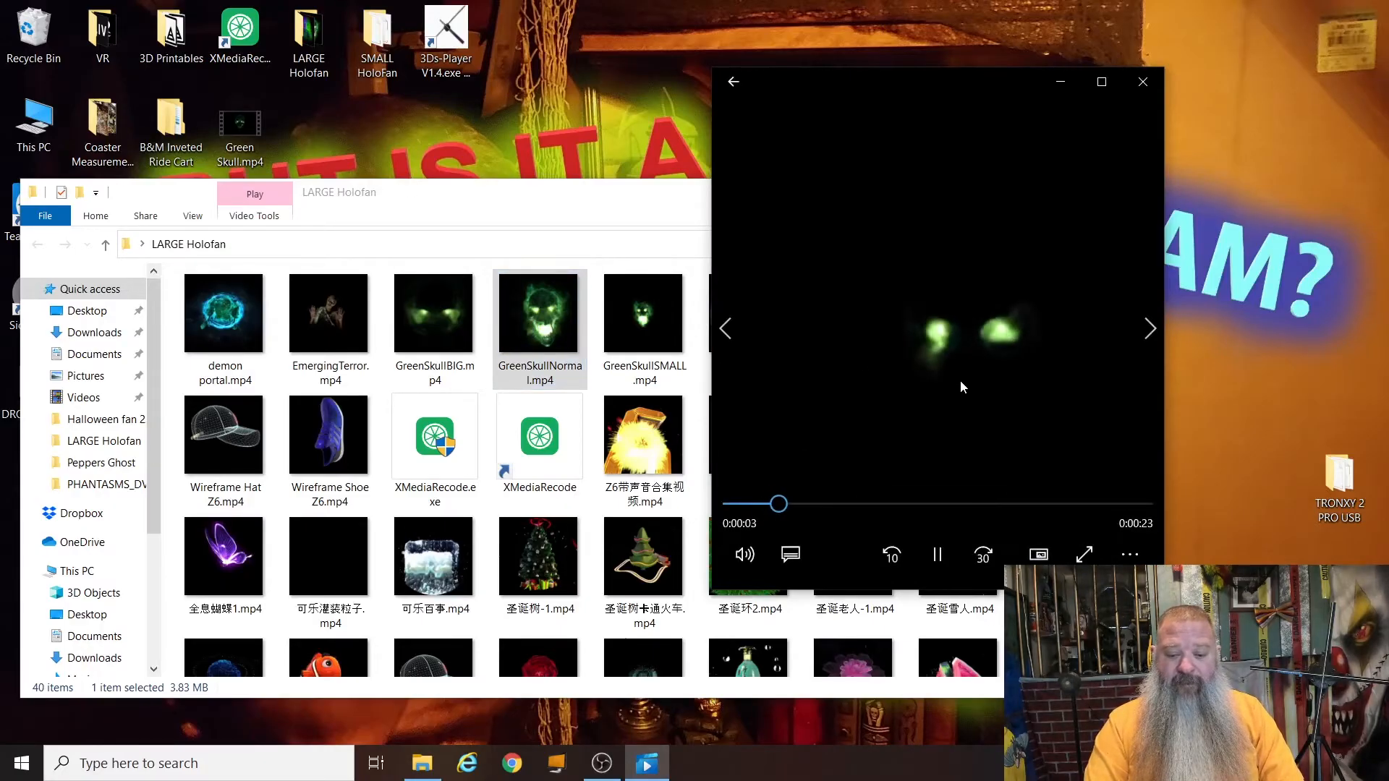
mouse_move(745, 555)
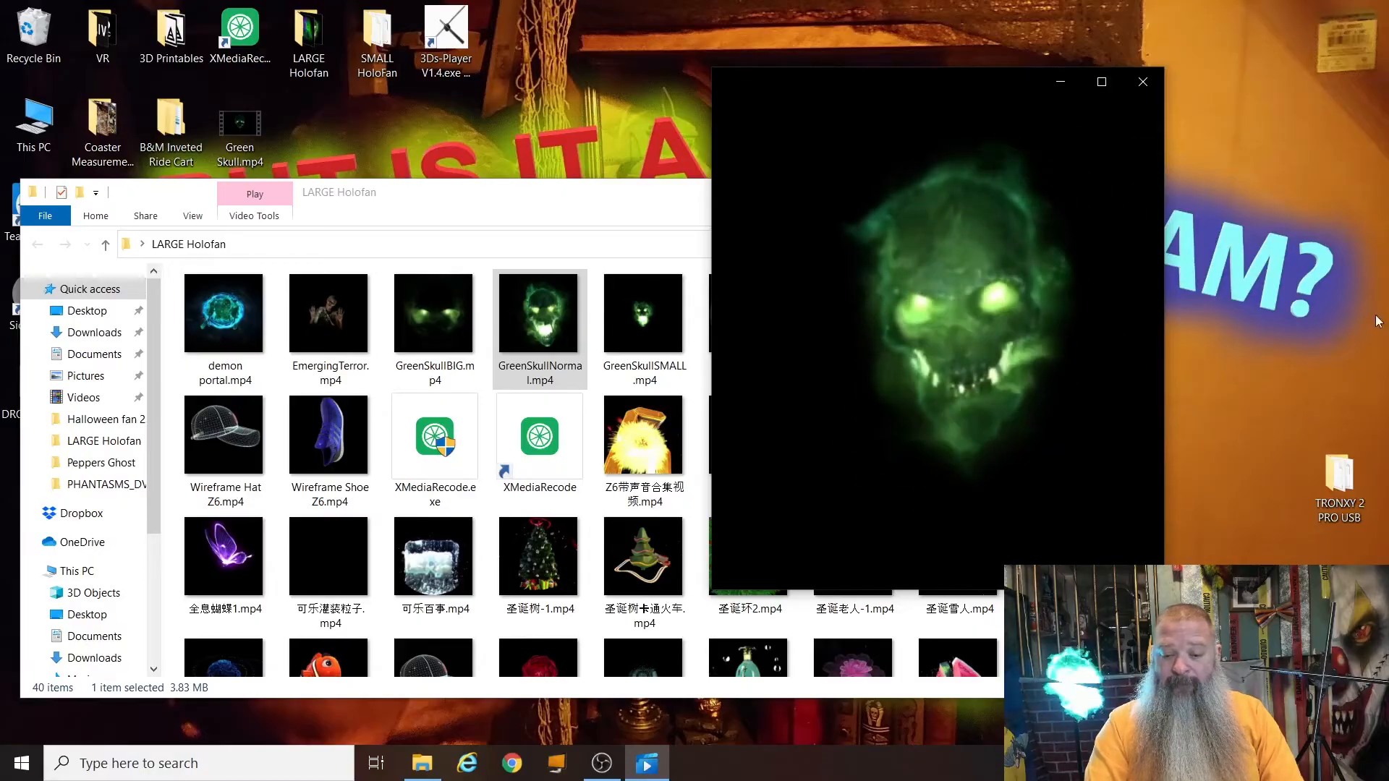
click(1143, 81)
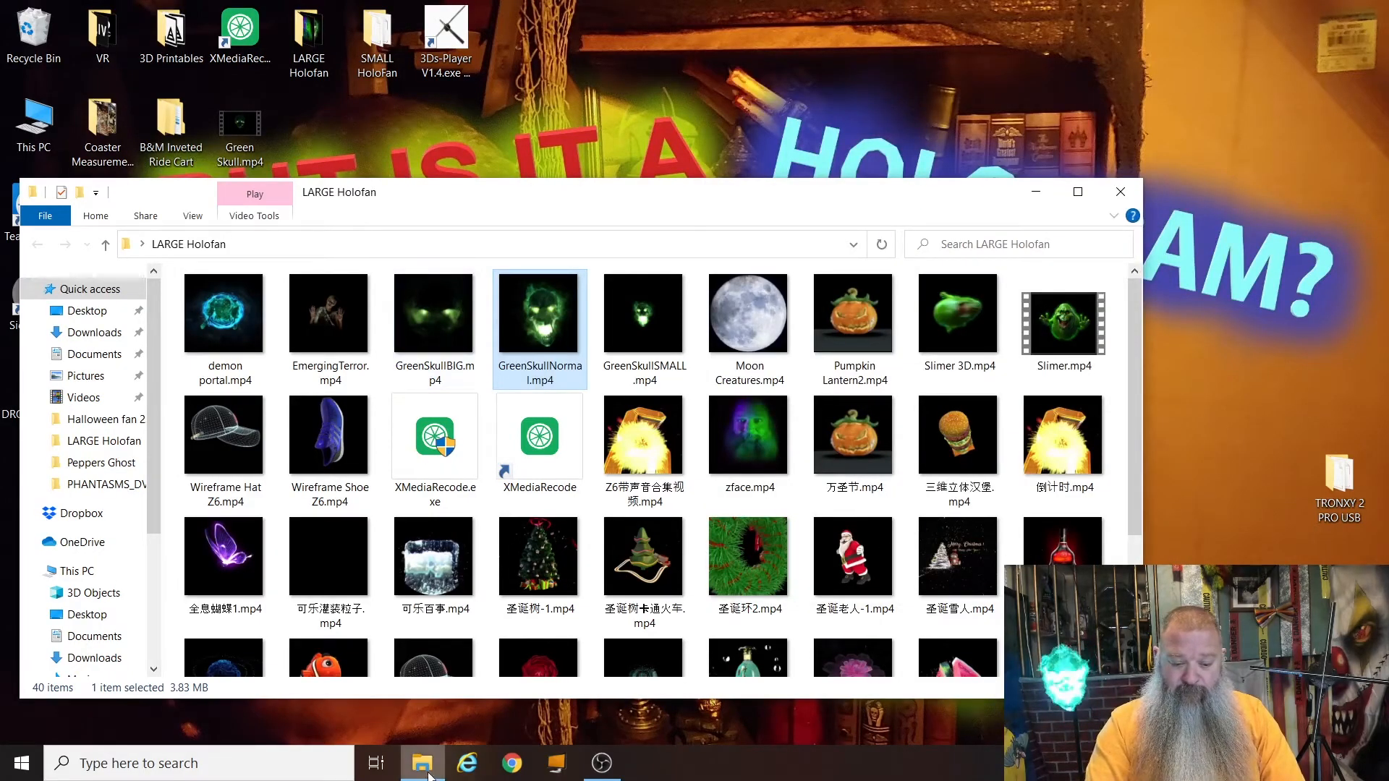
Step: Copy the three GreenSkull MP4s to Removable Disk (E:) and close the LARGE Holofan window
right_click(422, 762)
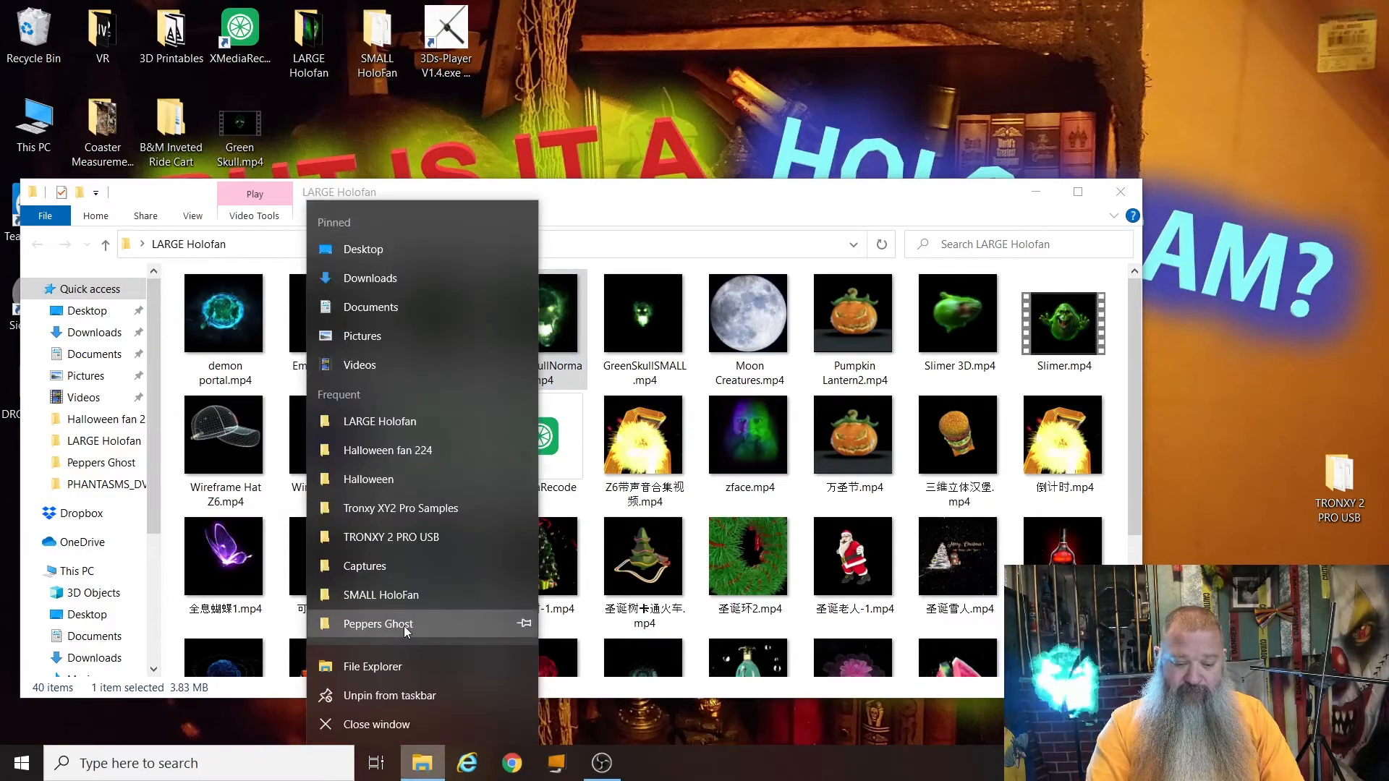
mouse_move(372, 665)
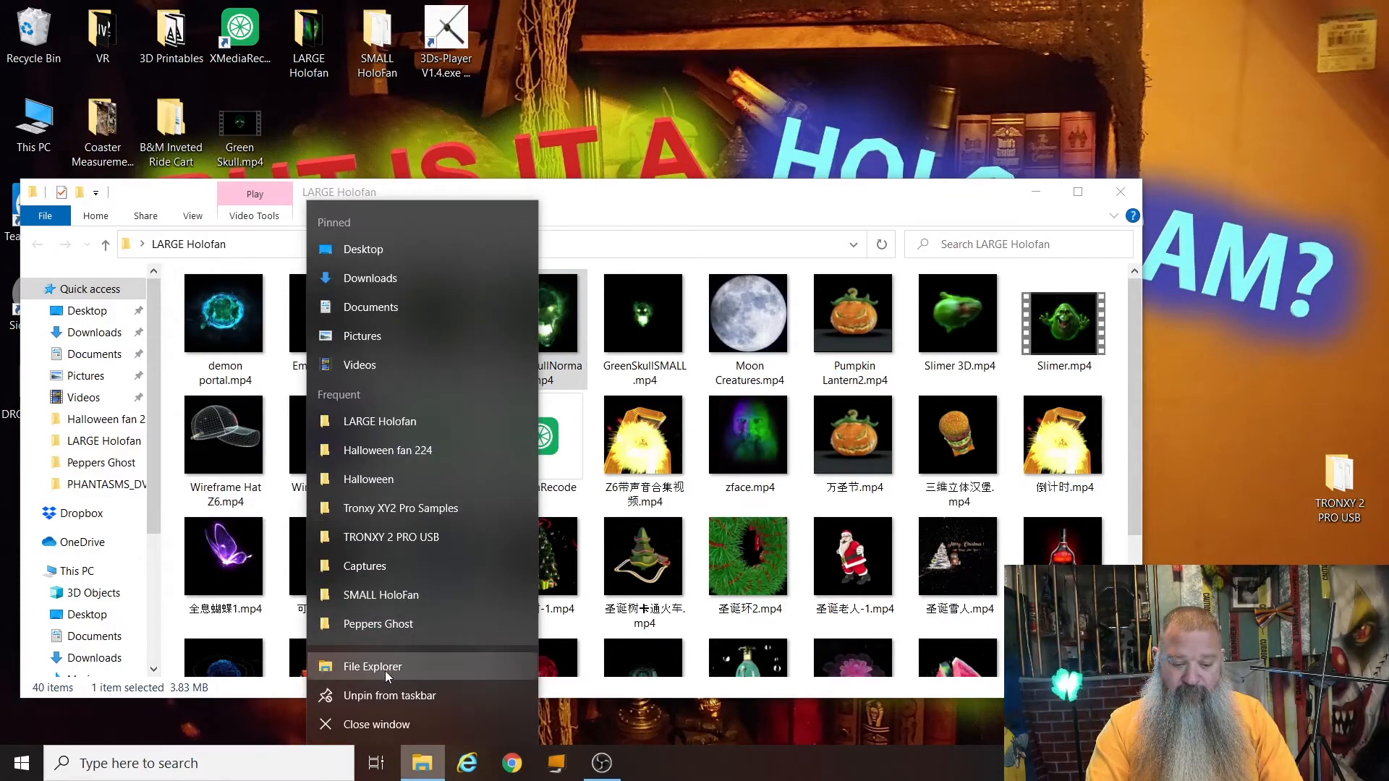
click(372, 665)
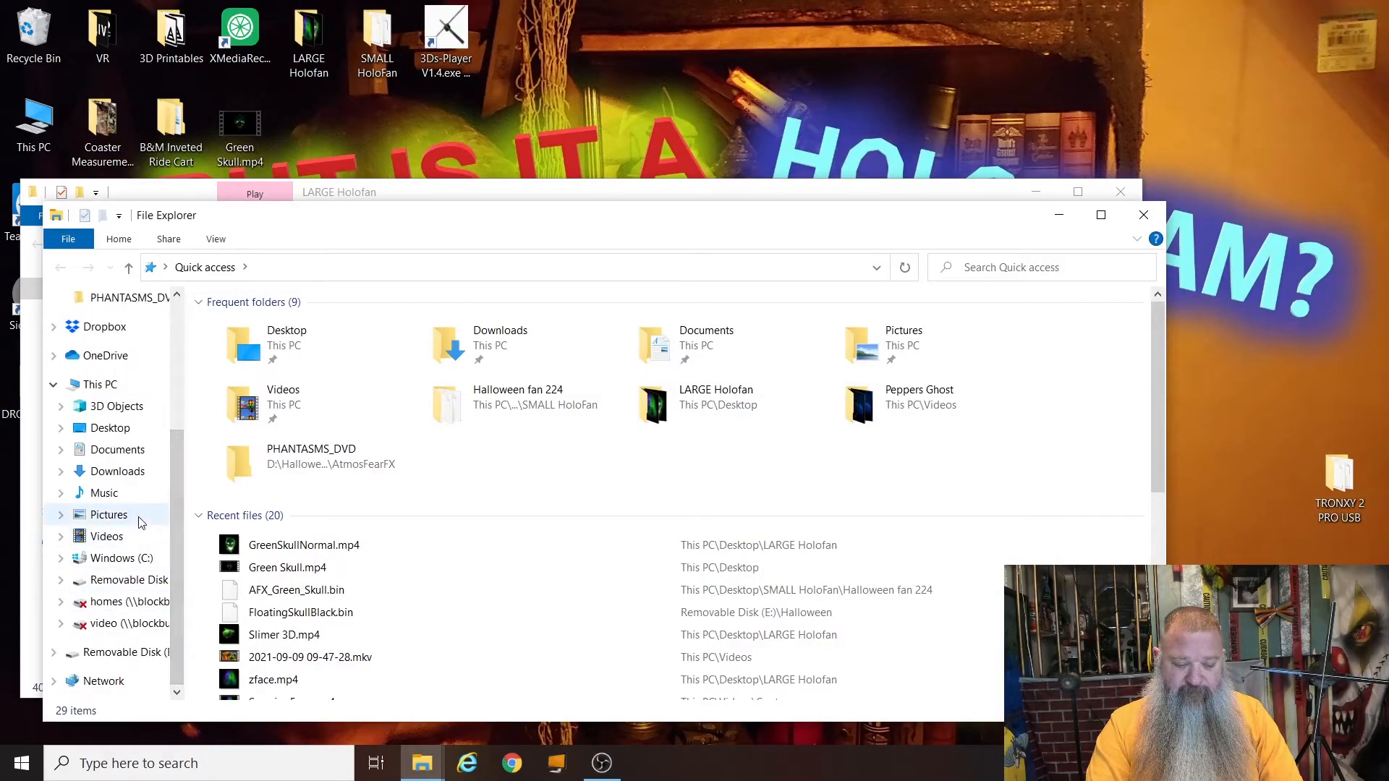
click(130, 578)
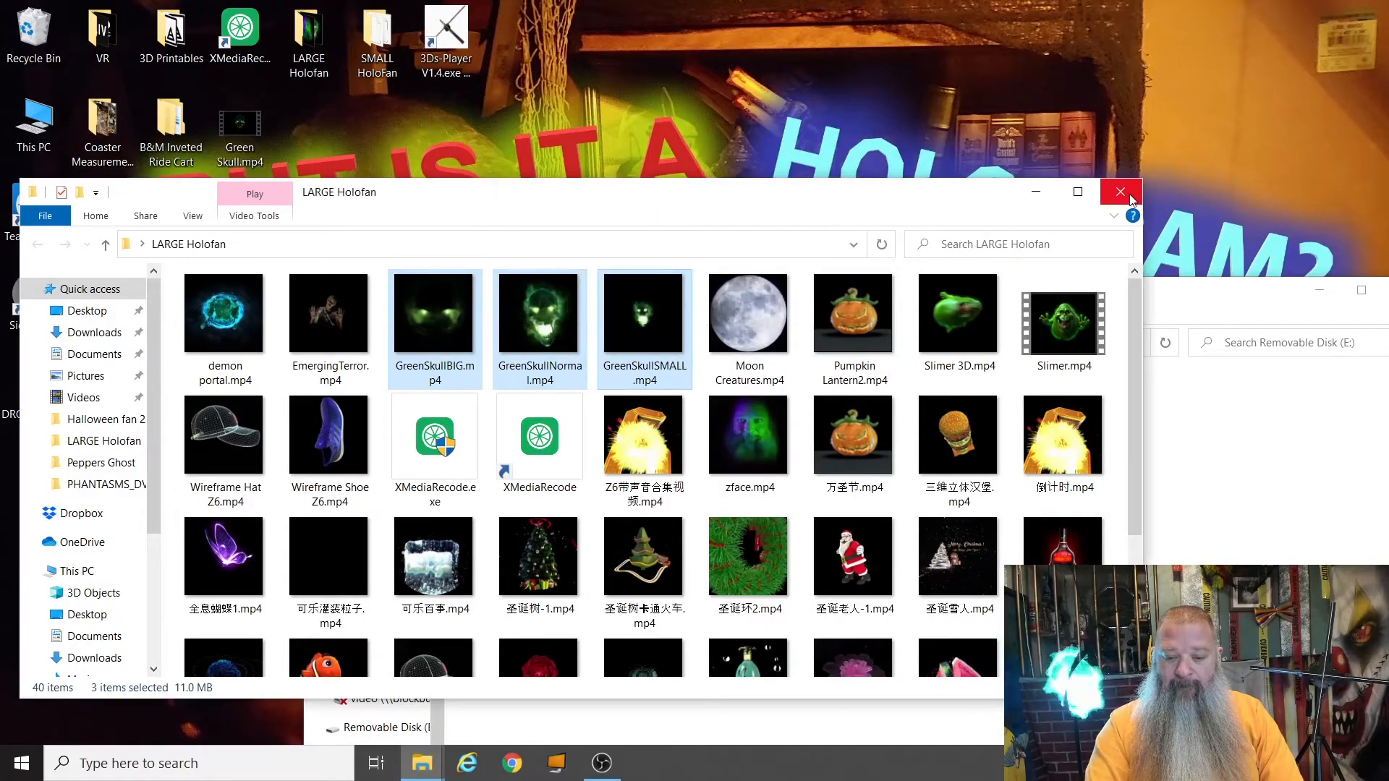
click(1120, 192)
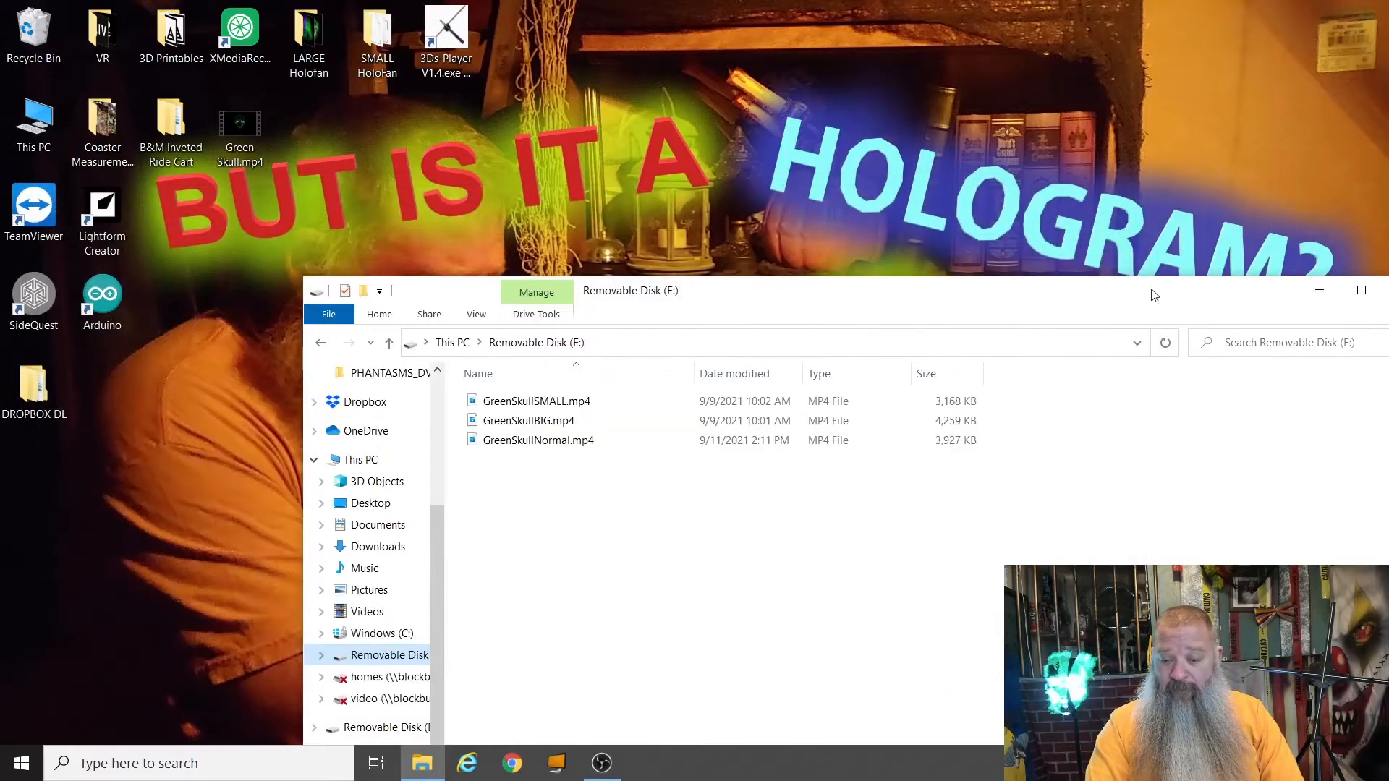